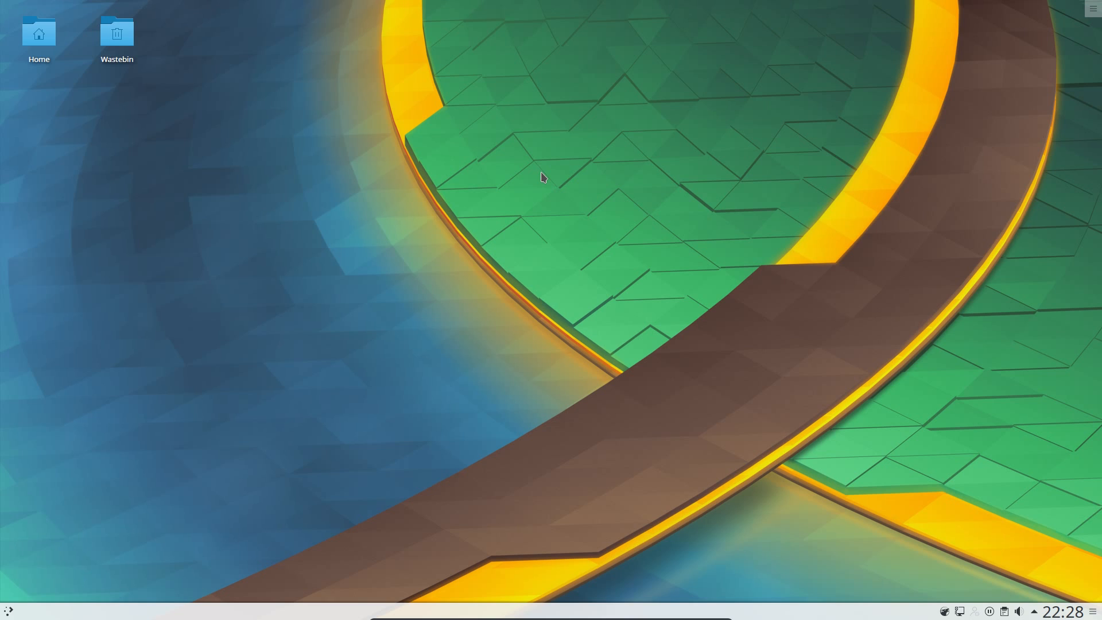
mouse_move(94, 135)
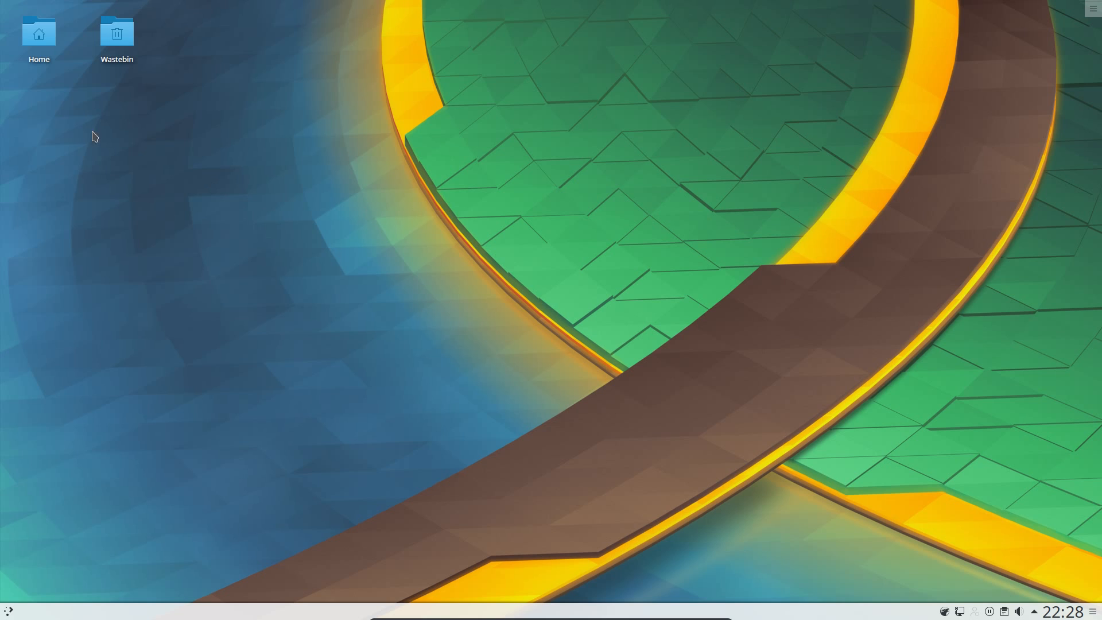
- Check the Home folder's actions and look inside the empty Wastebin, then close both
click(39, 34)
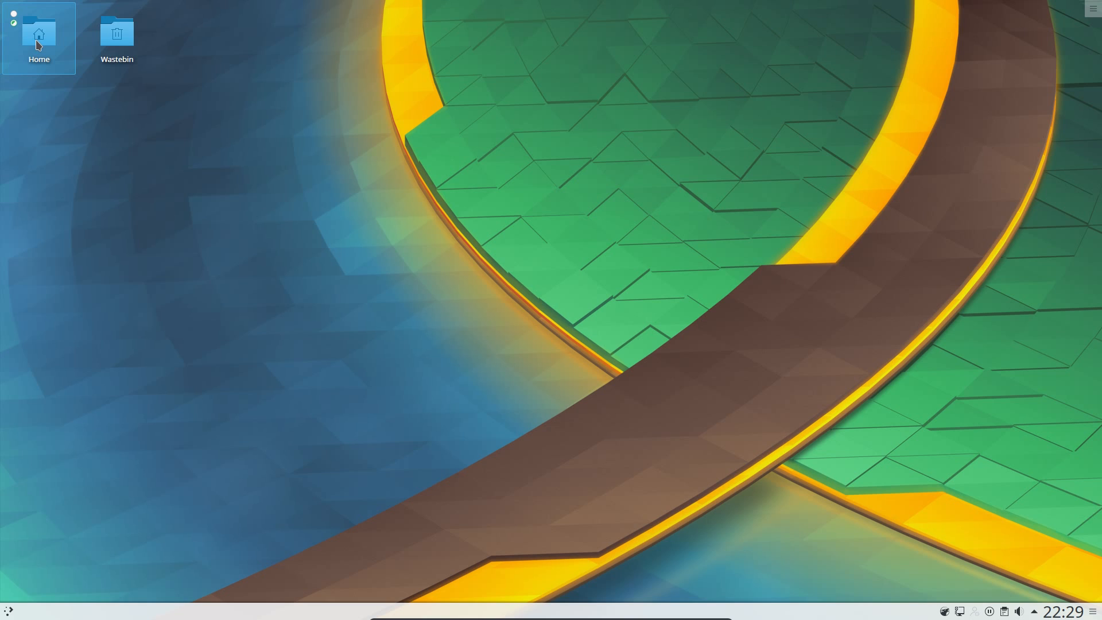
right_click(38, 38)
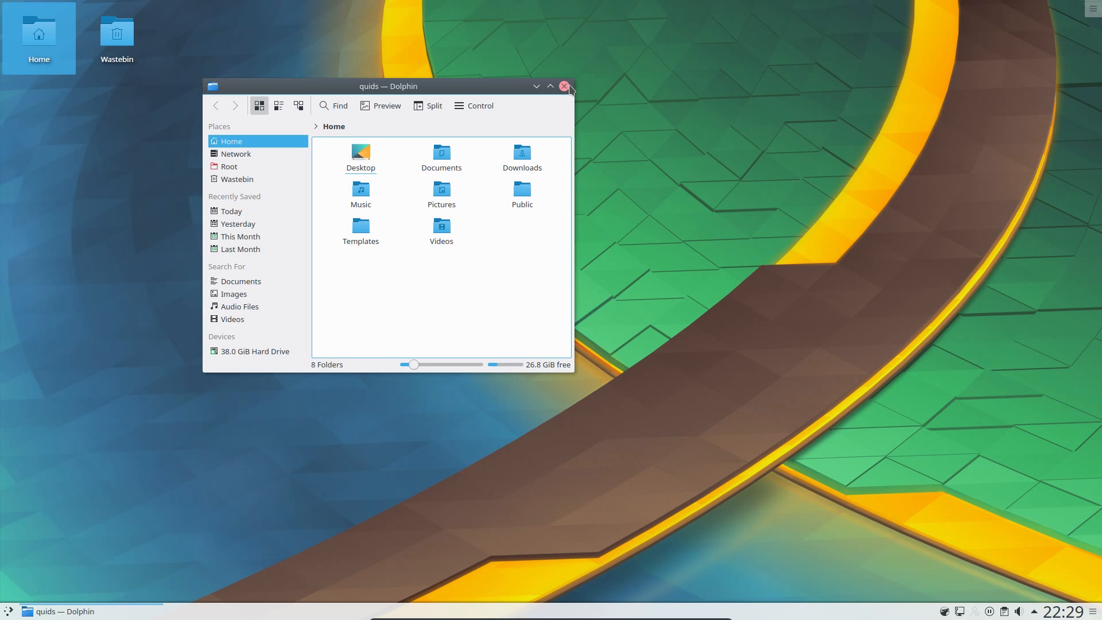
click(565, 86)
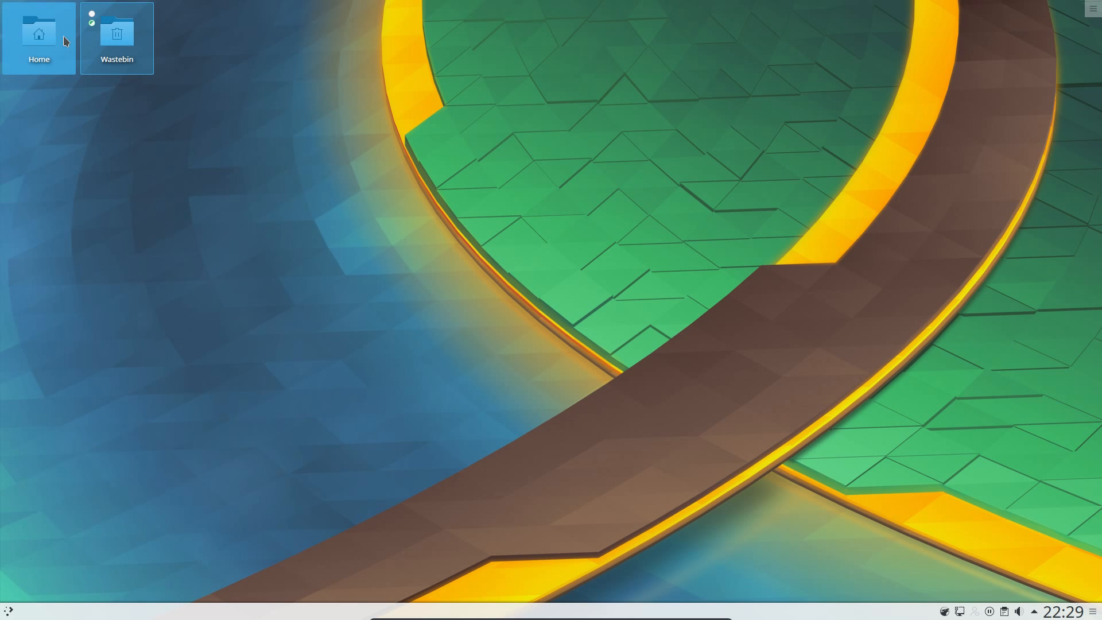
click(117, 33)
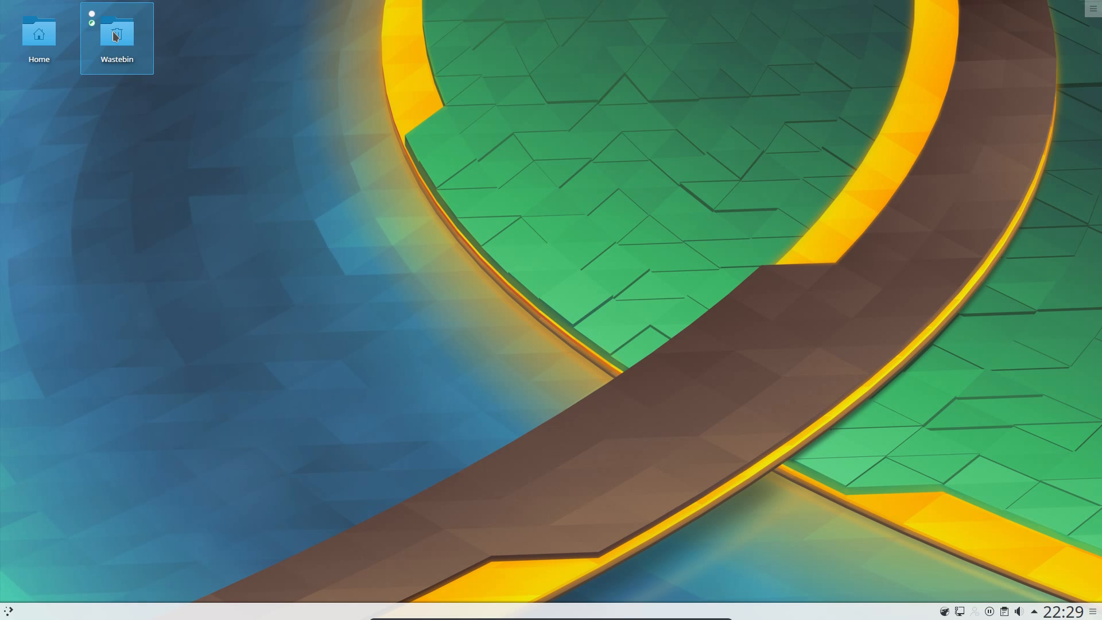
double_click(116, 32)
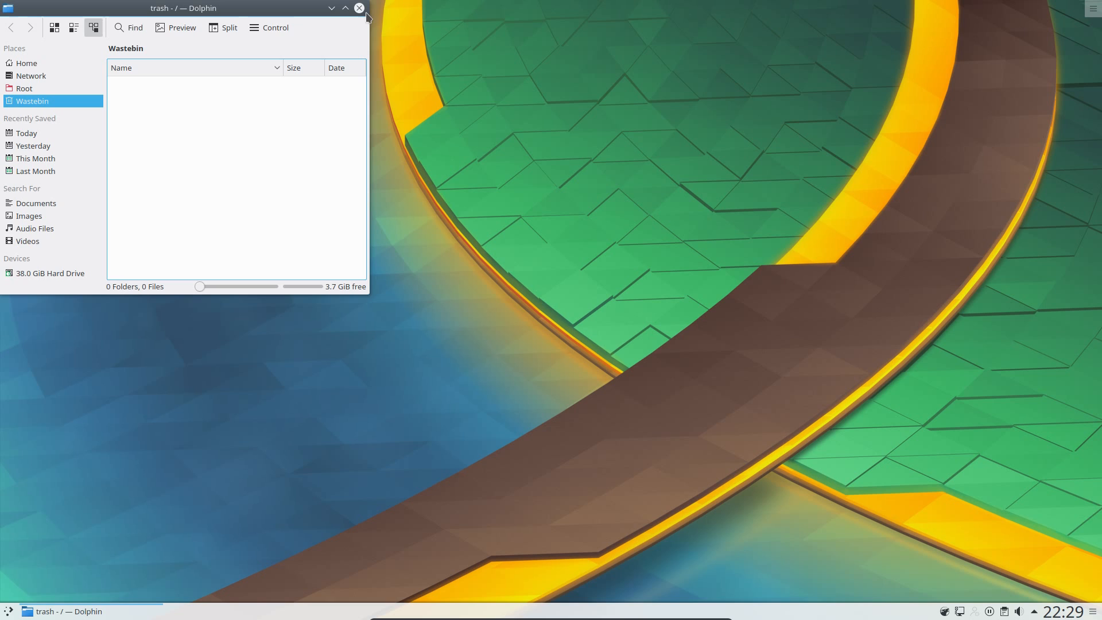
click(358, 8)
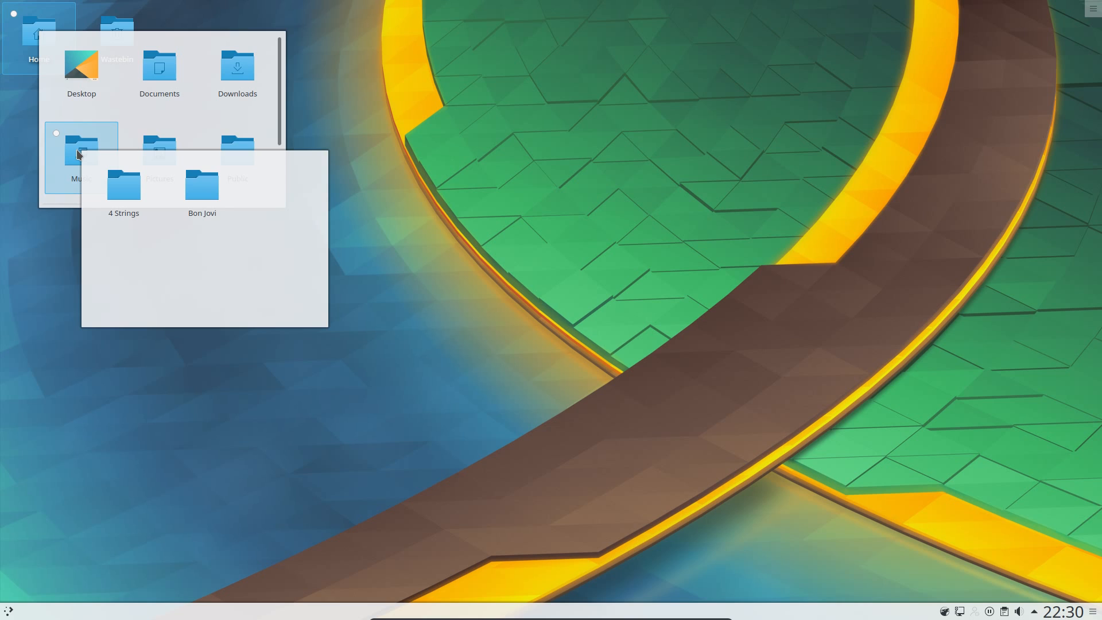
mouse_move(124, 184)
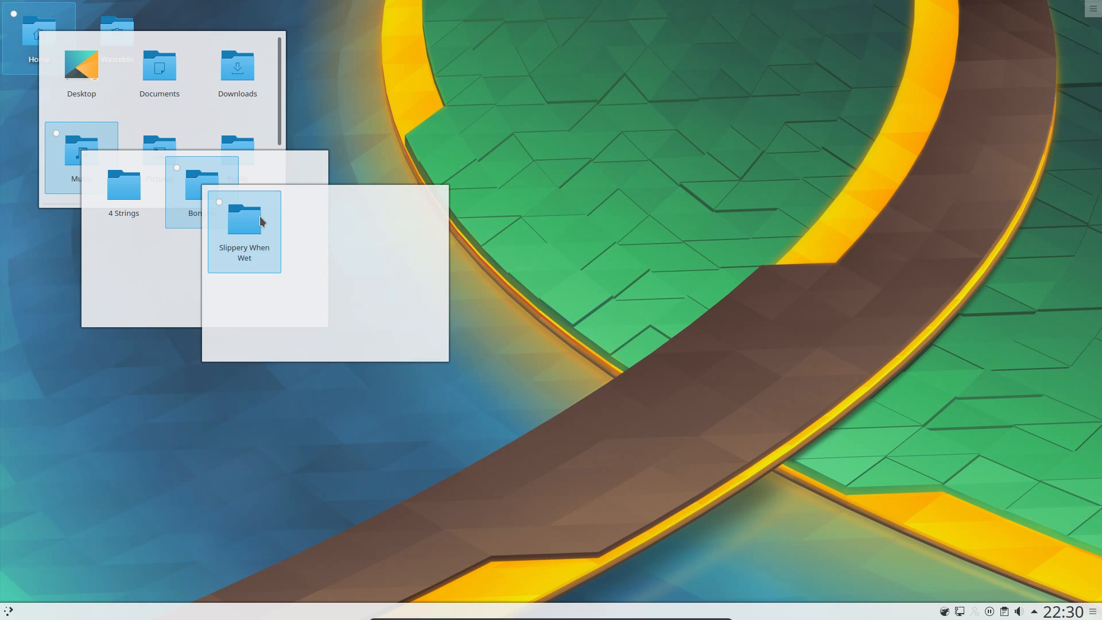
- Play 01-Let It Rock.flac from the Bon Jovi album Slippery When Wet
double_click(244, 218)
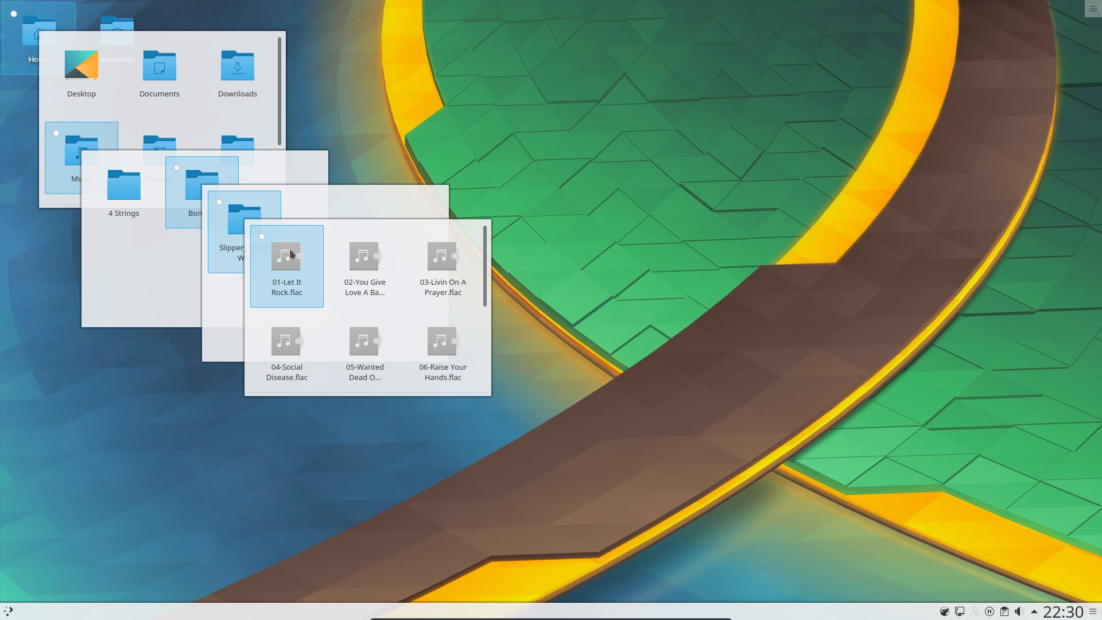
click(286, 256)
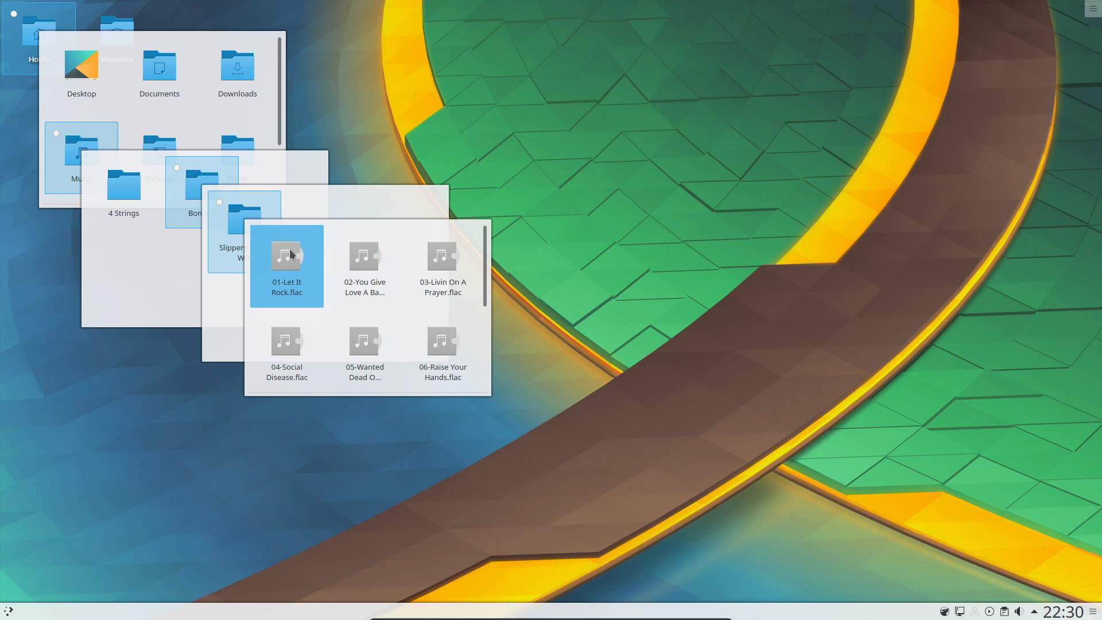
mouse_move(588, 390)
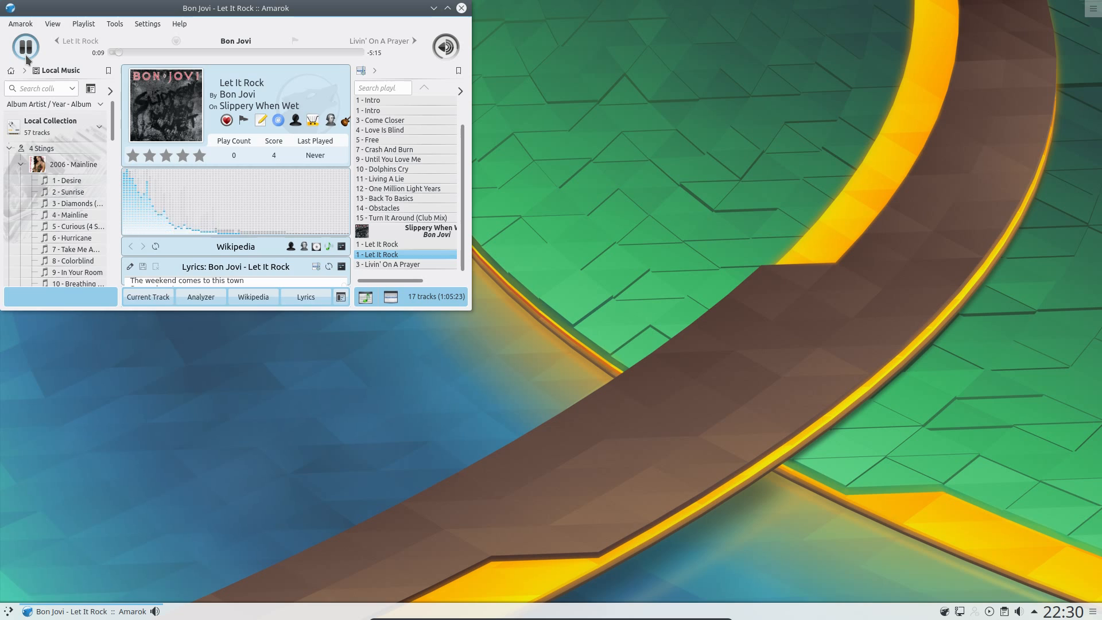
- Pause the playing Bon Jovi track in Amarok and bring up the application launcher
click(26, 47)
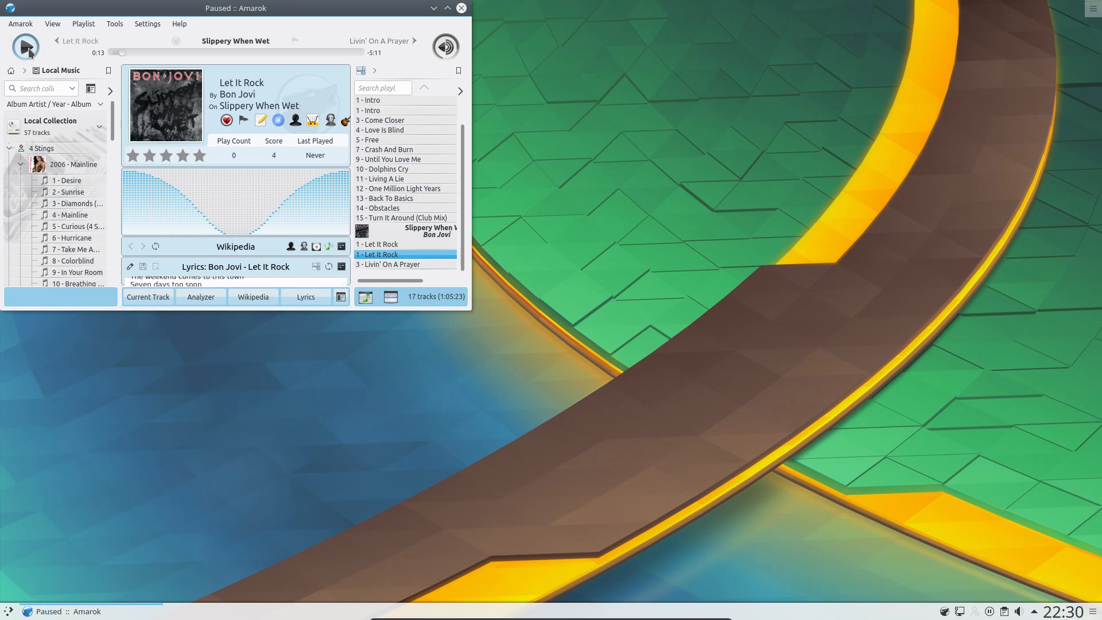
click(26, 47)
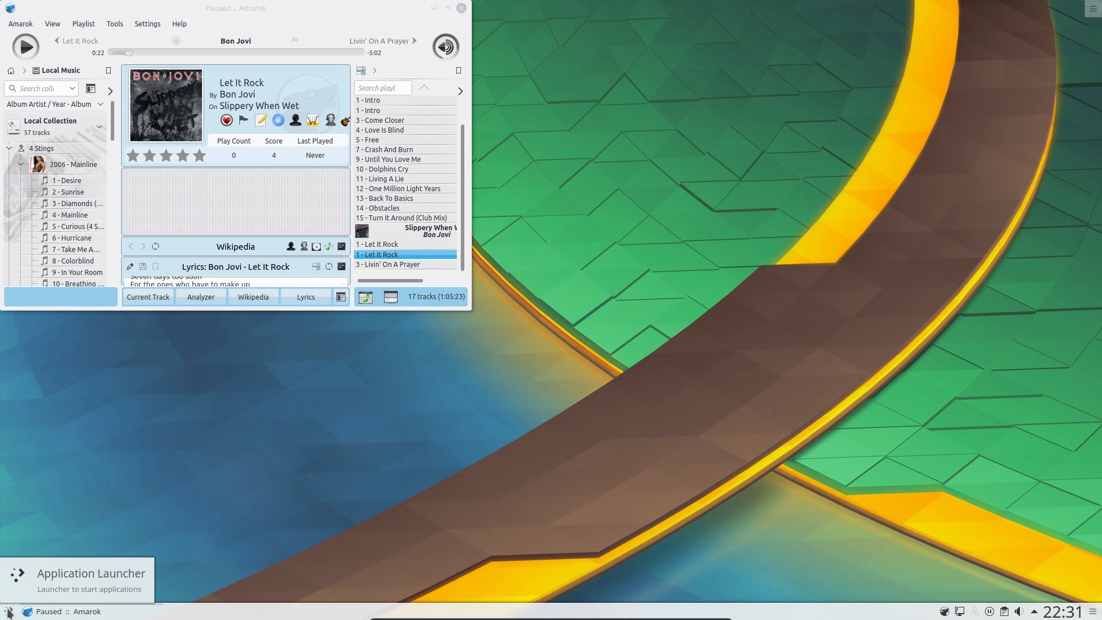
click(7, 610)
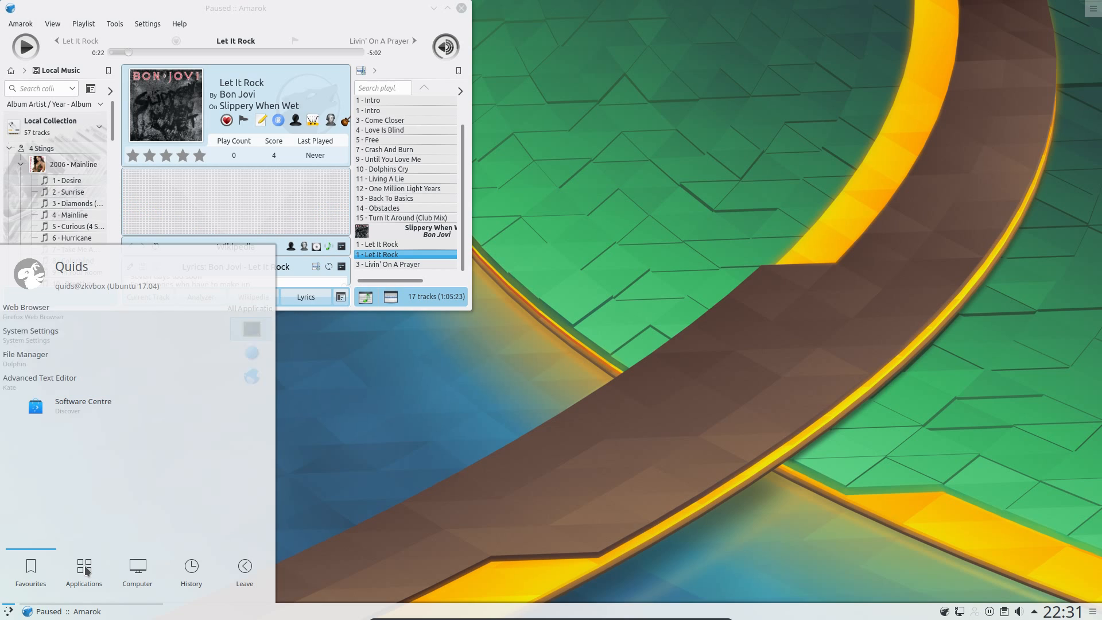
- Browse the launcher's application categories, return to Favourites and search for 'let'
click(84, 570)
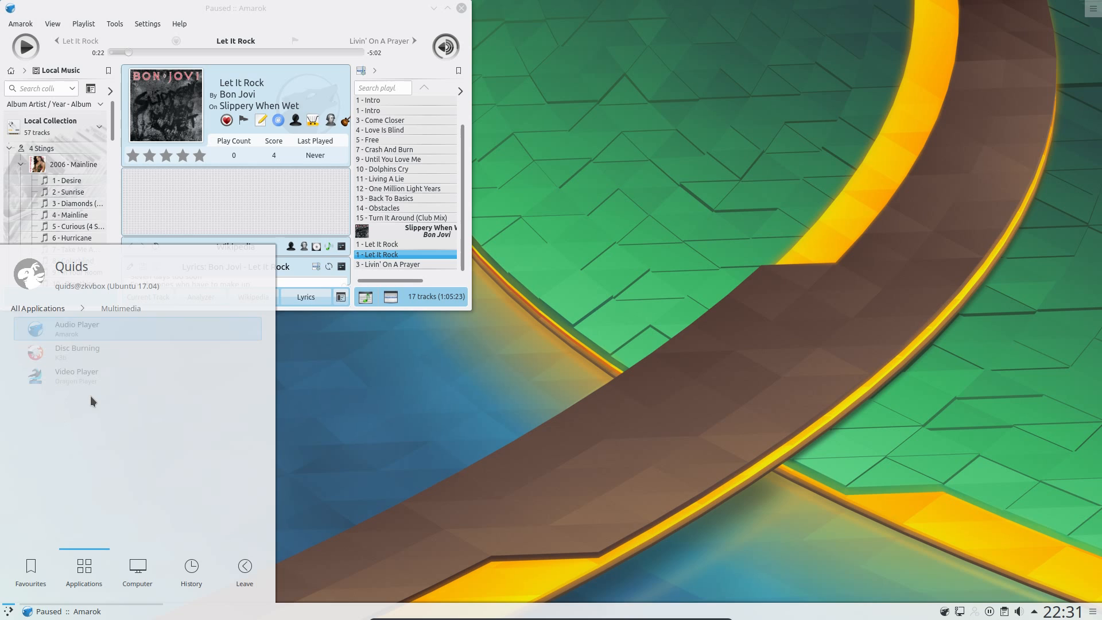
click(30, 567)
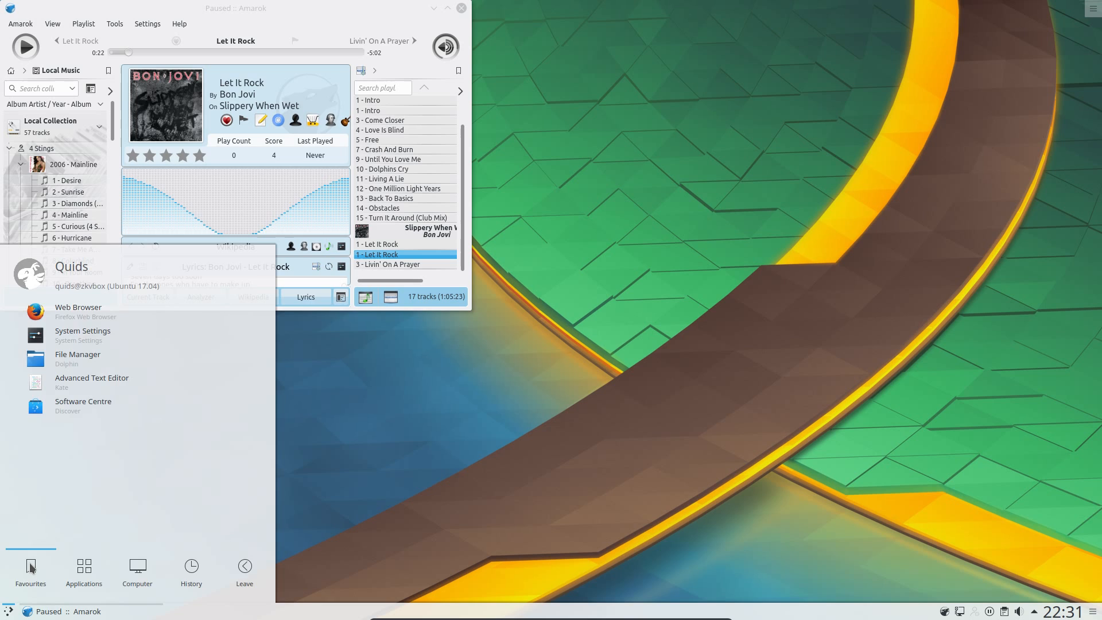
text(let)
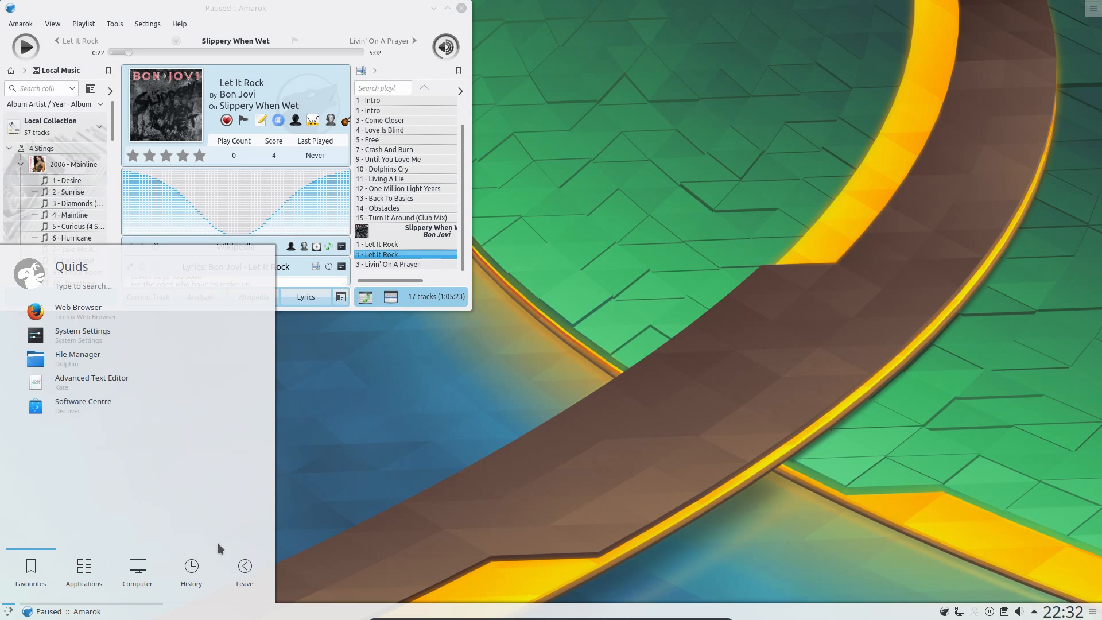
- Start a reboot from the launcher's Leave options, then cancel the countdown
click(244, 567)
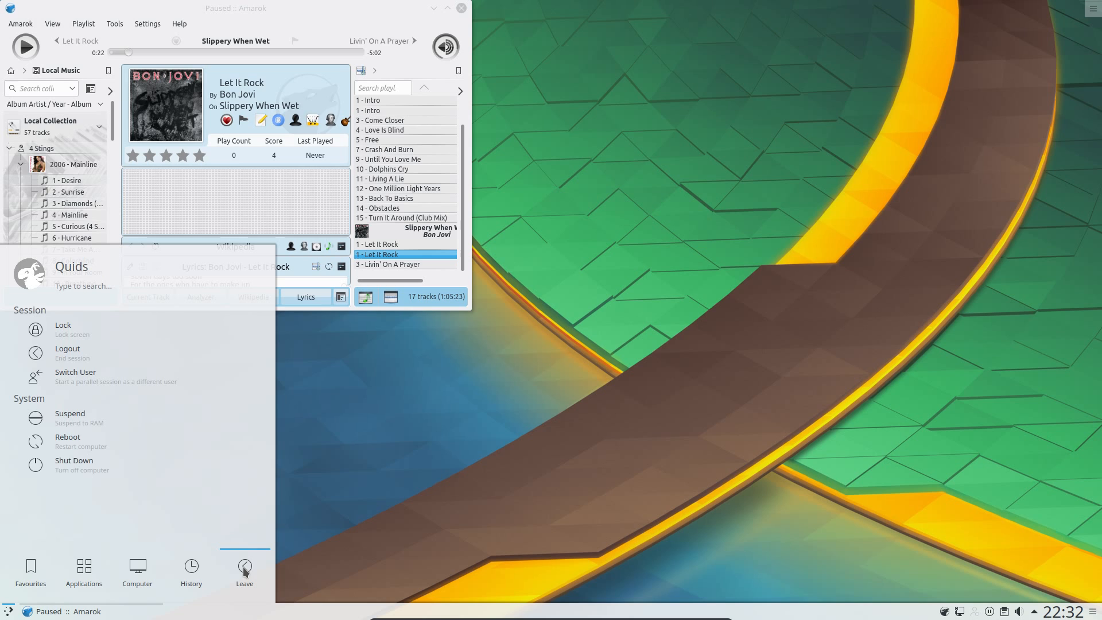
click(66, 436)
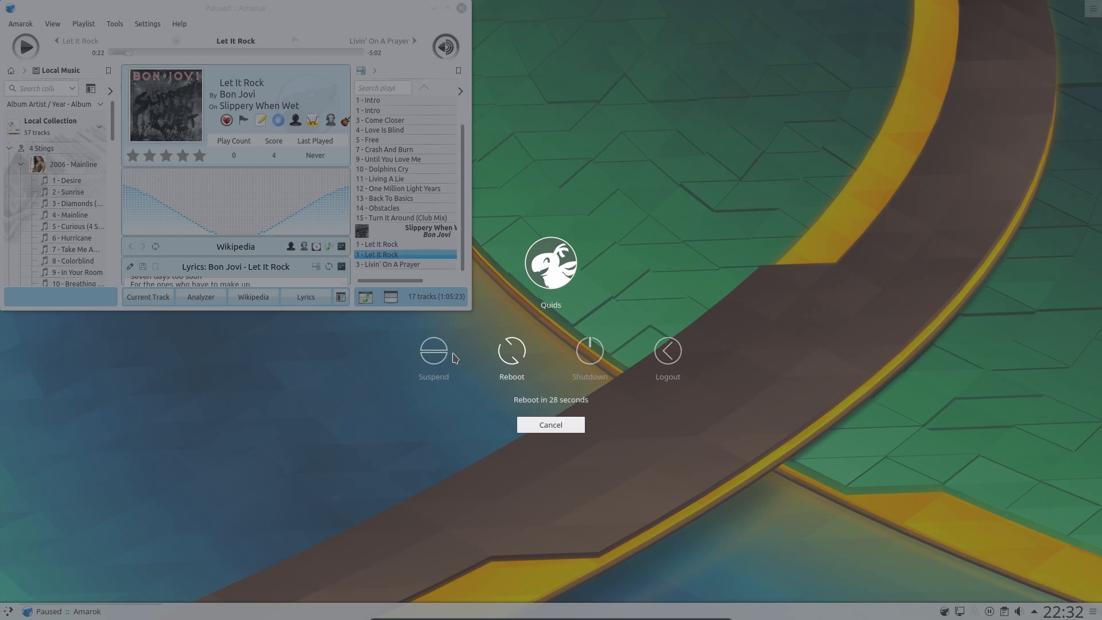
mouse_move(597, 419)
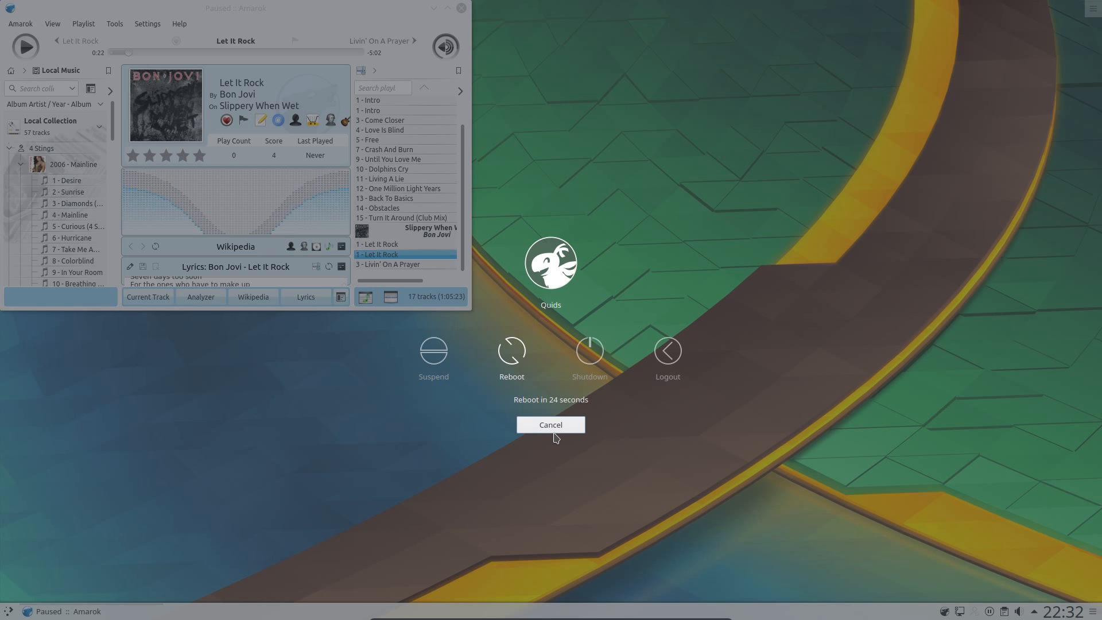
click(551, 424)
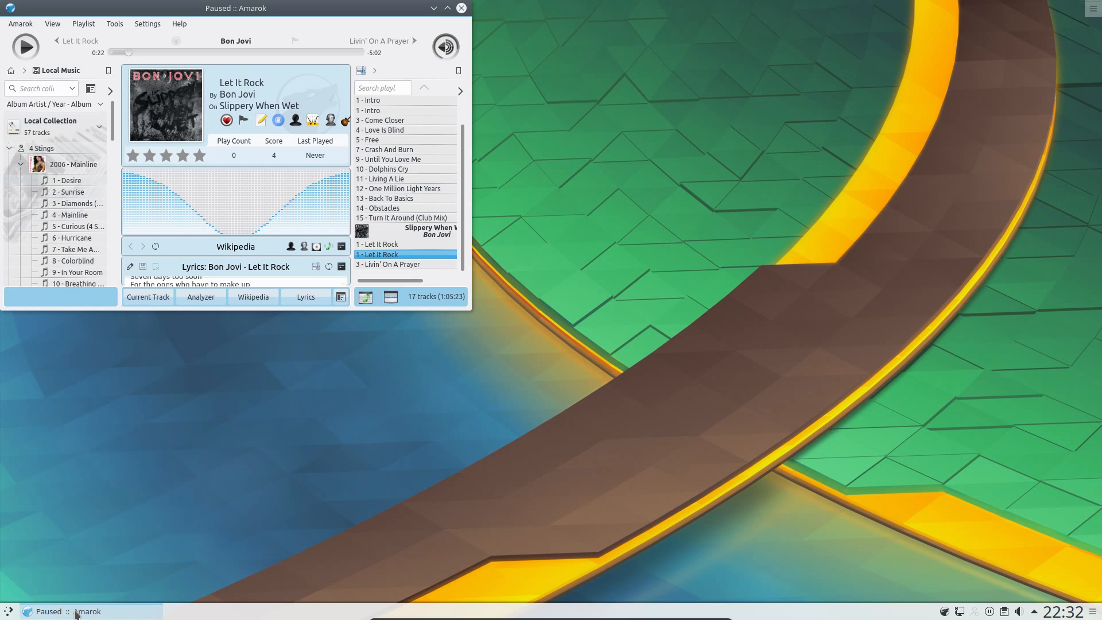
right_click(78, 610)
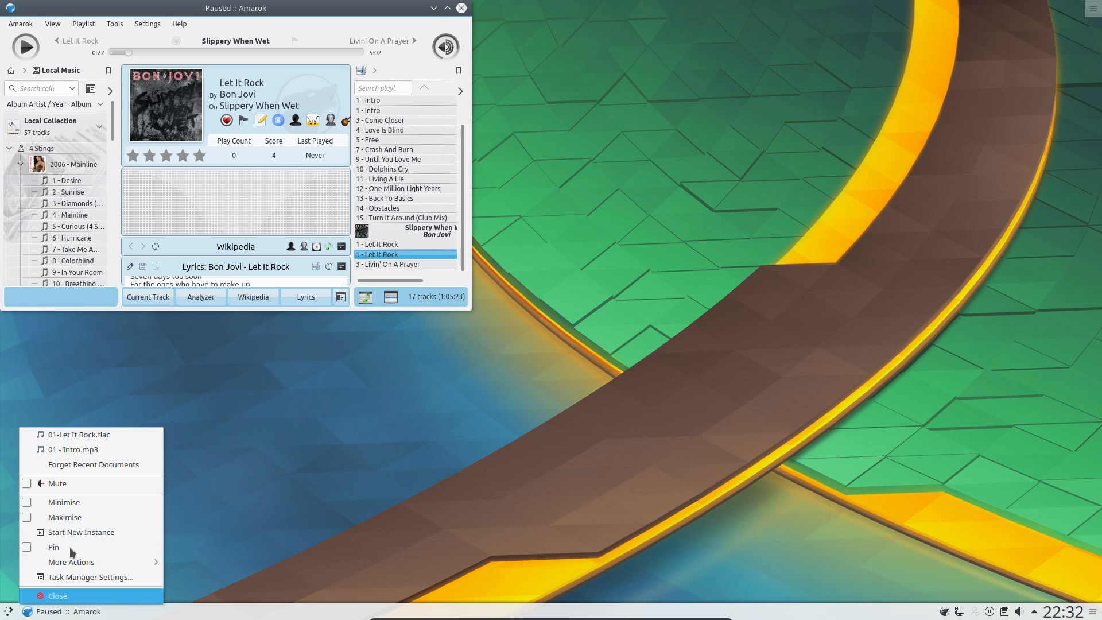
mouse_move(82, 486)
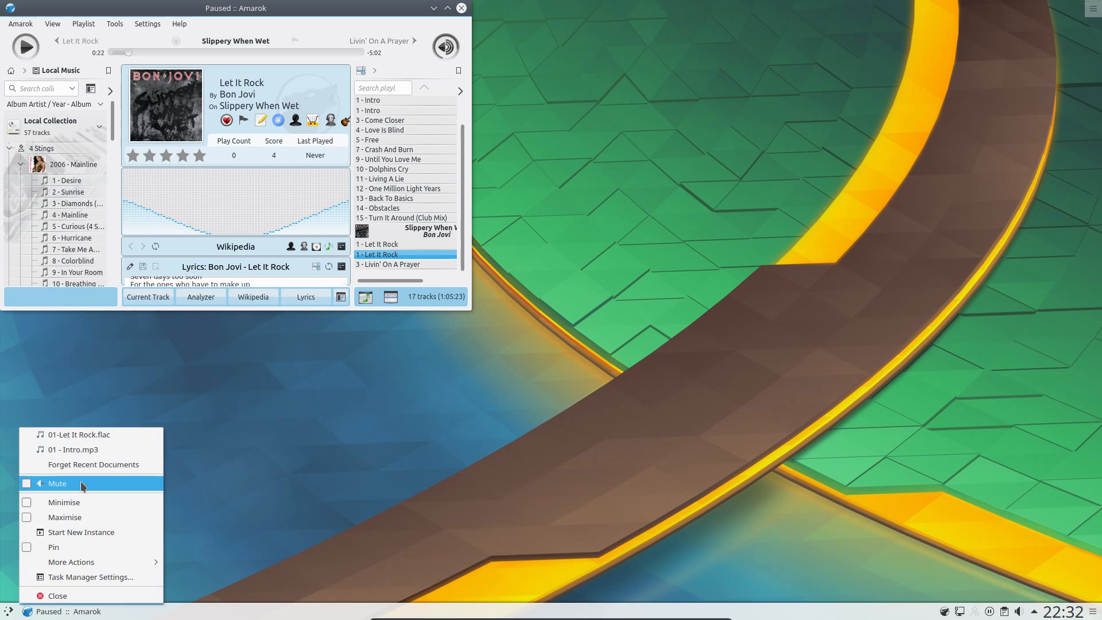
mouse_move(73, 450)
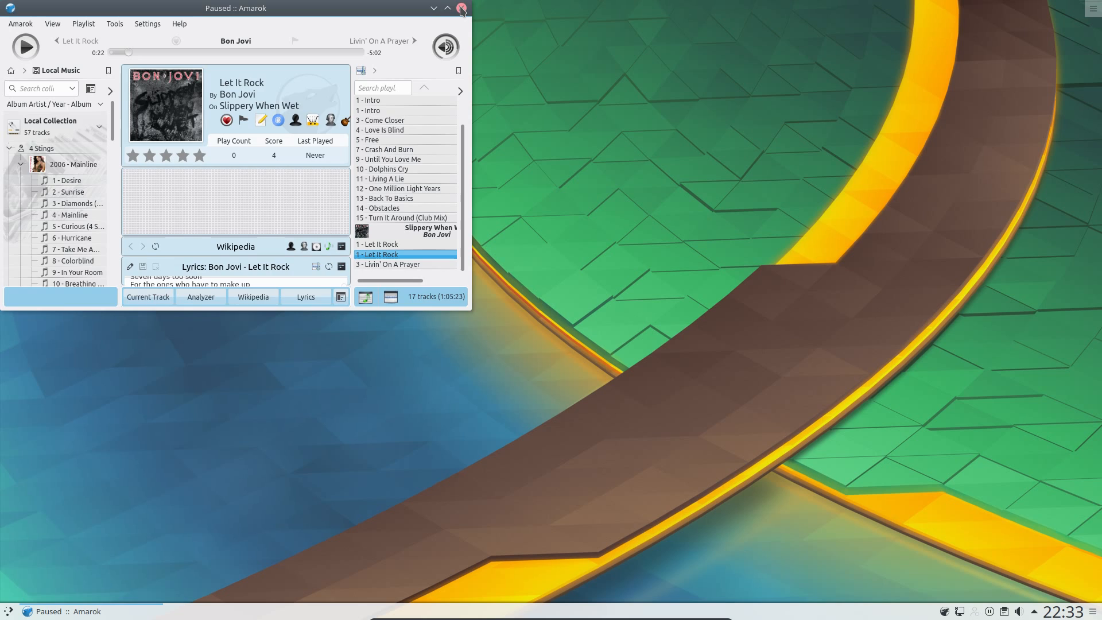
- Close the Amarok window
click(462, 6)
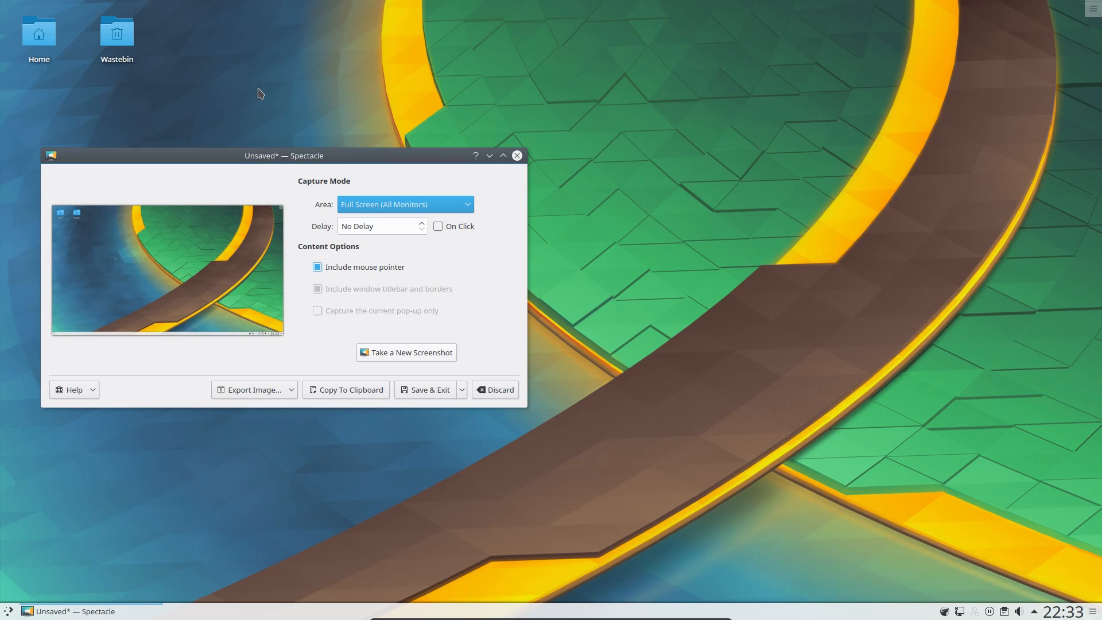
mouse_move(229, 48)
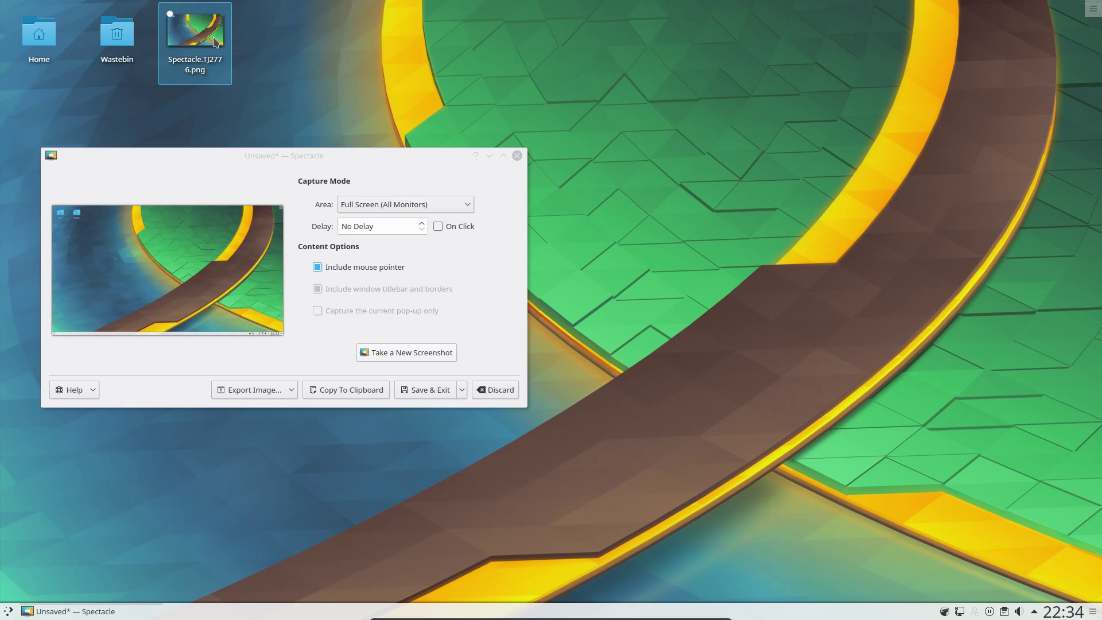
mouse_move(221, 55)
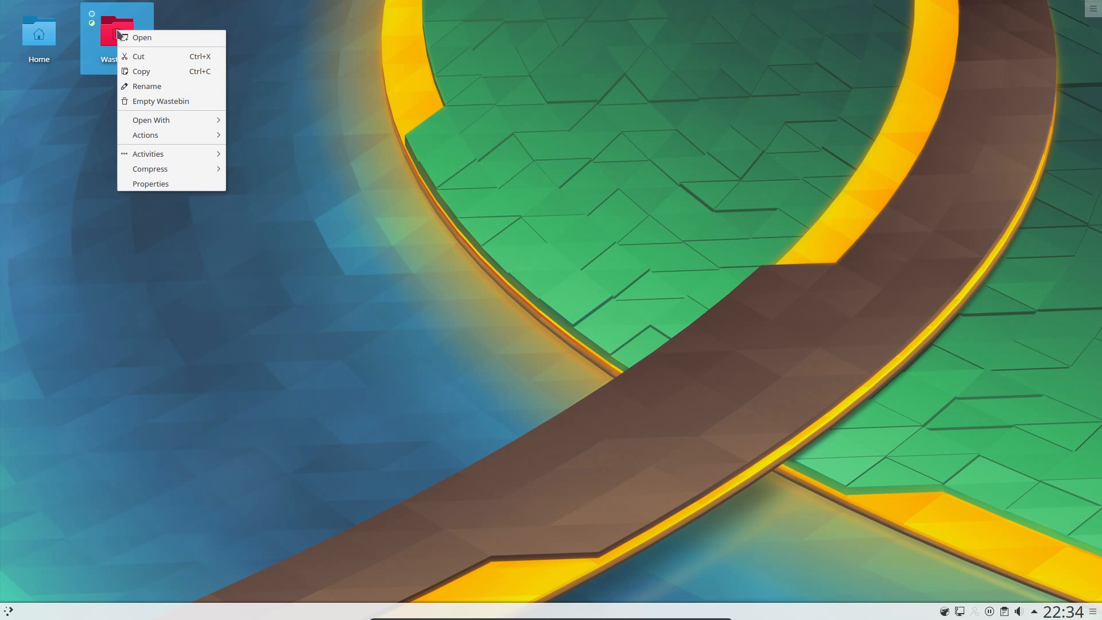
- Empty the Wastebin and confirm the permanent deletion
click(160, 101)
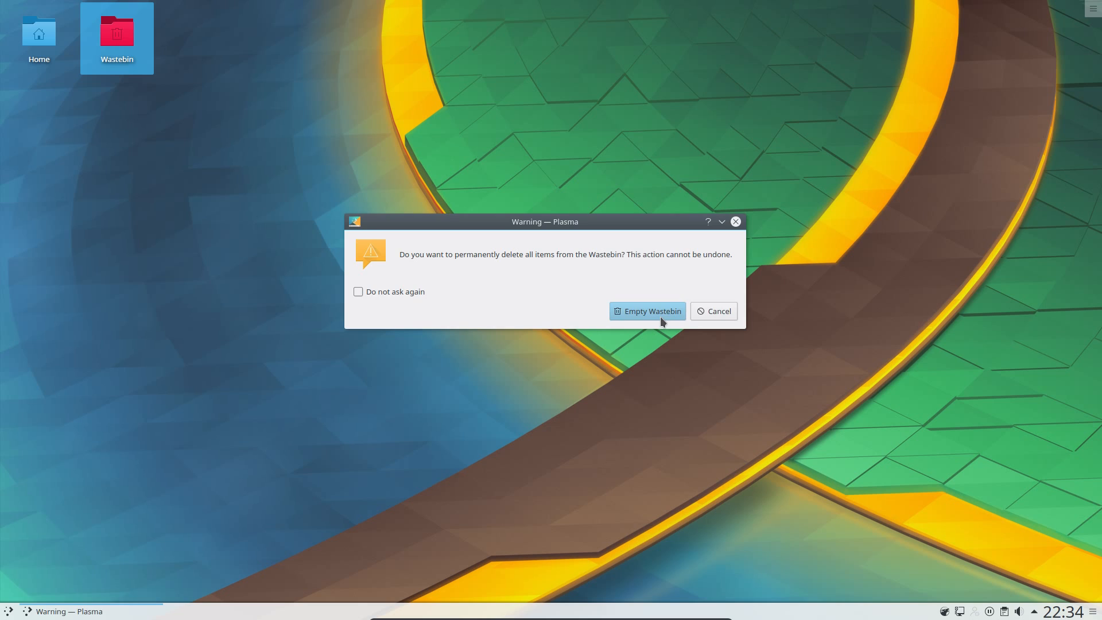
click(647, 311)
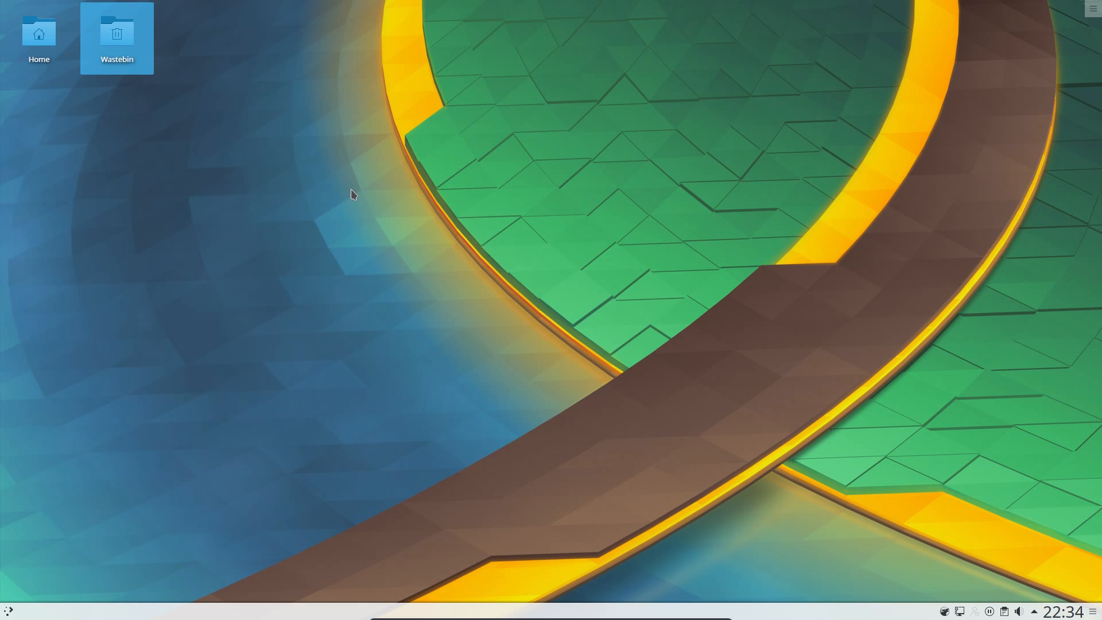
mouse_move(178, 41)
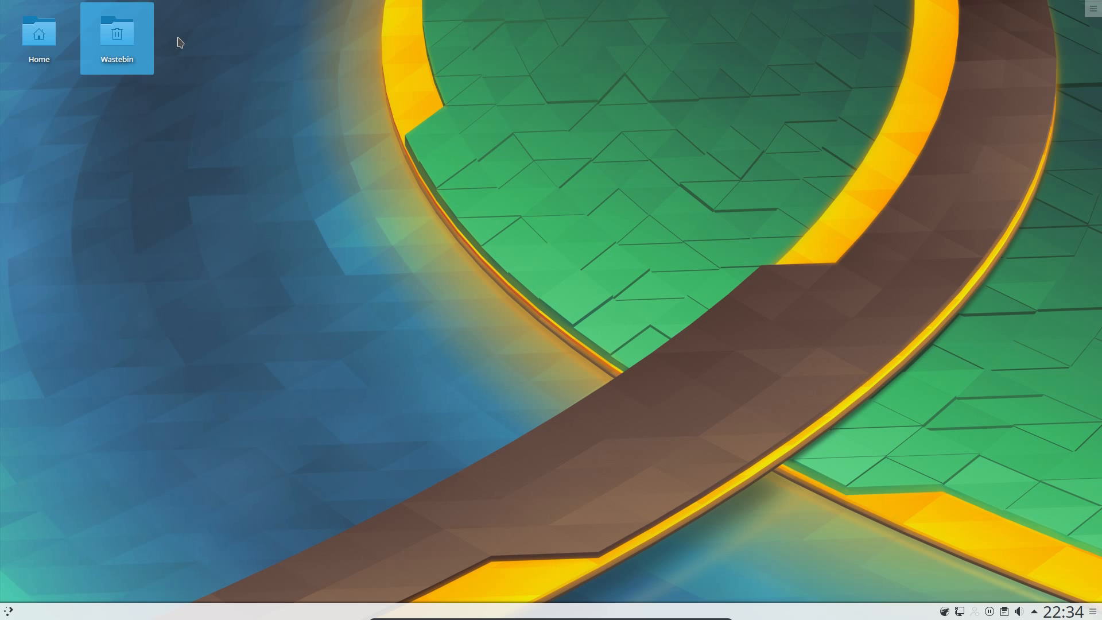
mouse_move(301, 59)
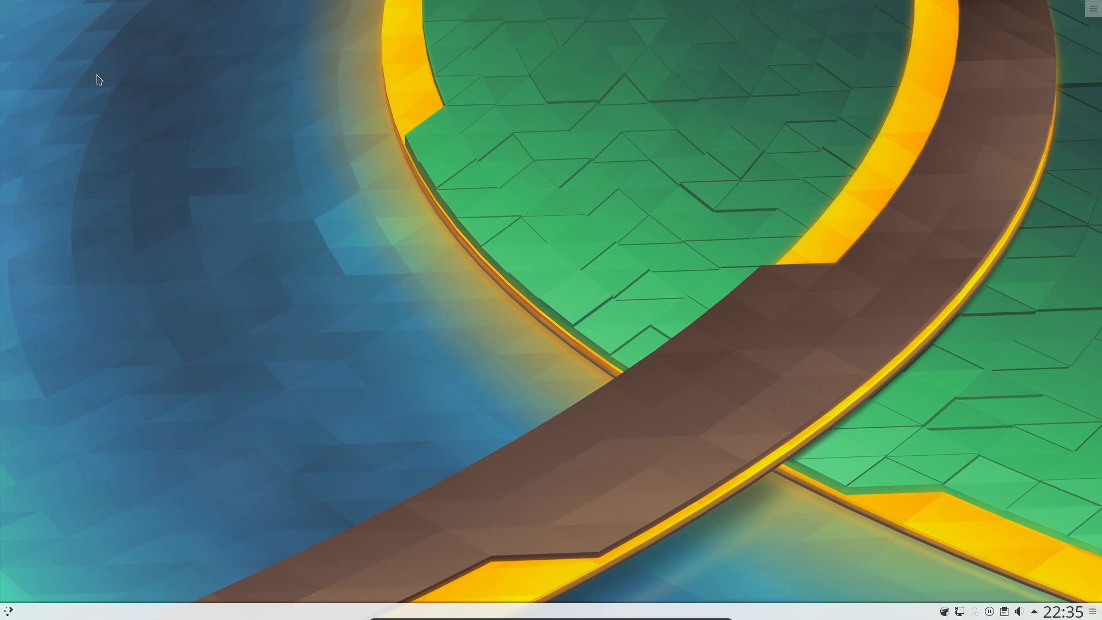
mouse_move(166, 406)
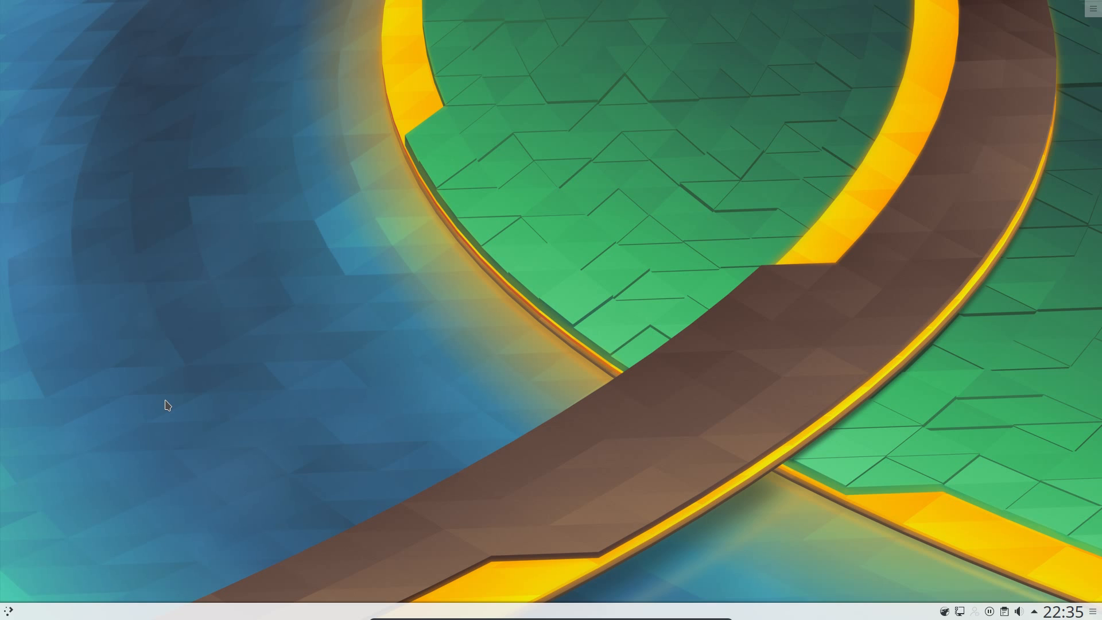
- Launch KSysGuard from a launcher search for 'sys' and view its system load
click(6, 610)
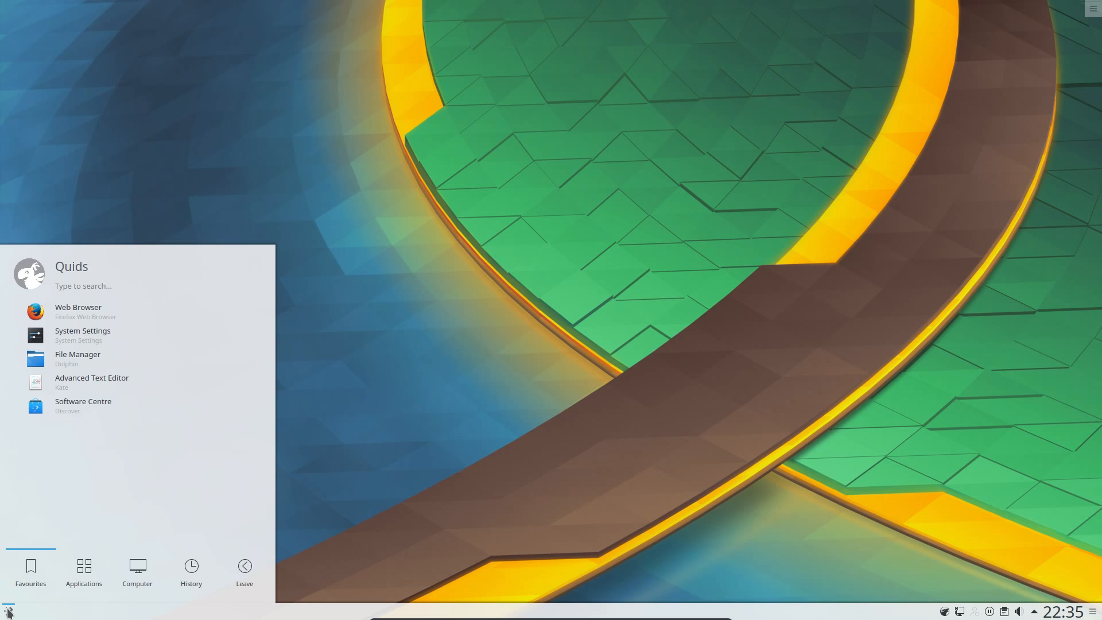
text(sys)
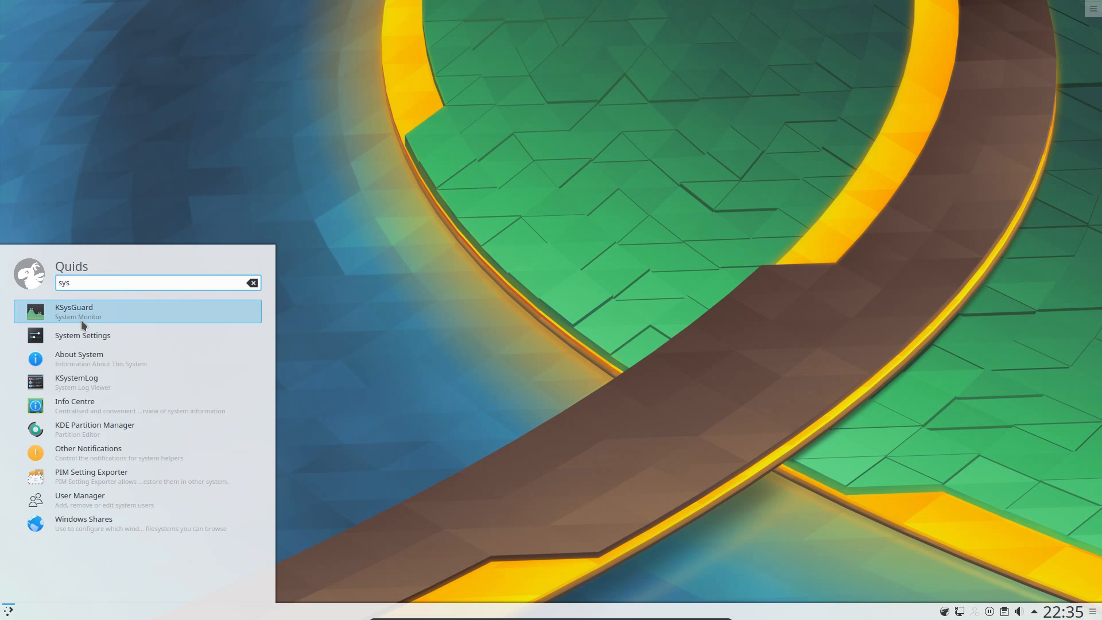
click(74, 311)
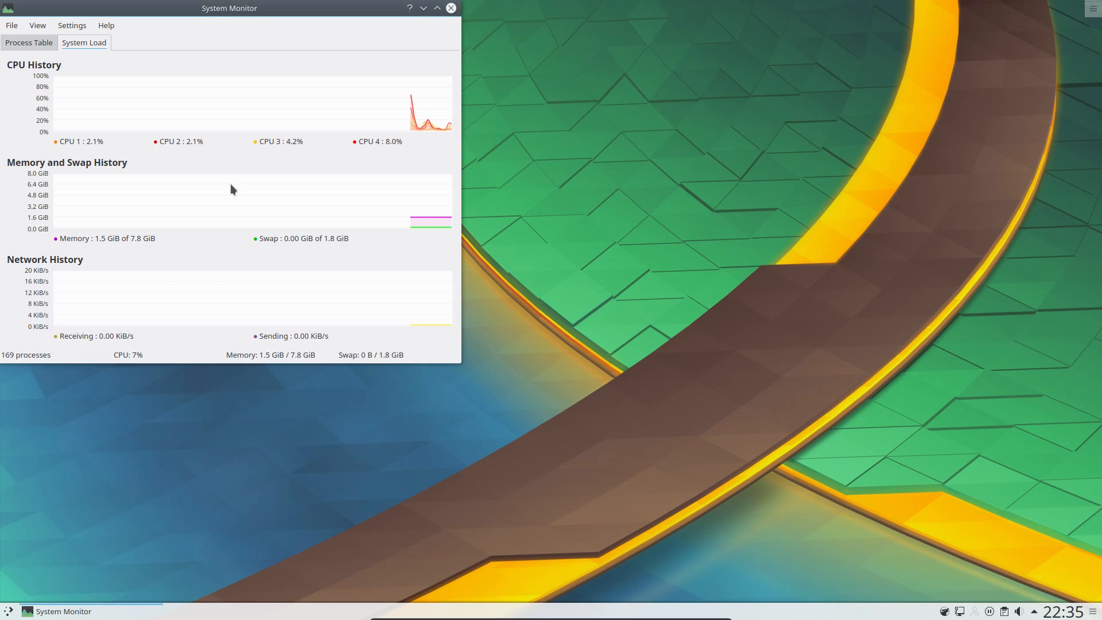
mouse_move(174, 342)
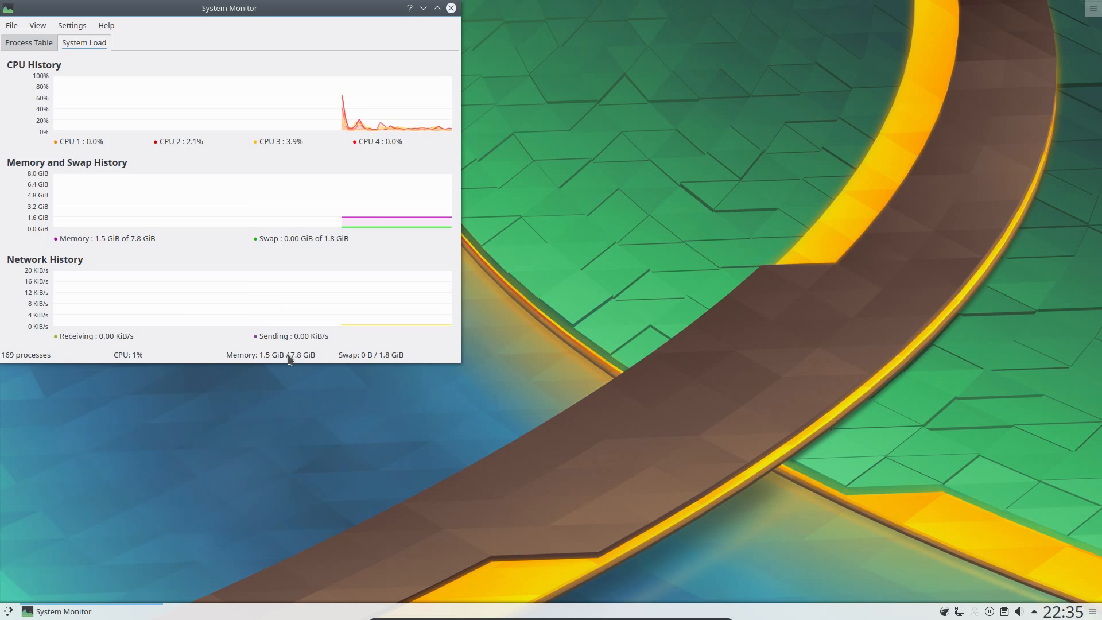
click(29, 43)
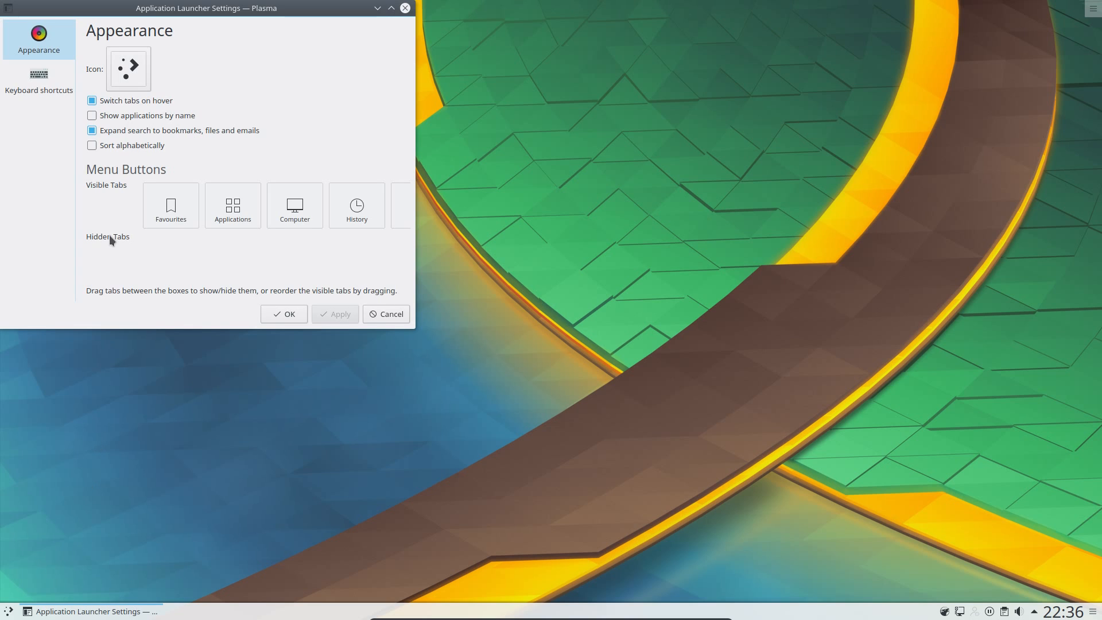
- Toggle 'Switch tabs on hover' off and on, then view the launcher's keyboard shortcuts
click(92, 101)
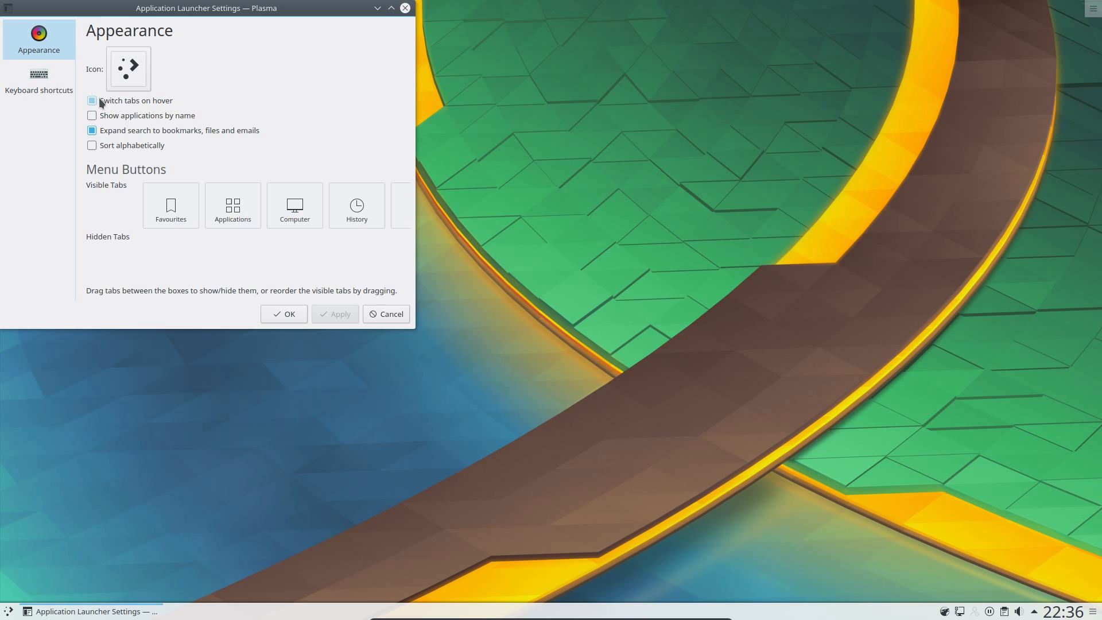
click(92, 101)
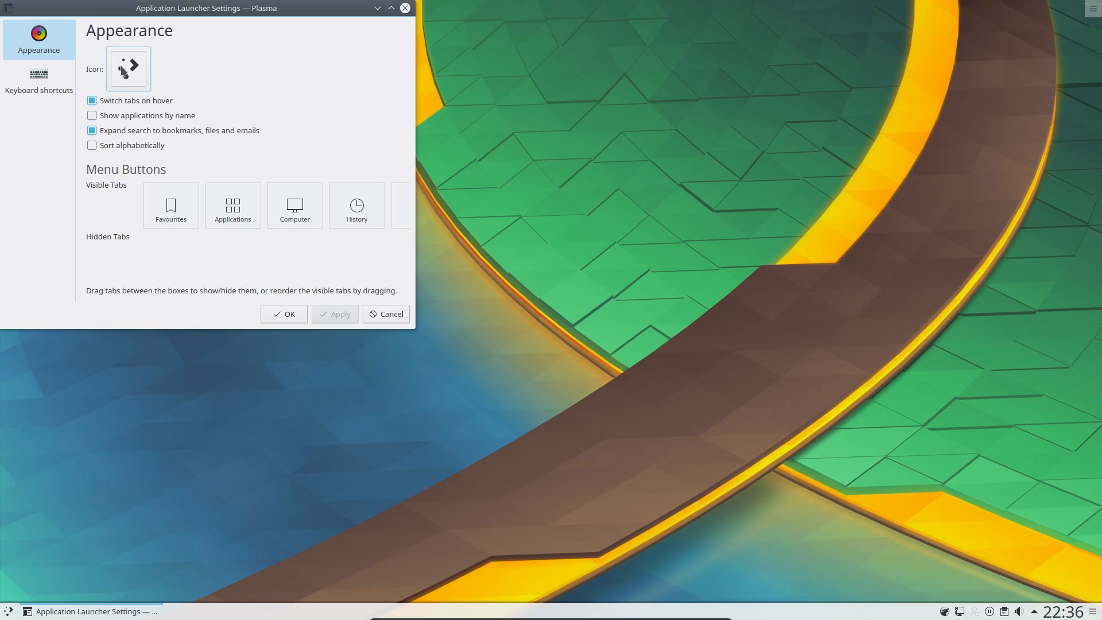
click(39, 80)
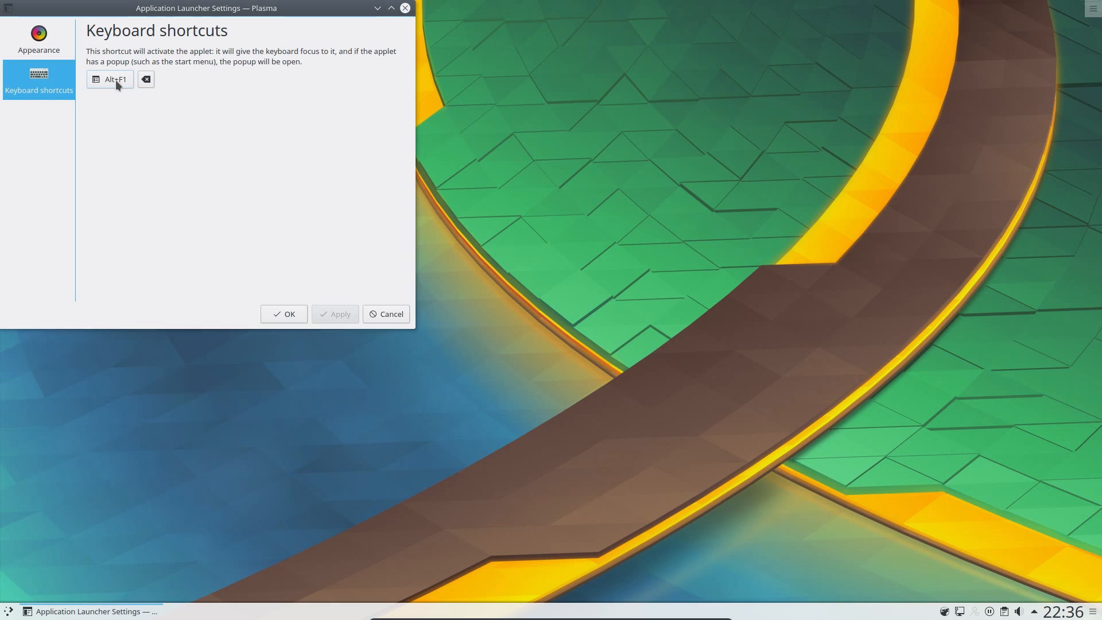
mouse_move(117, 86)
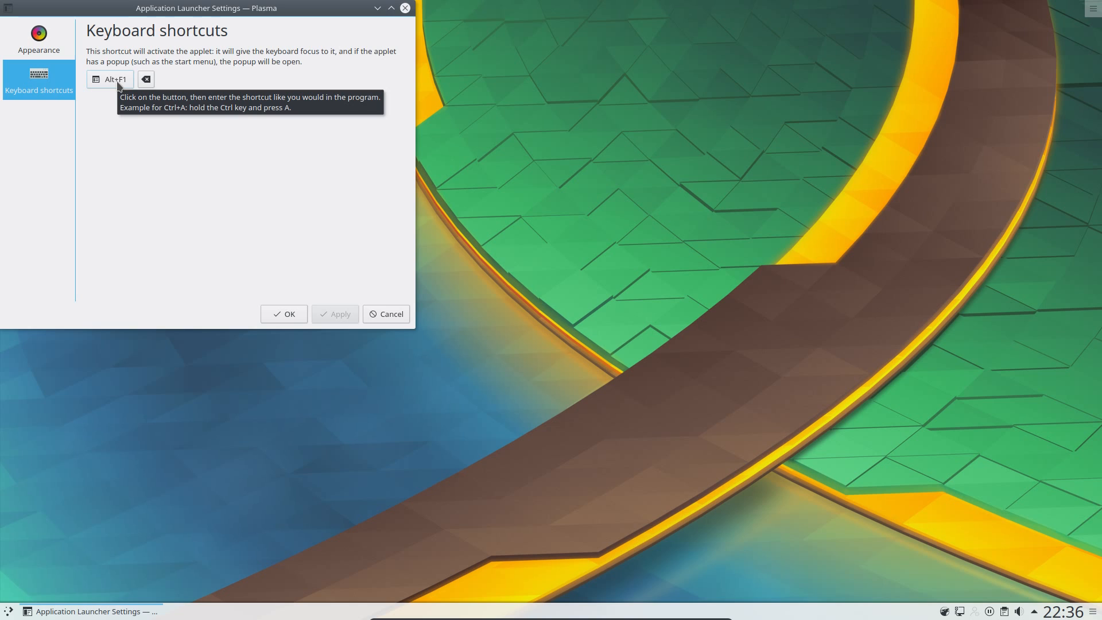
mouse_move(392, 321)
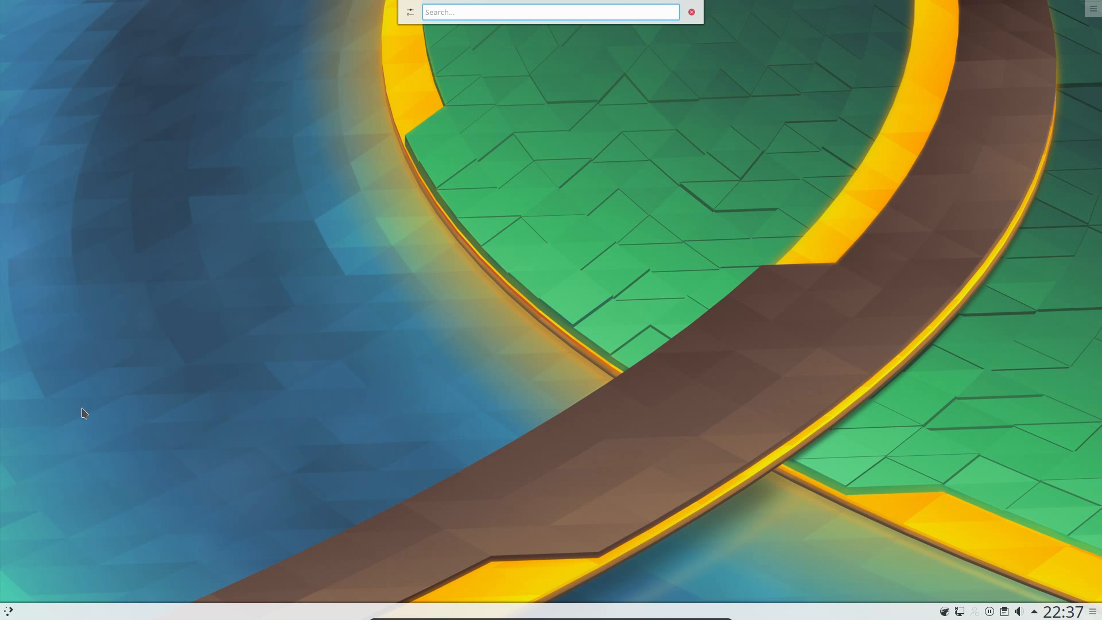
- Work out 132+132 in KRunner and scroll through the search plugin list
text(132)
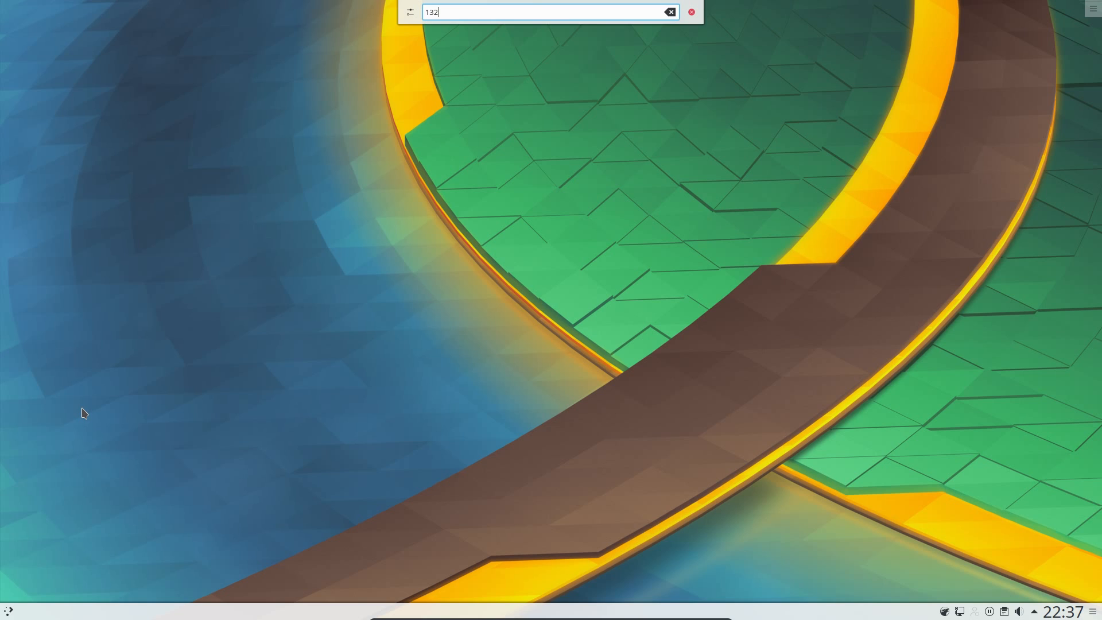
text(+132)
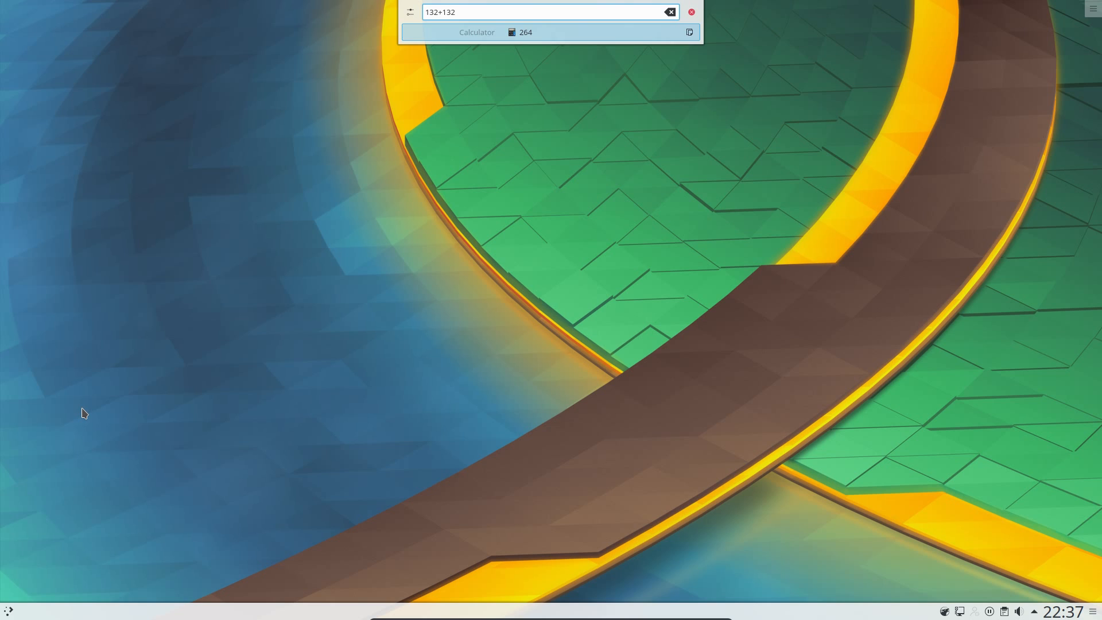
mouse_move(87, 170)
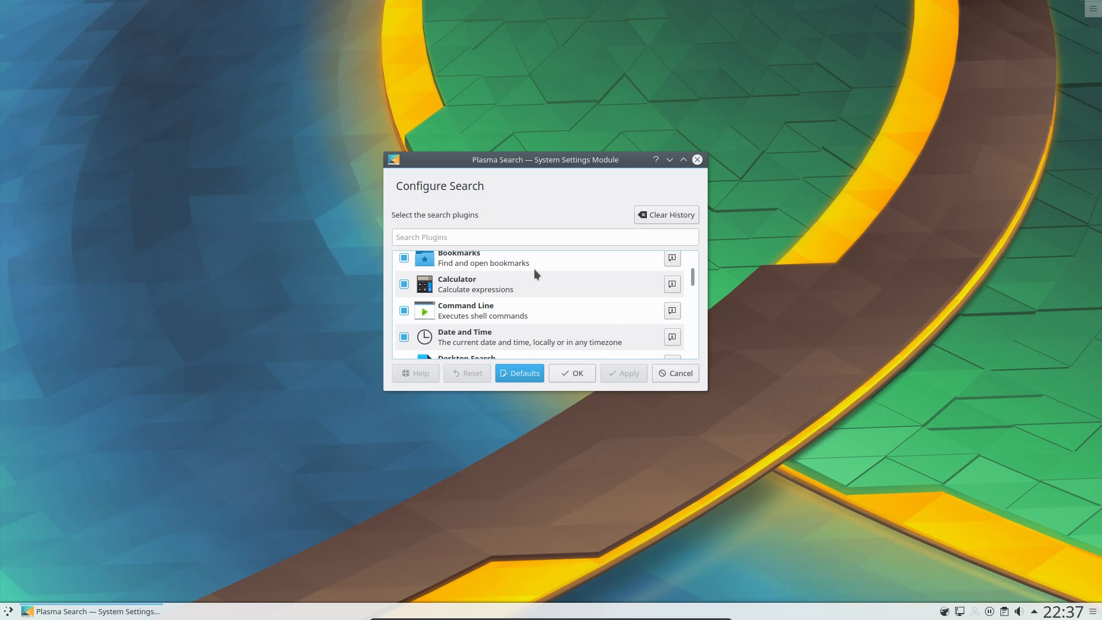
scroll(down, 3)
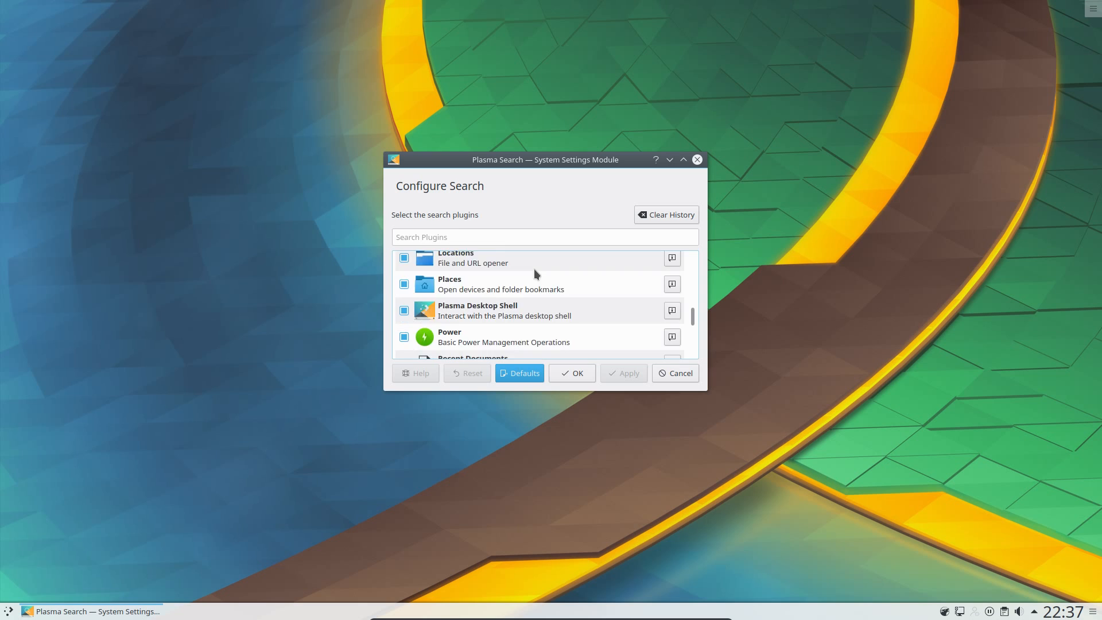
scroll(down, 3)
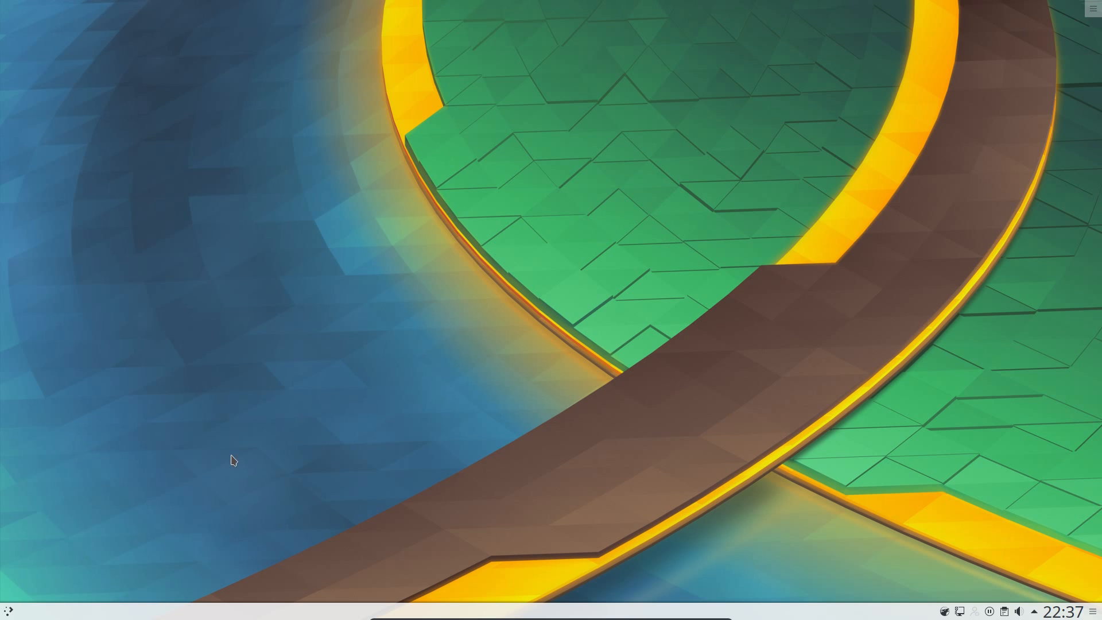
- Replace the launcher with the full-screen Application Dashboard and bring it up
right_click(8, 609)
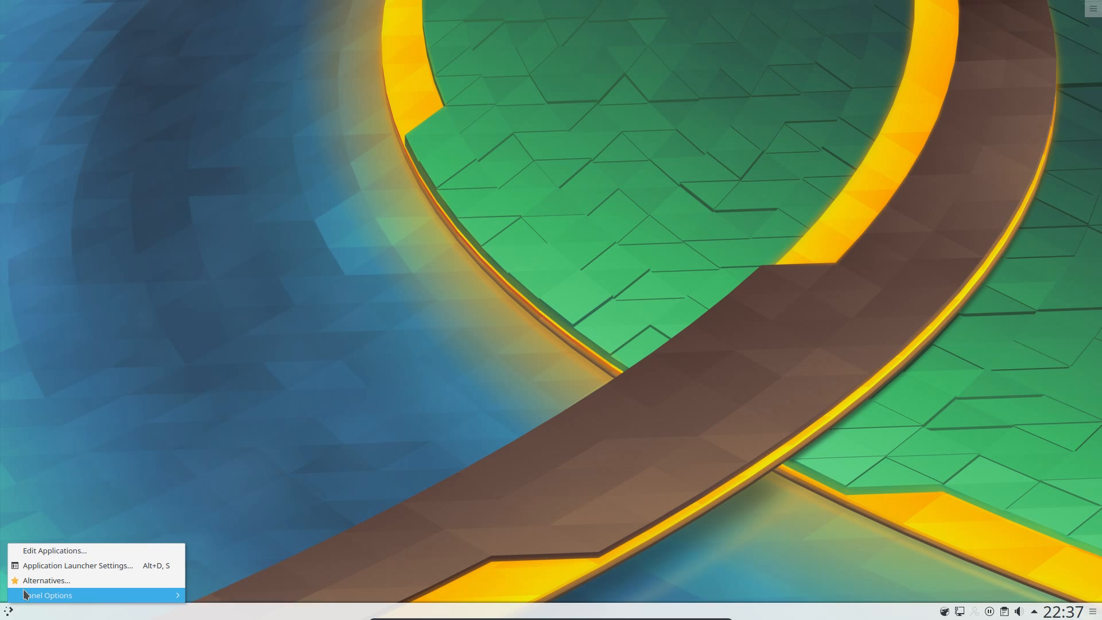
click(46, 581)
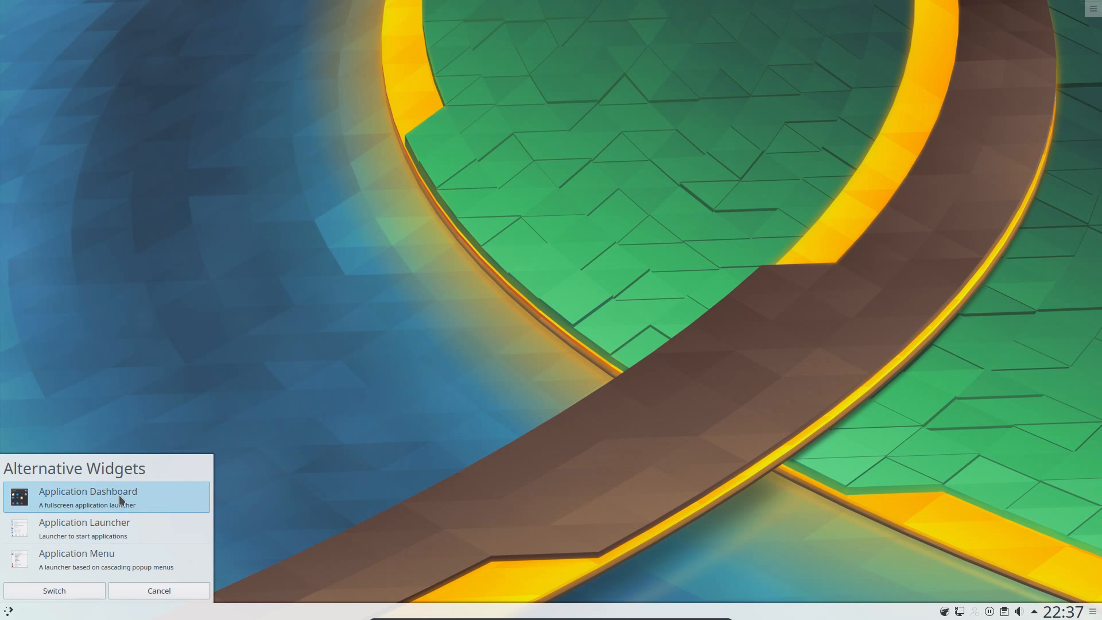
click(160, 590)
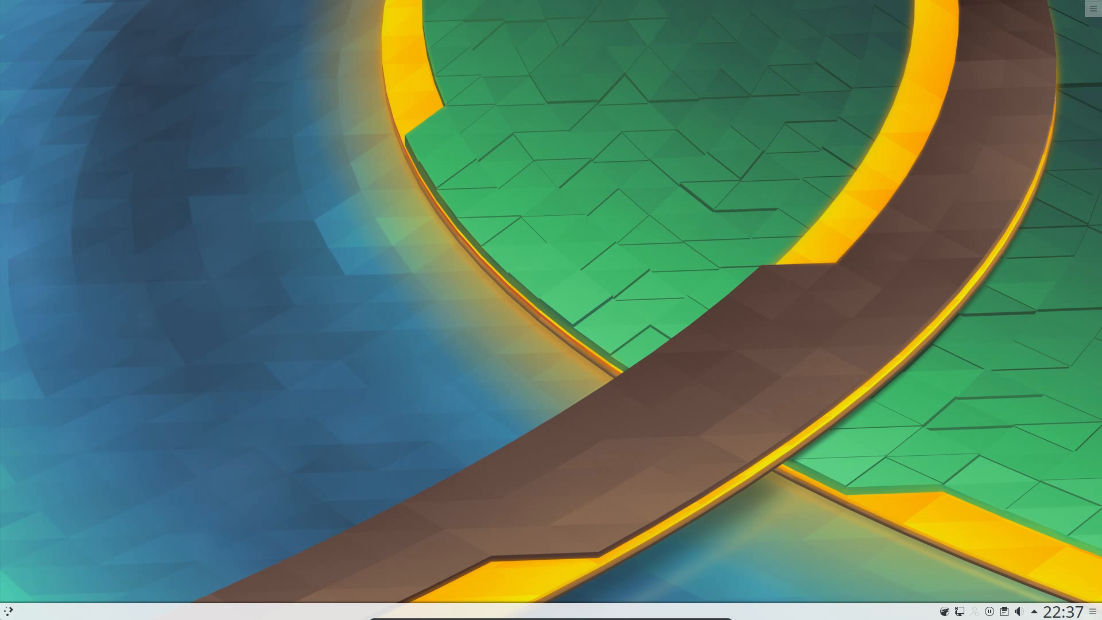
click(7, 610)
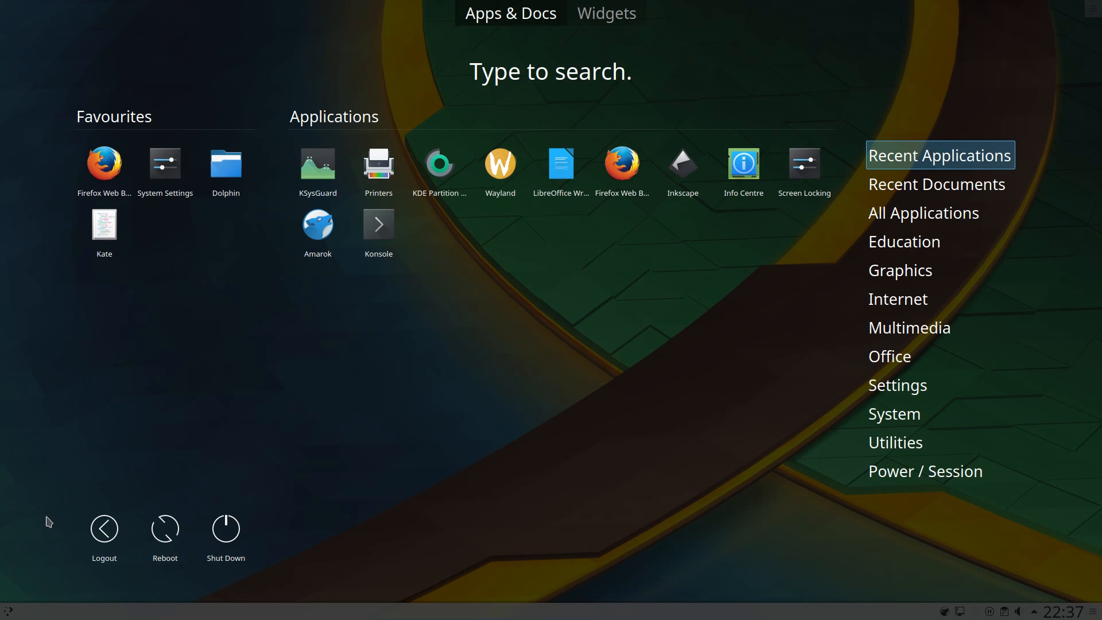
- Browse the Graphics applications and then the Recent Documents in the dashboard
click(900, 270)
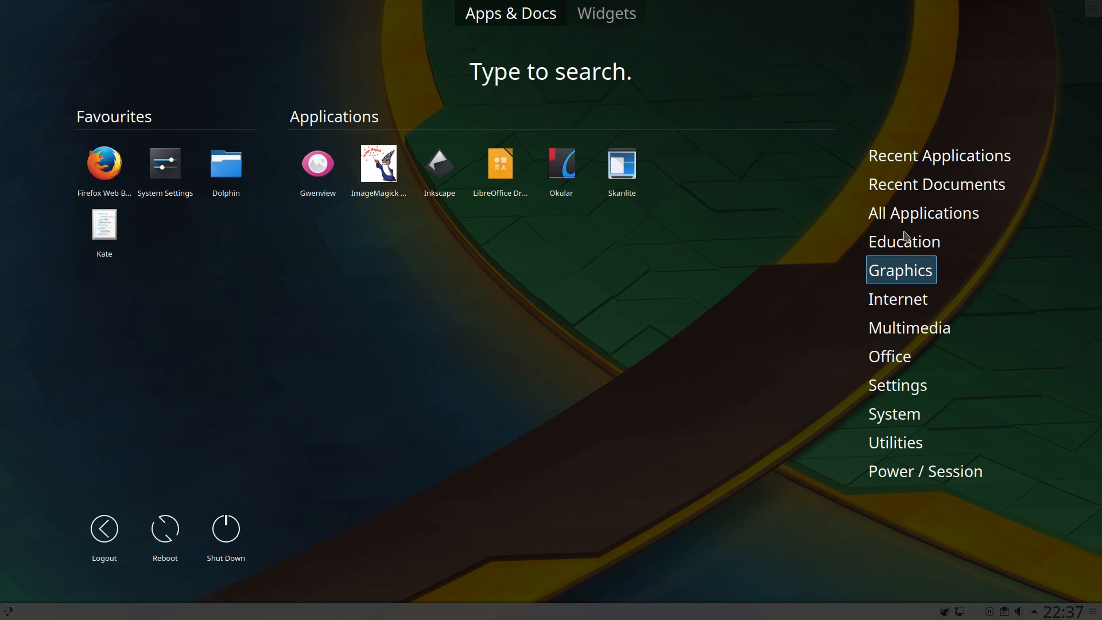
click(936, 183)
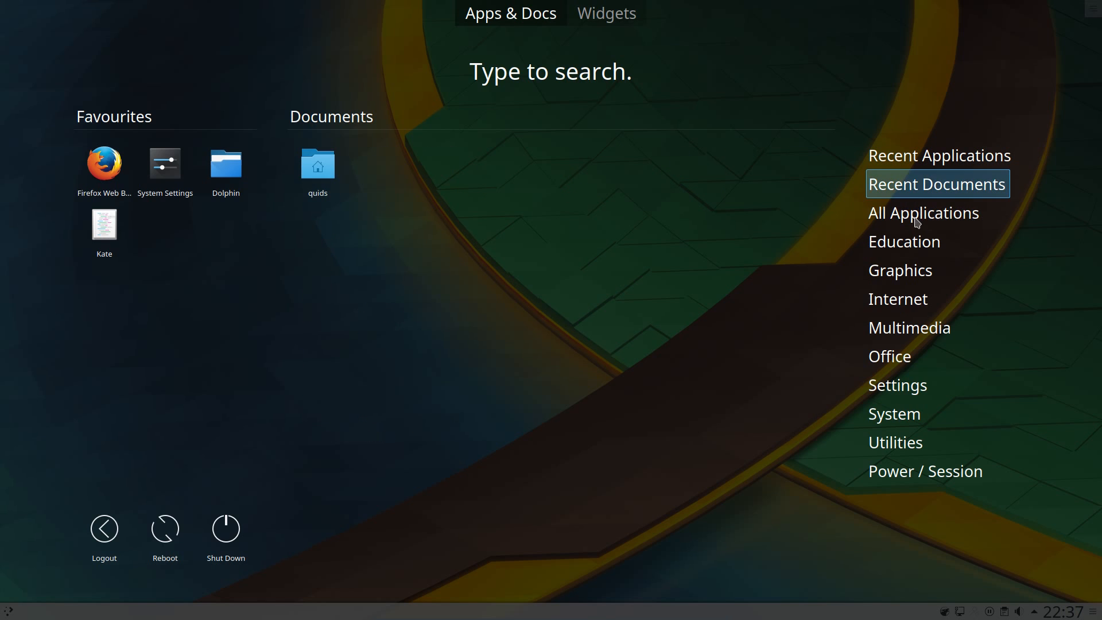
click(897, 298)
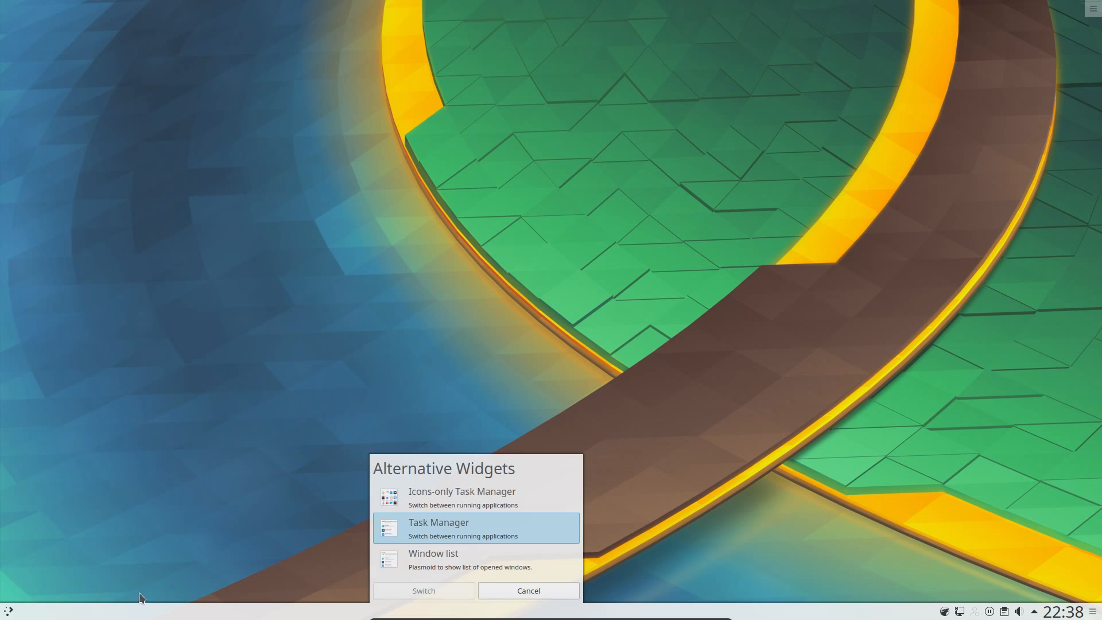
mouse_move(471, 498)
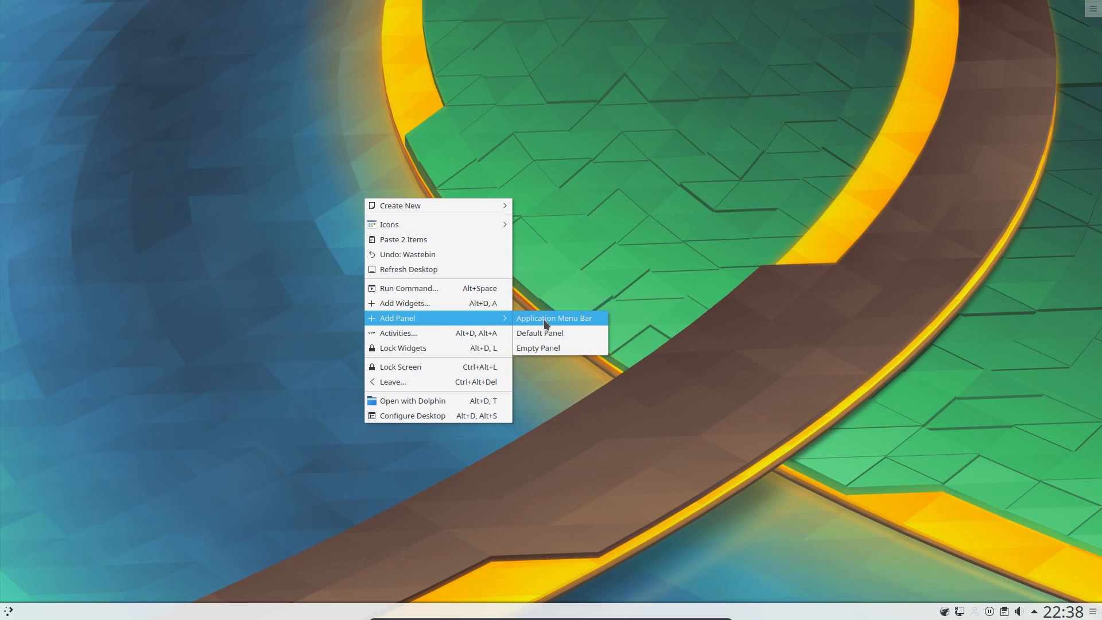
- Add an Application Menu Bar panel to the desktop
click(554, 318)
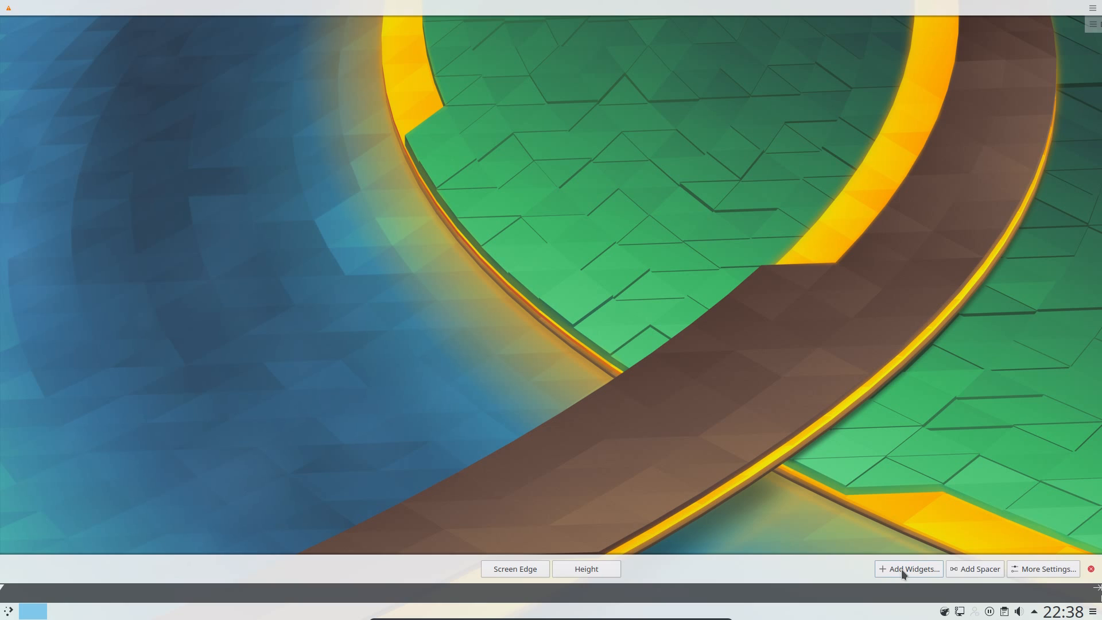
- Browse through the Add Widgets sidebar listing the widgets available for the desktop
click(911, 568)
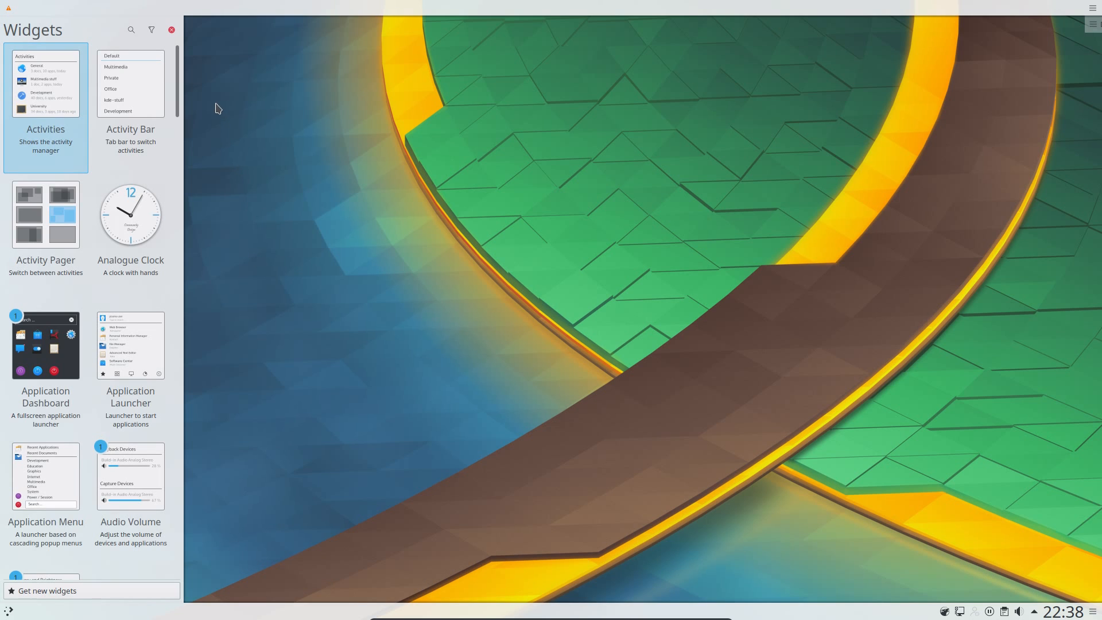
scroll(down, 3)
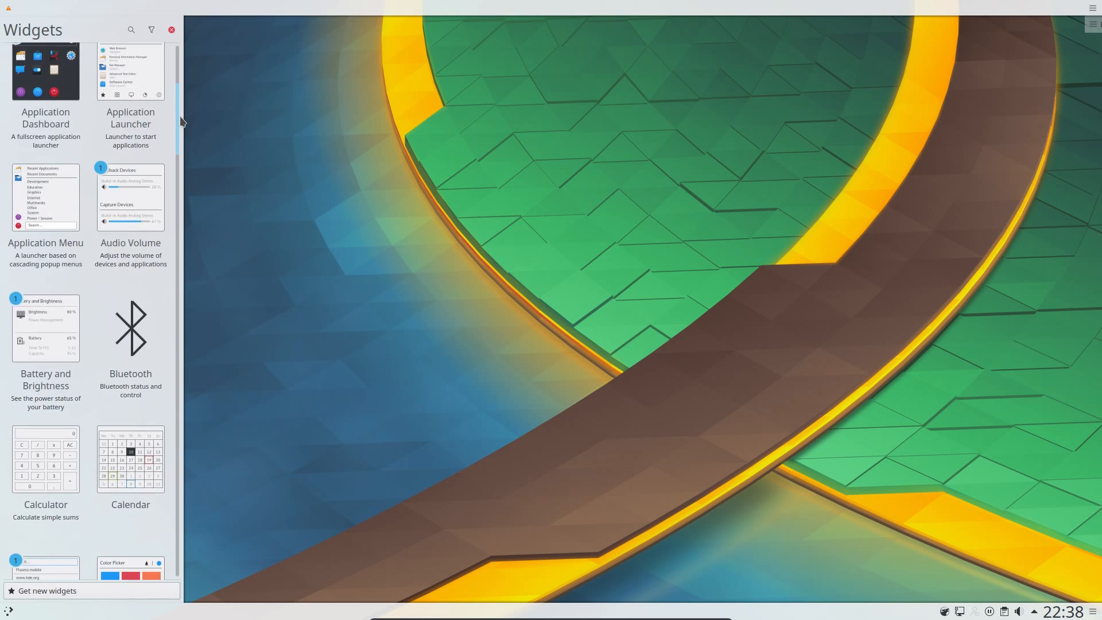
scroll(down, 3)
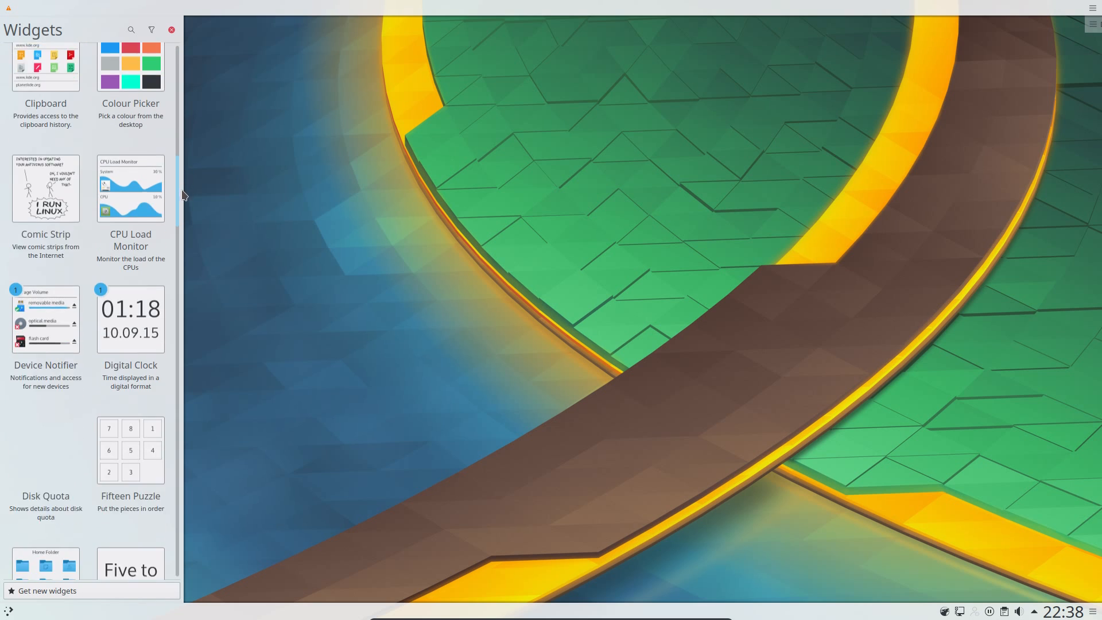
scroll(down, 3)
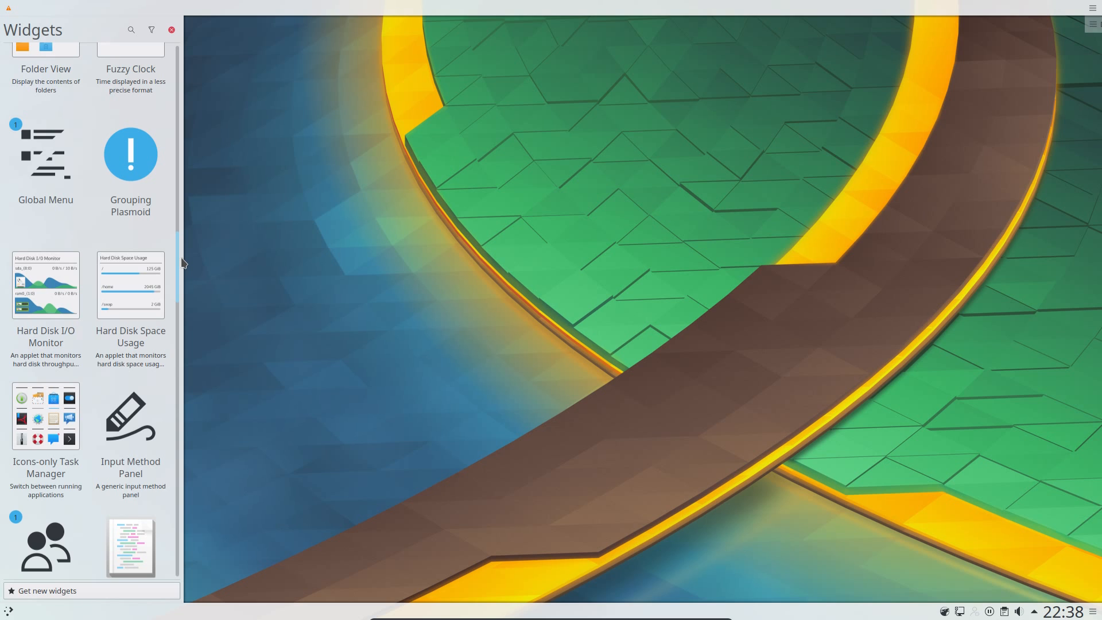
scroll(down, 3)
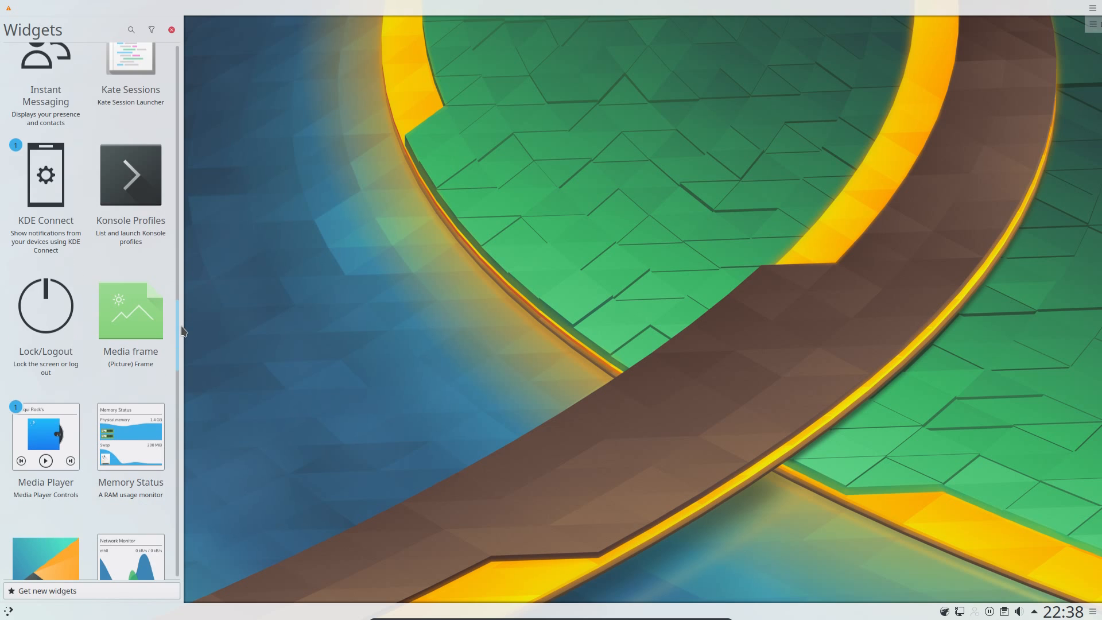
scroll(down, 3)
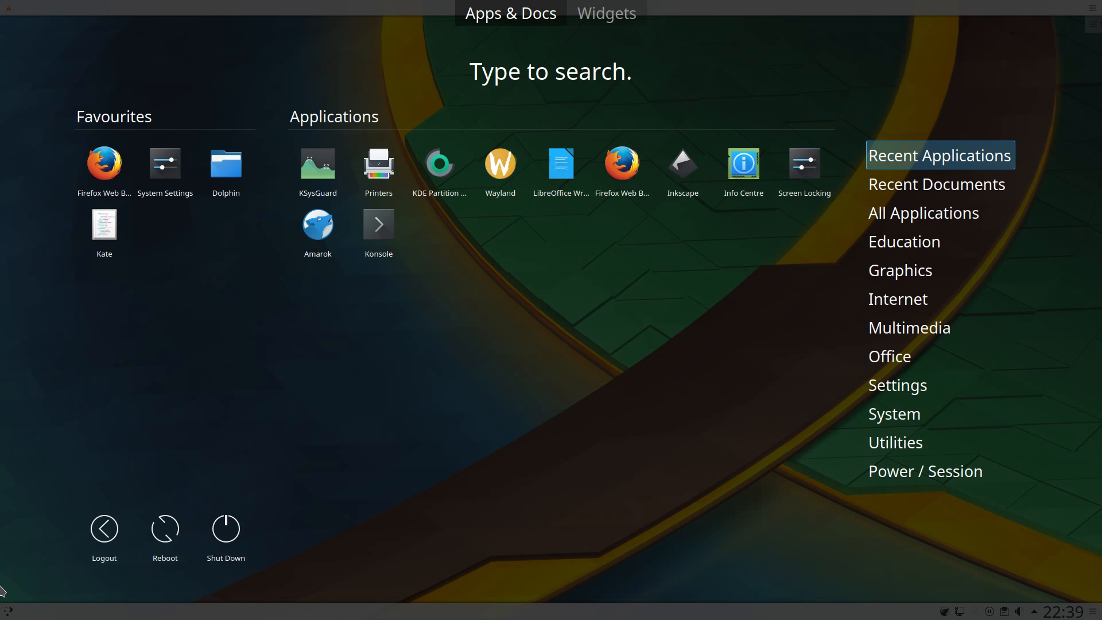
- Find System Settings via a 'set' launcher search and view Look And Feel with Get New Looks
text(set)
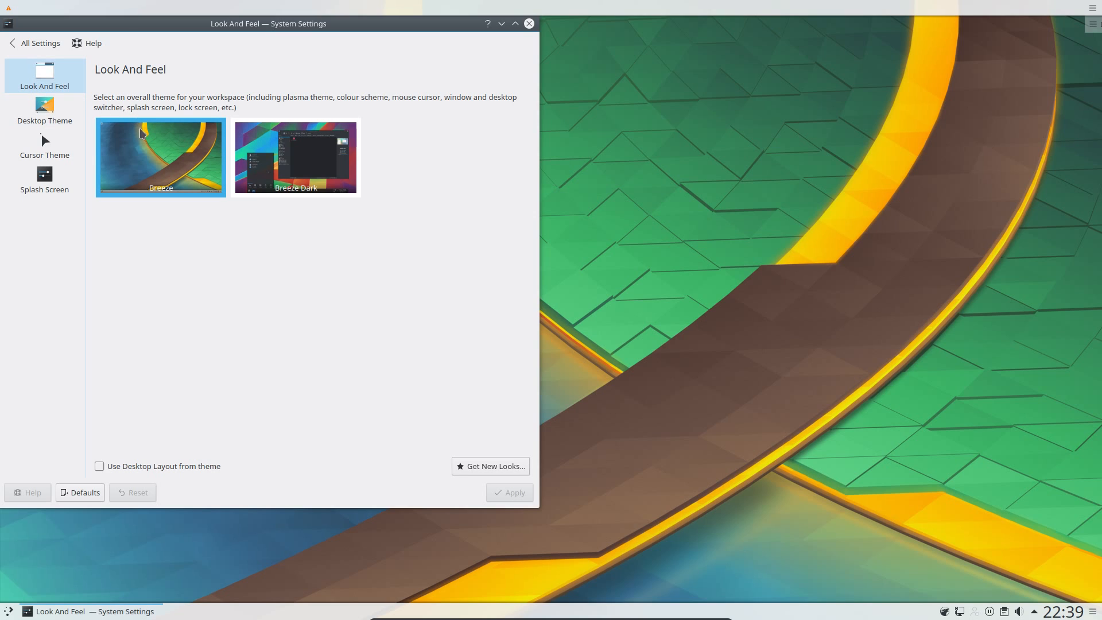
mouse_move(136, 183)
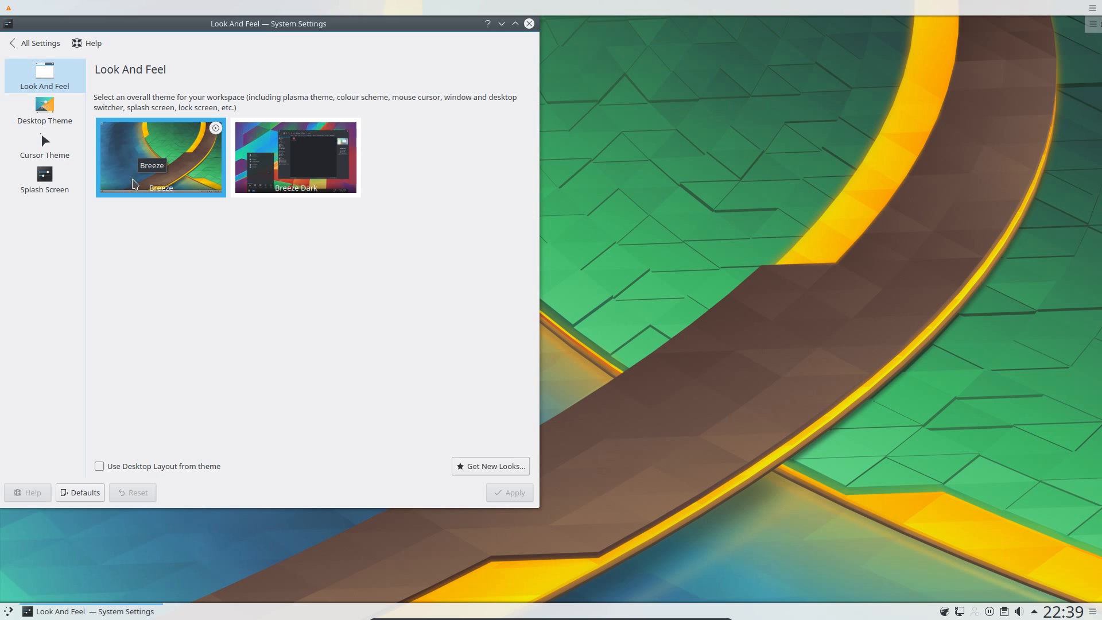
mouse_move(338, 150)
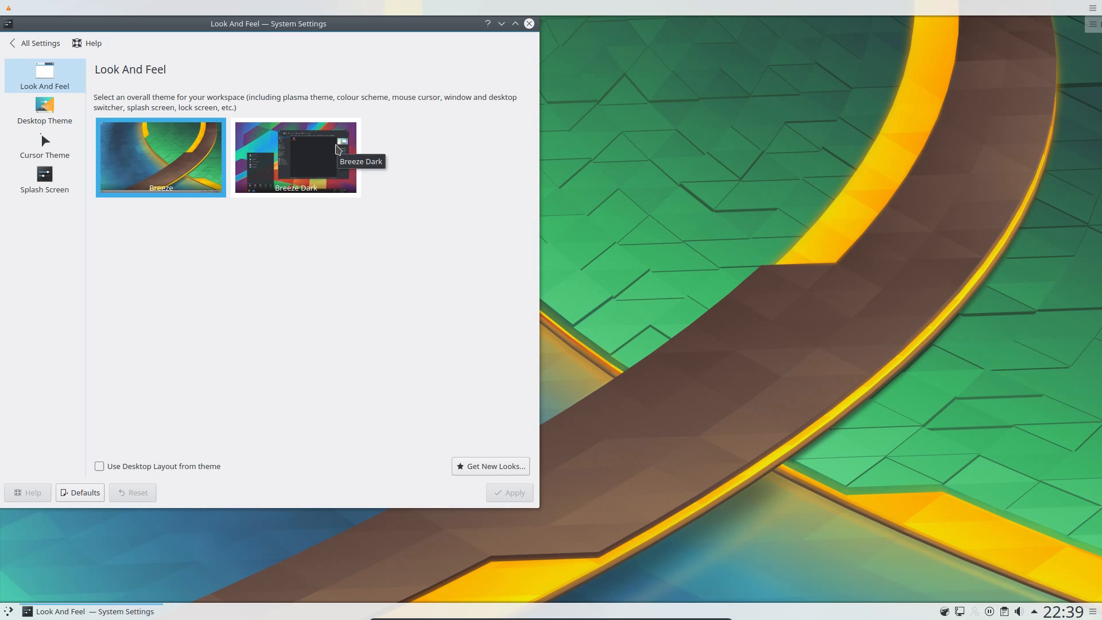
click(496, 466)
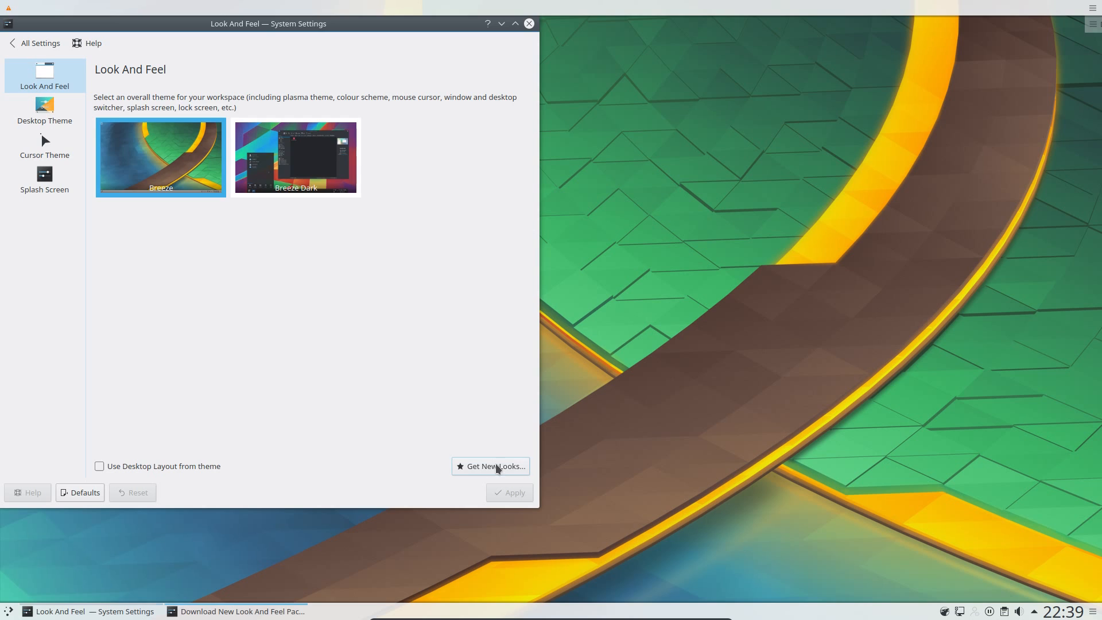
click(490, 466)
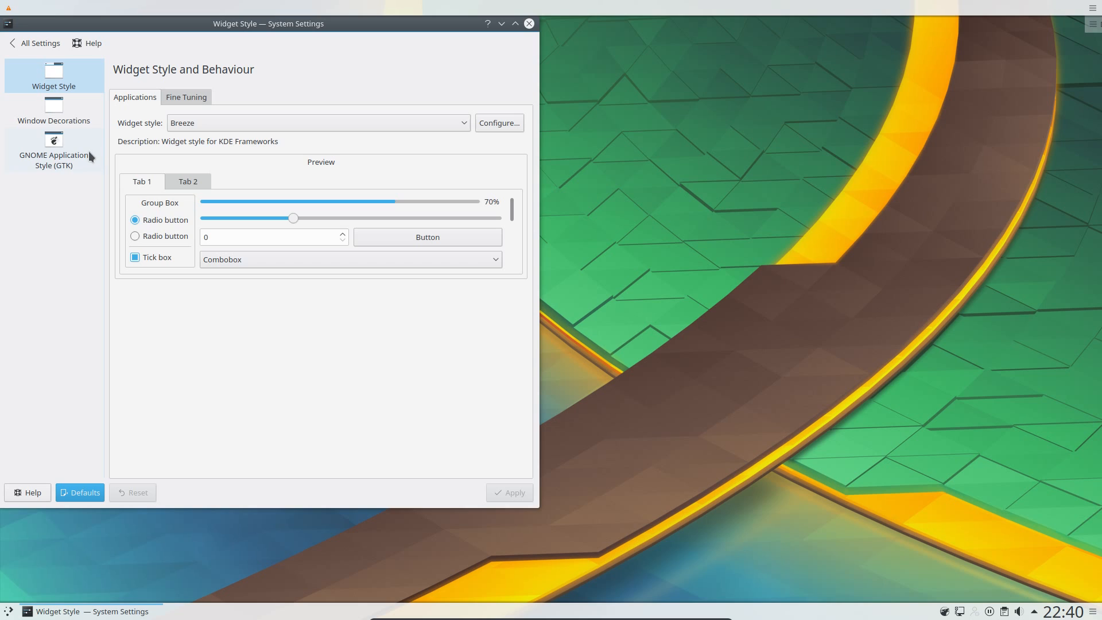
mouse_move(71, 156)
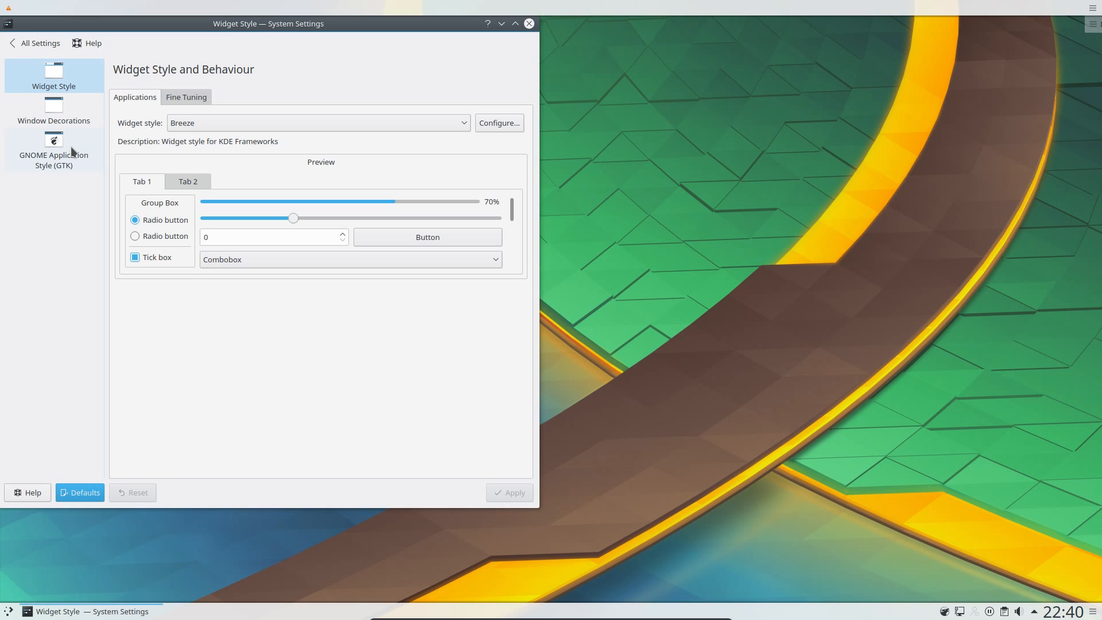
- Show the GNOME Application Style (GTK) page beside Inkscape and Kate, then close Firefox and Inkscape
click(53, 146)
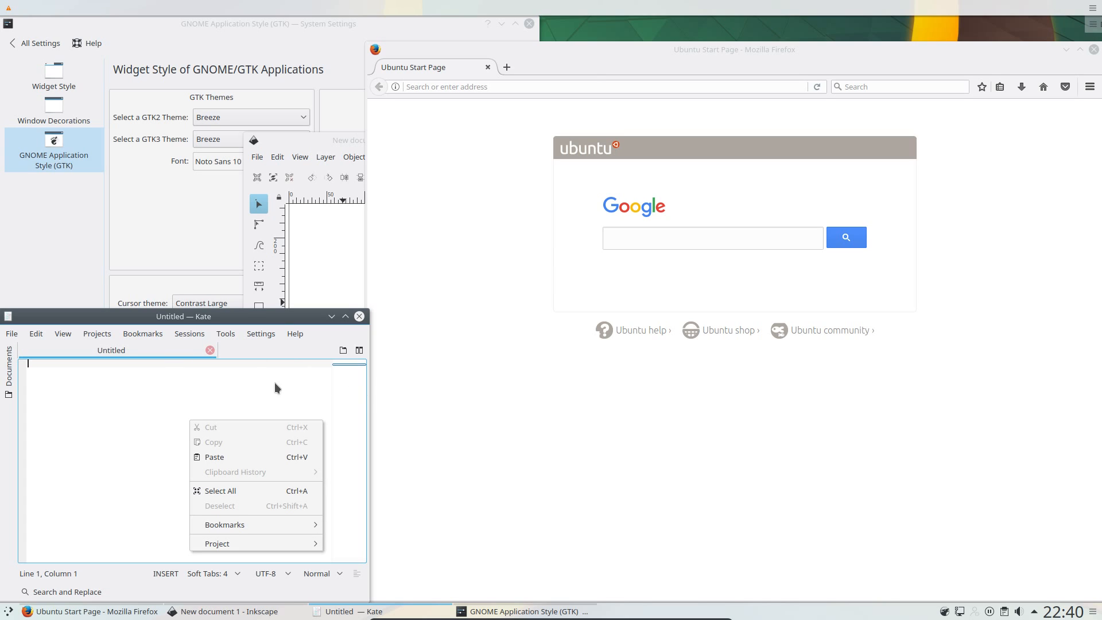
click(225, 333)
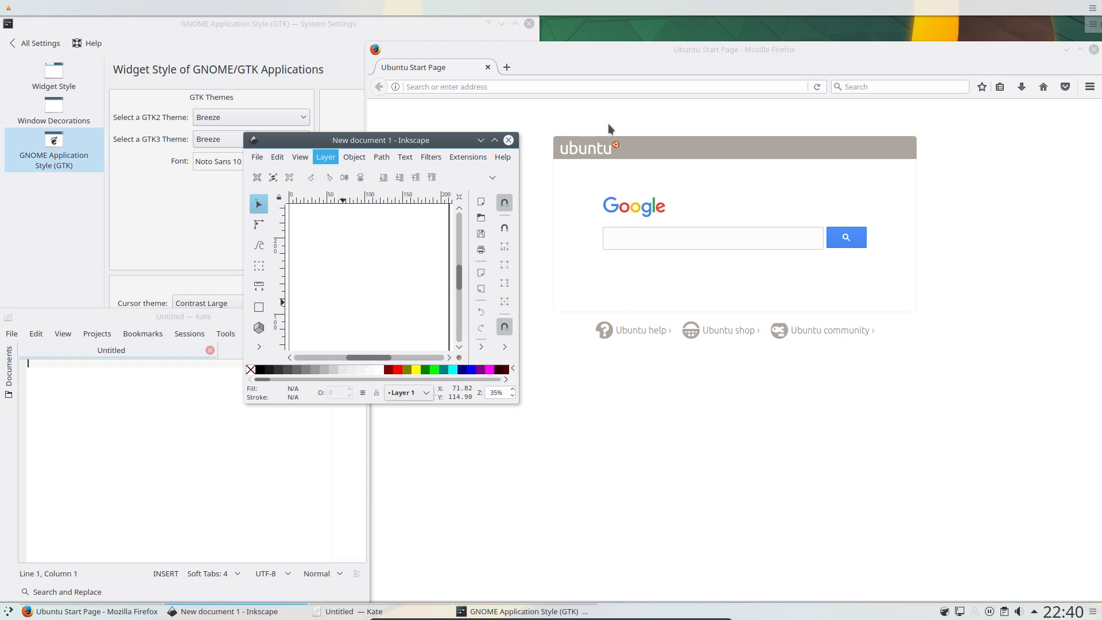
right_click(609, 129)
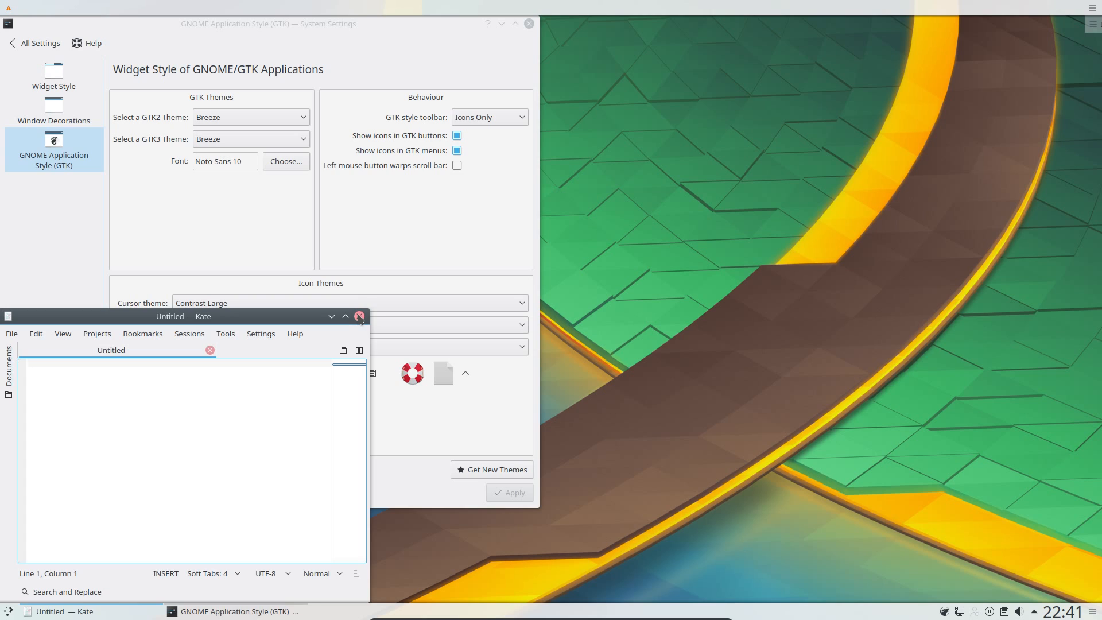
- Close Kate and show the Fonts page using Noto Sans 10 and Hack 9
click(359, 317)
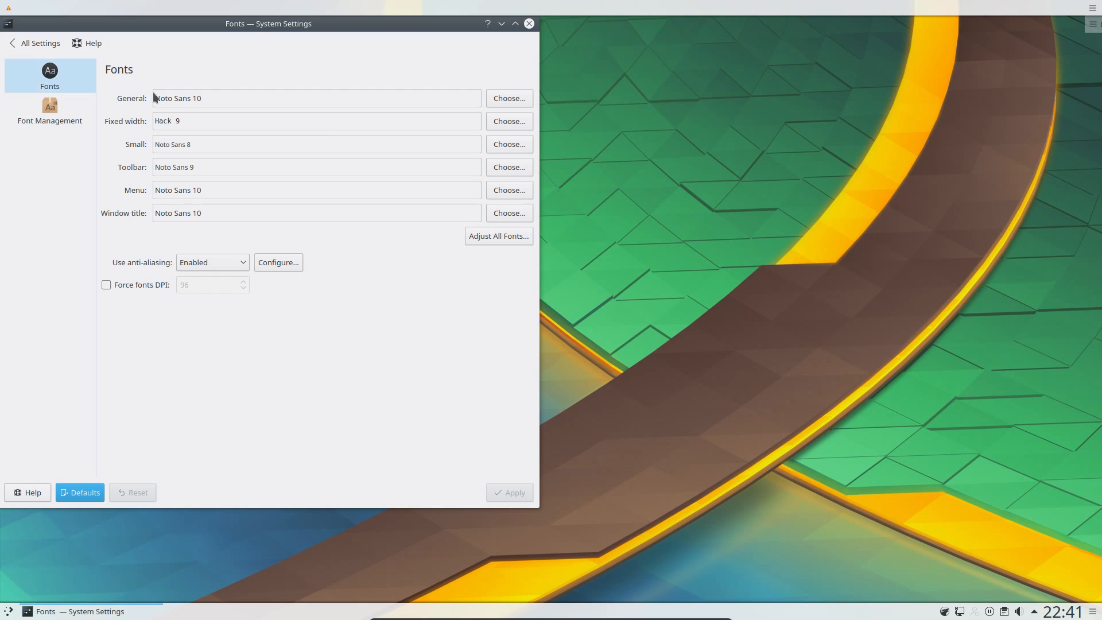
mouse_move(192, 201)
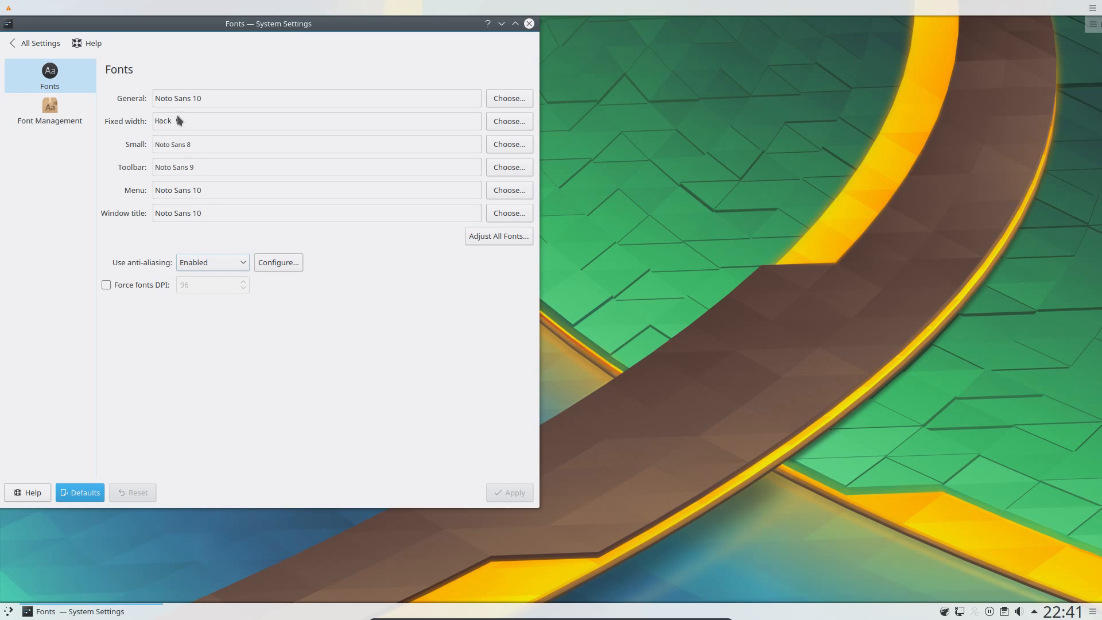
mouse_move(39, 47)
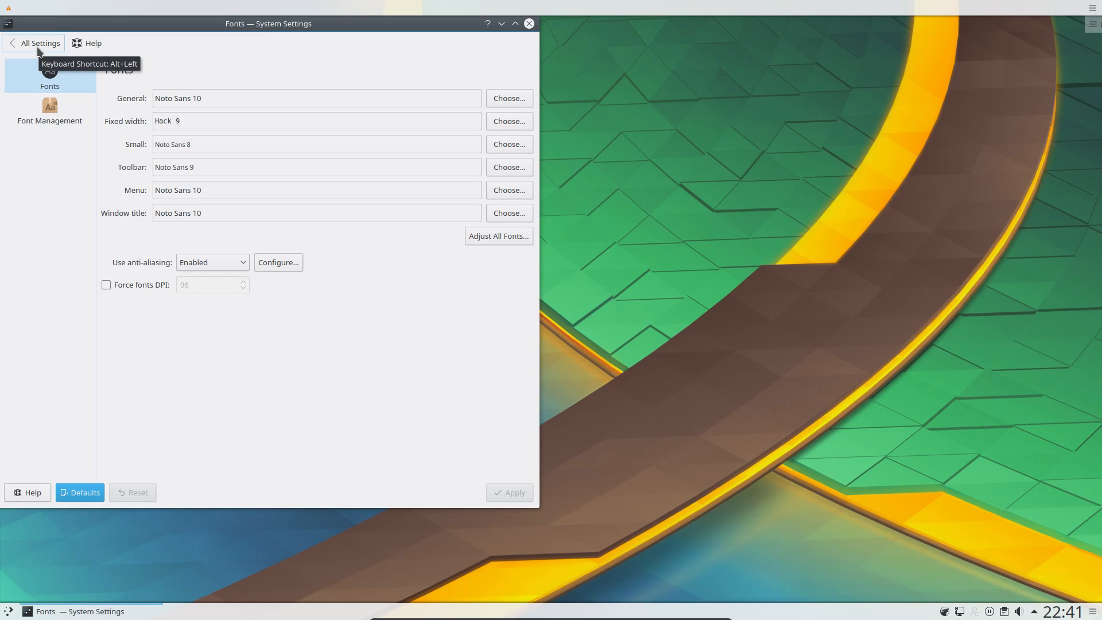
- Browse the Desktop Effects list, then return to the All Settings overview for the Wayland module
click(38, 44)
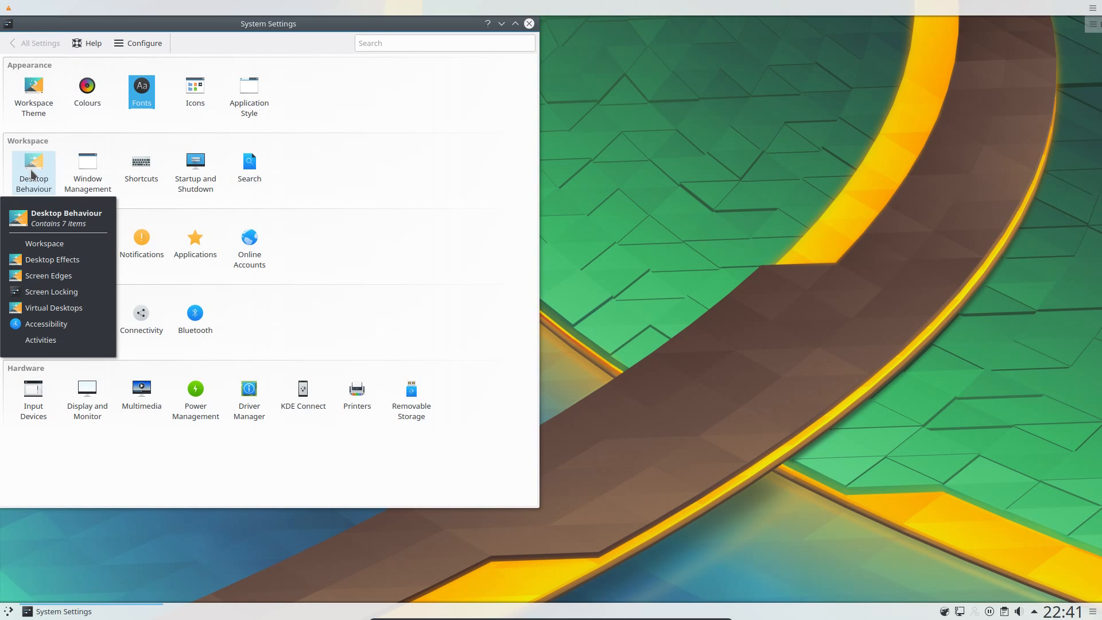
click(52, 260)
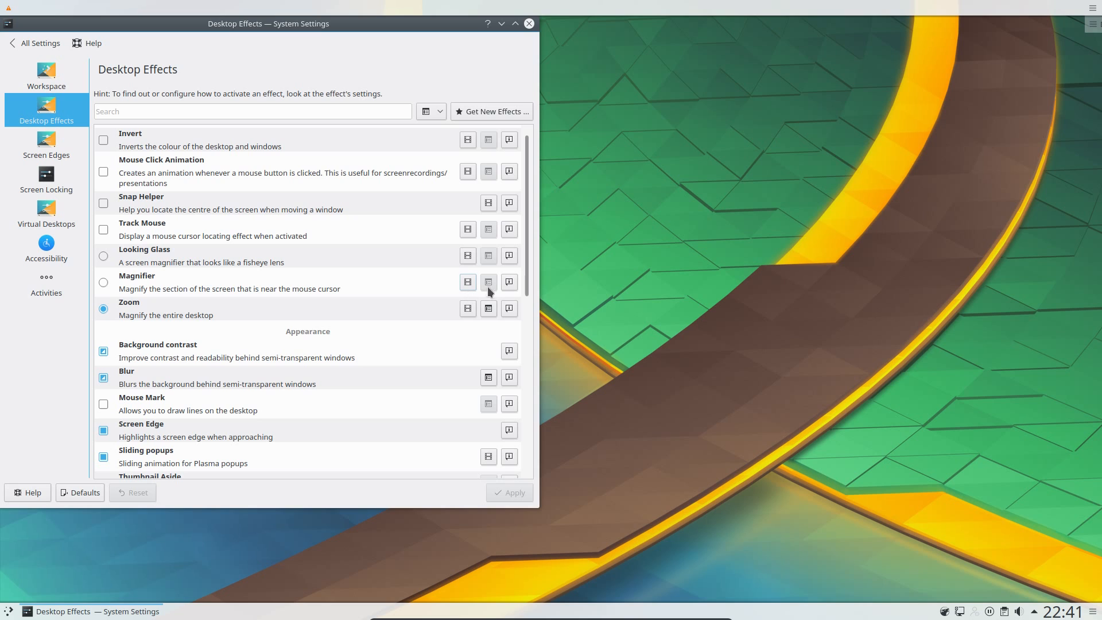
scroll(down, 3)
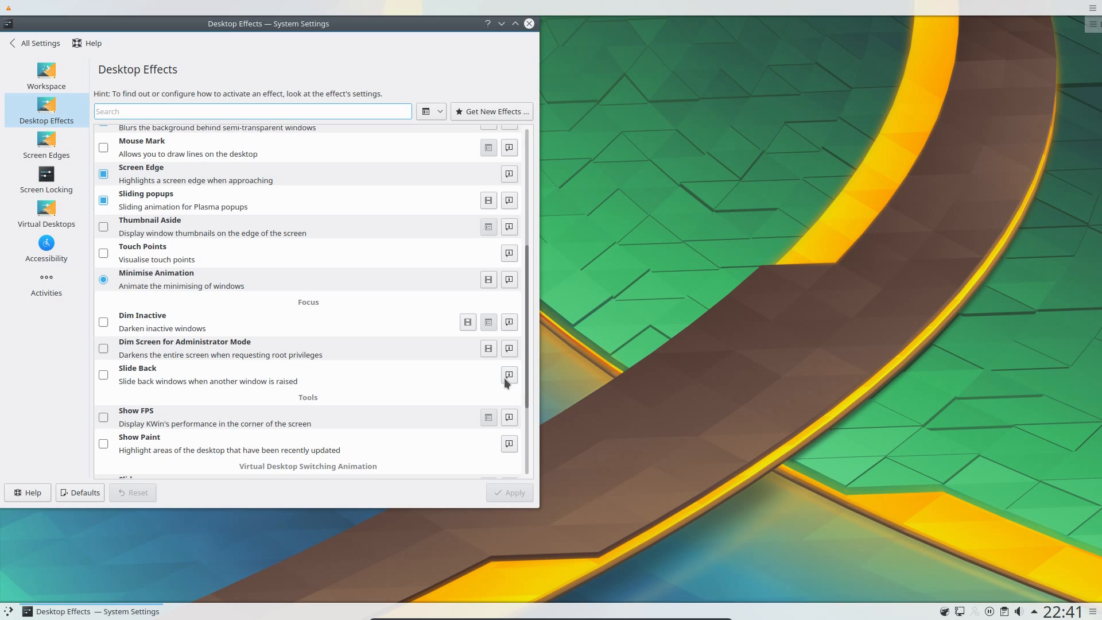
mouse_move(41, 43)
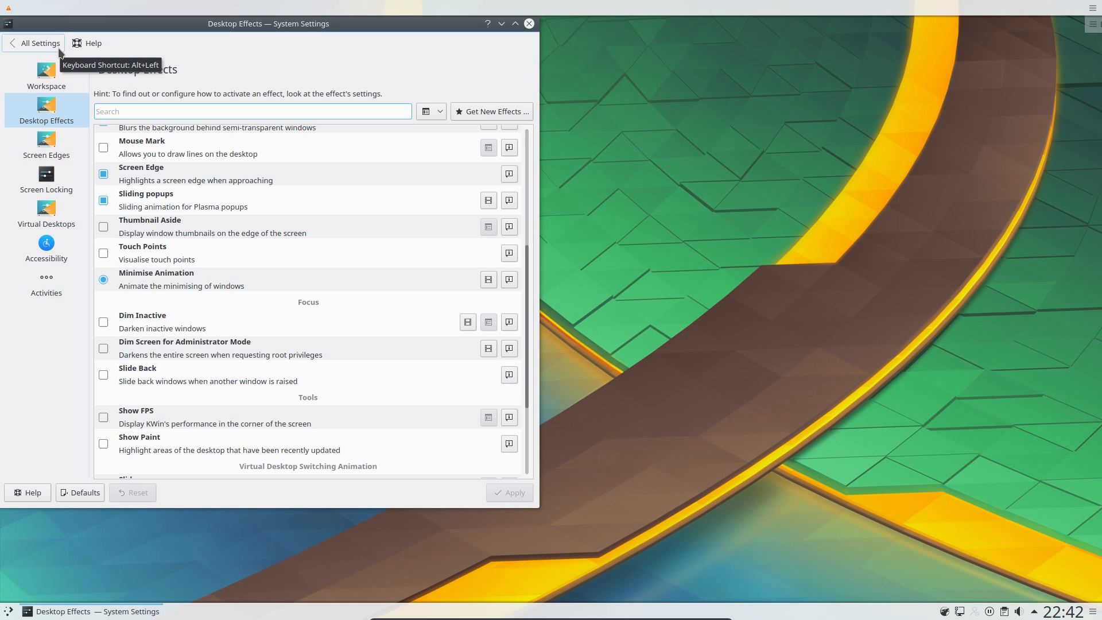
click(33, 43)
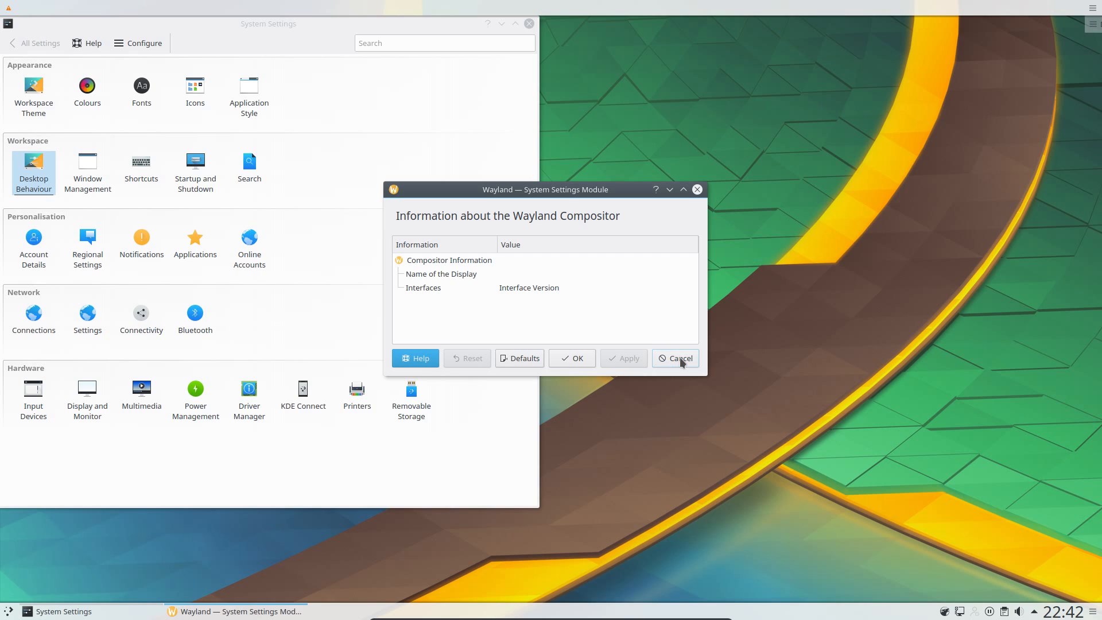
- Cancel the Wayland Compositor dialog and close System Settings, leaving the desktop clear
click(675, 359)
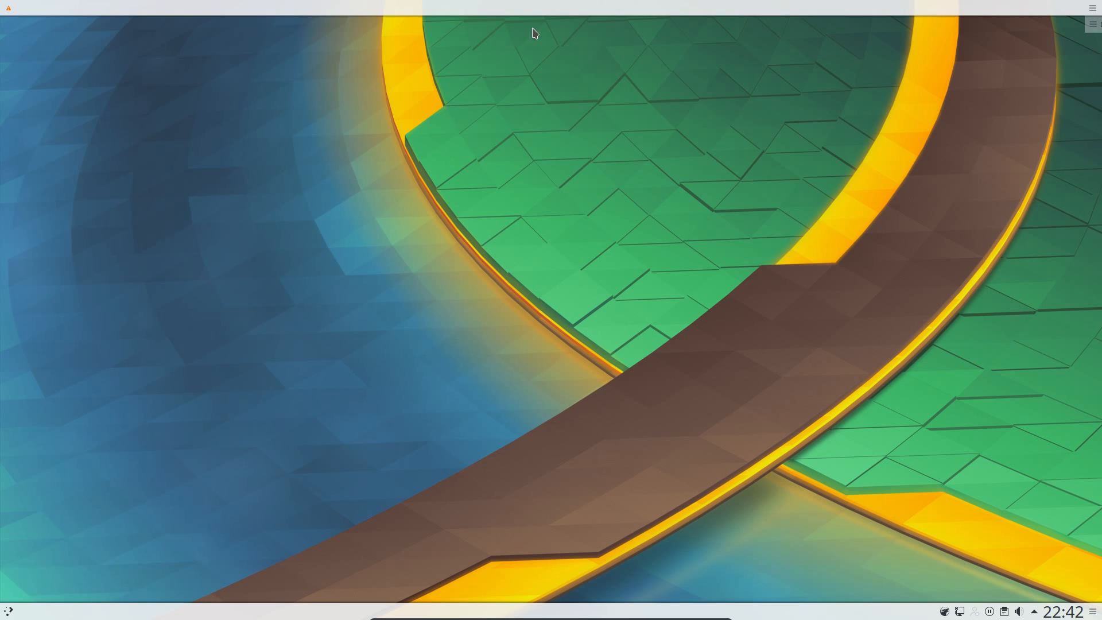
mouse_move(512, 99)
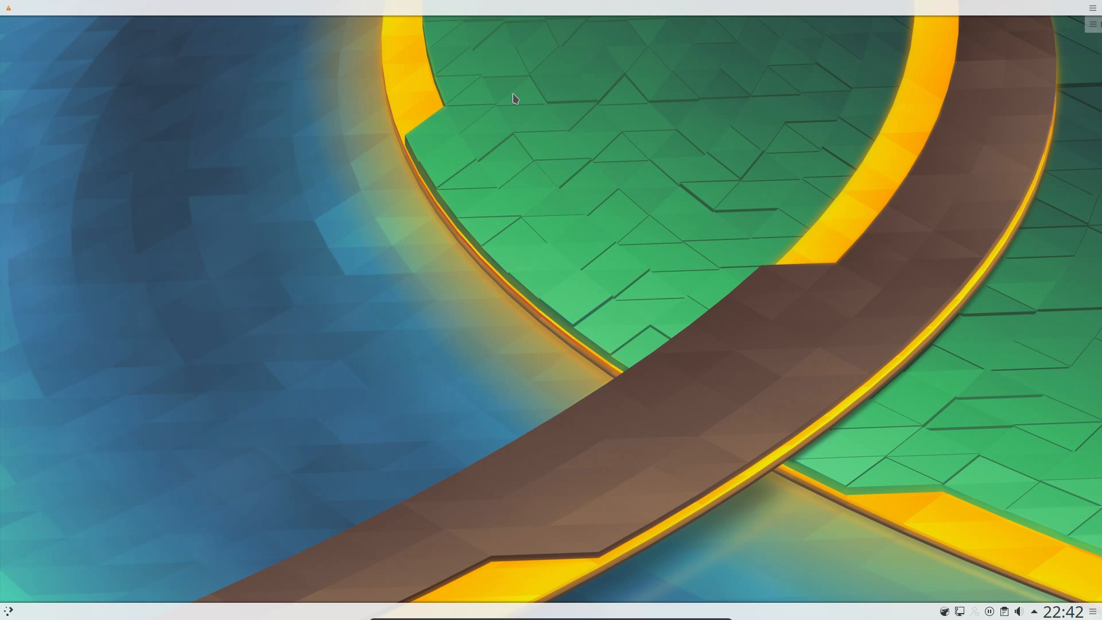
mouse_move(454, 160)
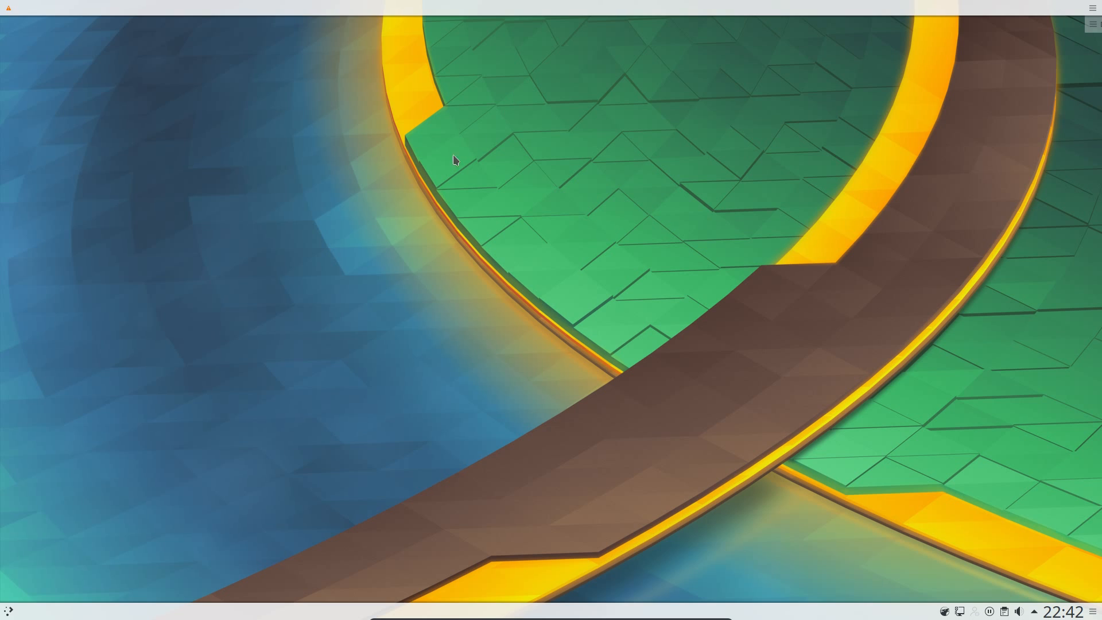
mouse_move(140, 495)
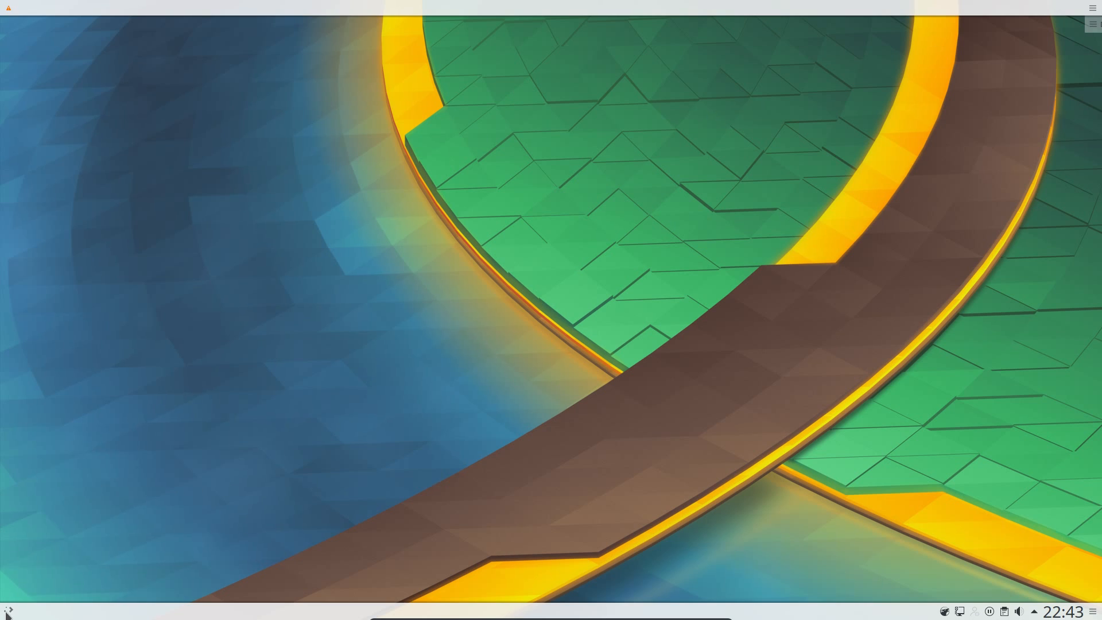
- Launch KDE Partition Manager from Recent Applications to view the 38 GiB disk's ext4 partition
click(7, 610)
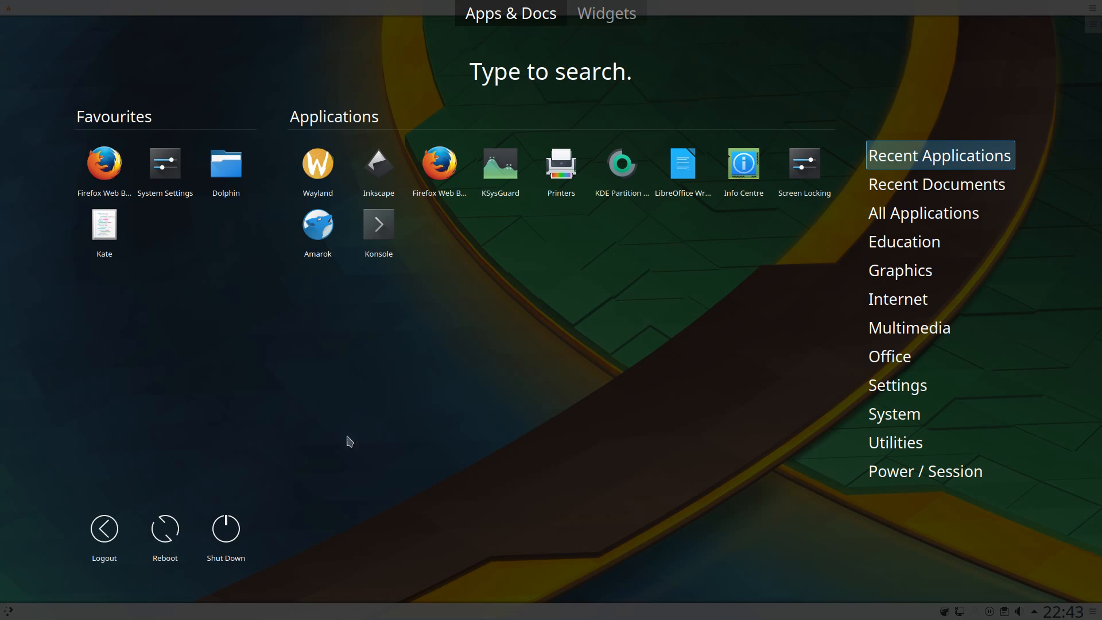
click(621, 163)
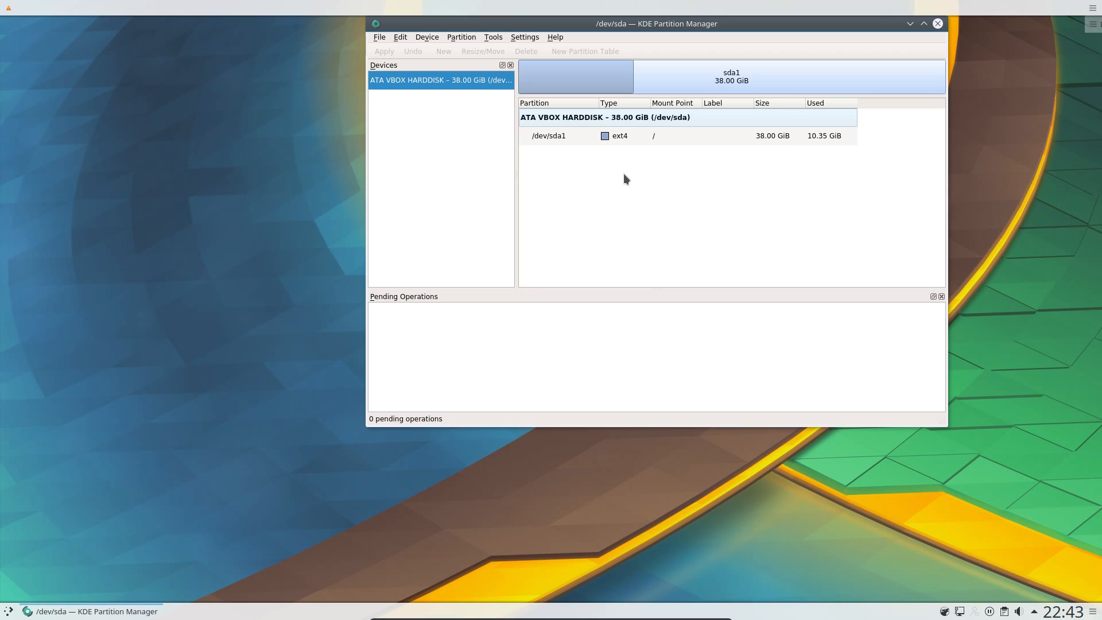
mouse_move(663, 74)
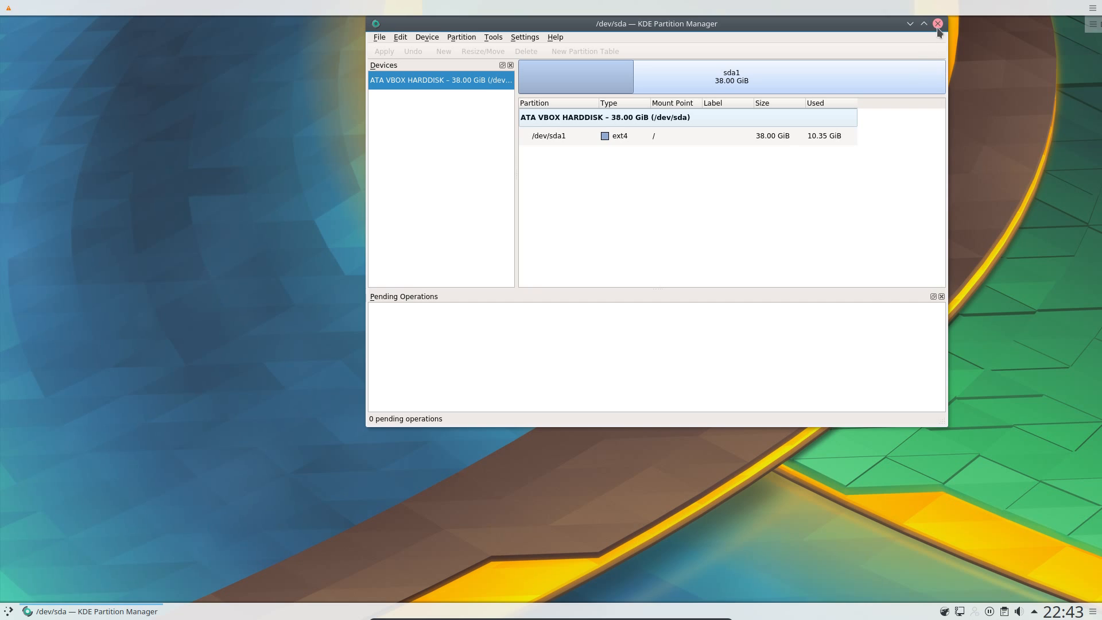
- Close Partition Manager, launch Printers via a 'pri' search, view and close the Add Printer dialog
click(937, 23)
text(p)
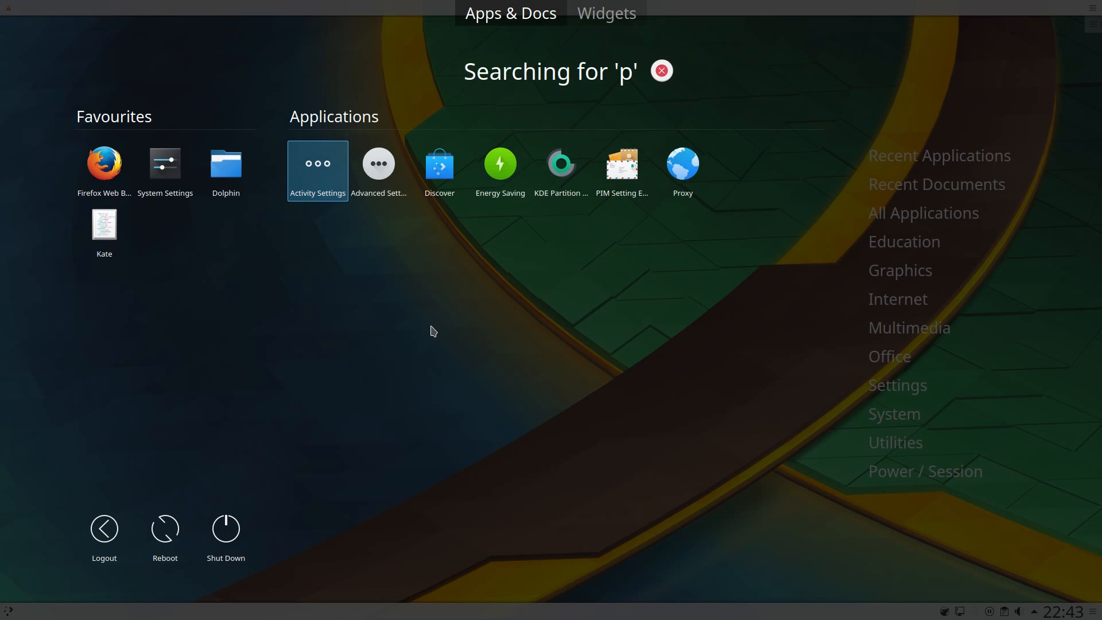
text(ri)
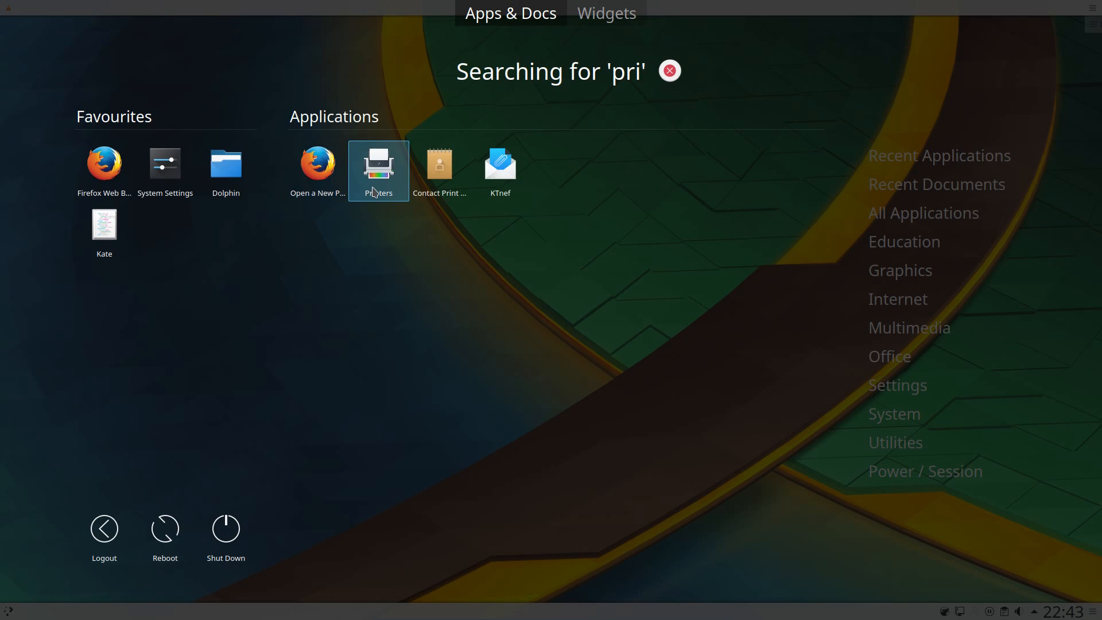
click(378, 165)
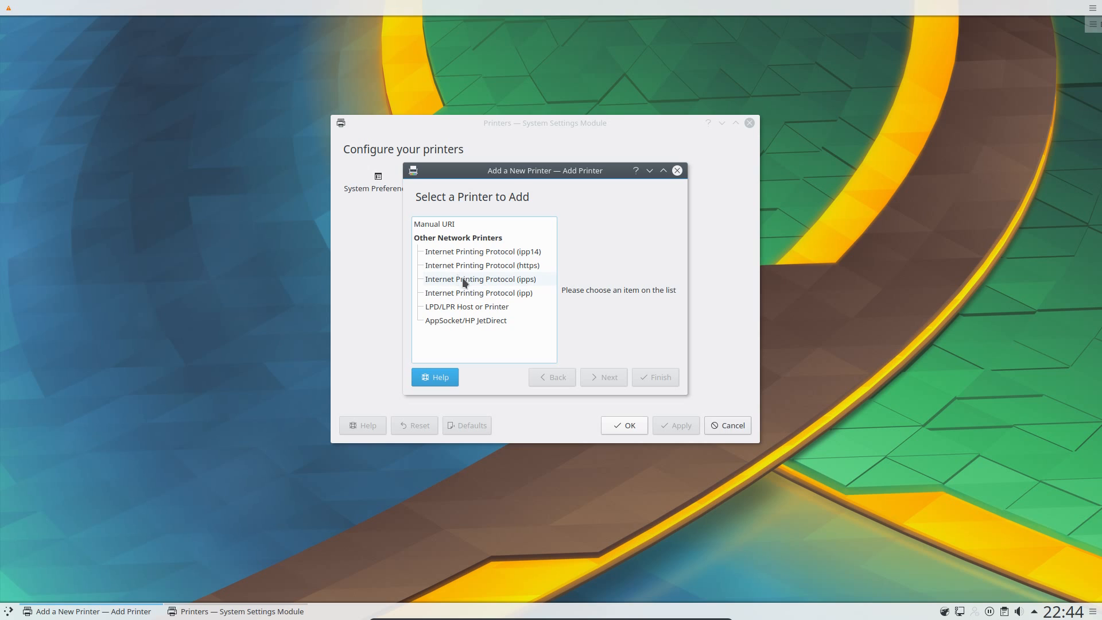
mouse_move(517, 284)
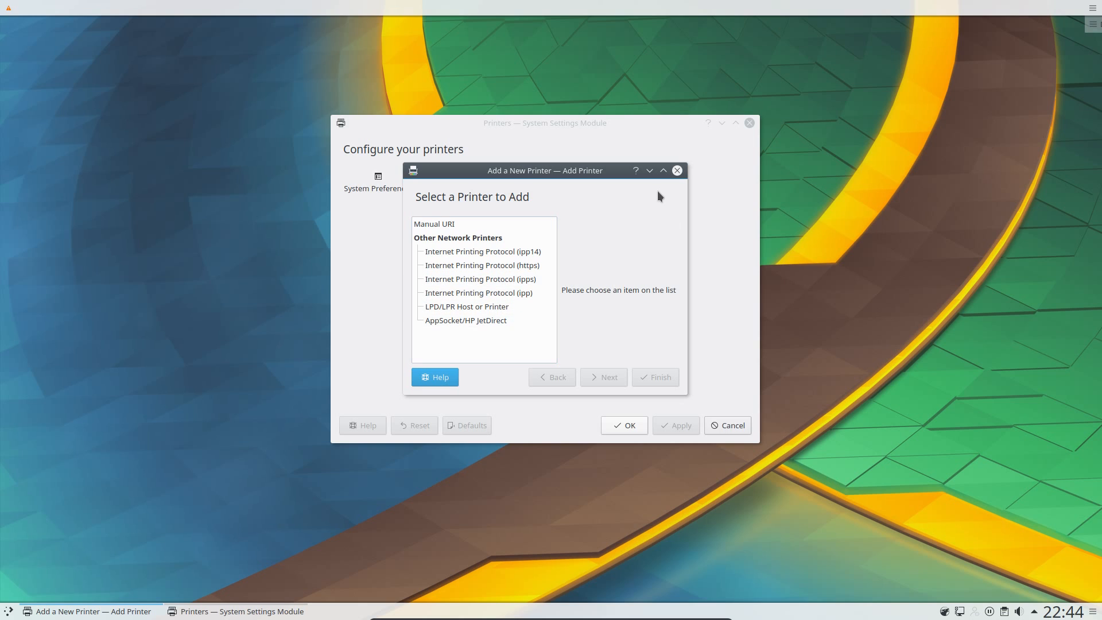
click(677, 170)
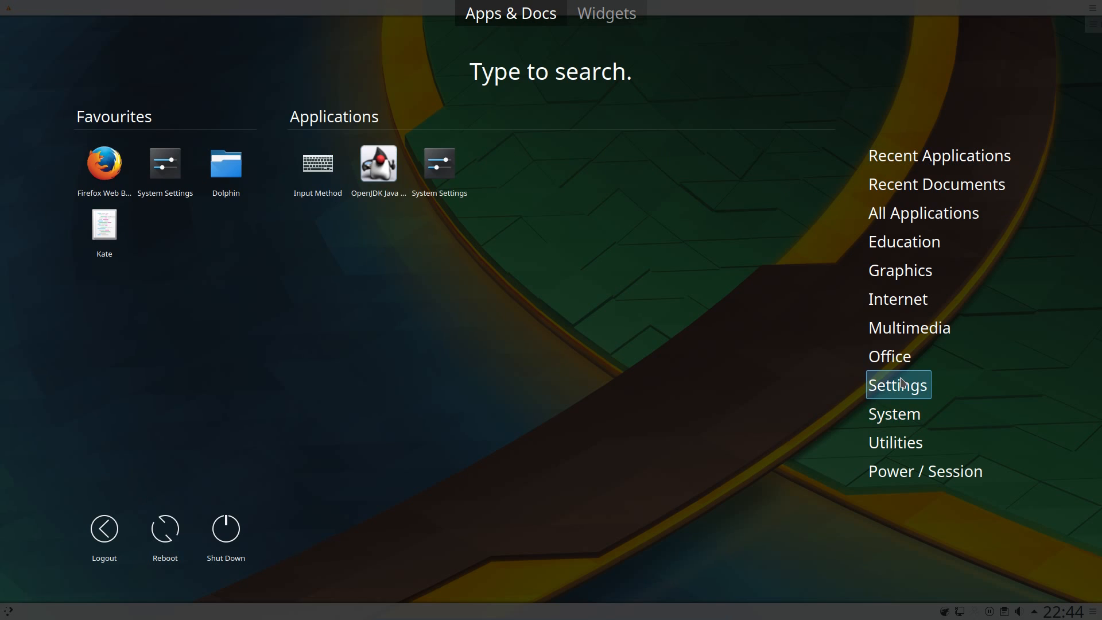
- Browse the dashboard's Settings, Internet and Graphics categories, ending on Recent Applications
click(889, 356)
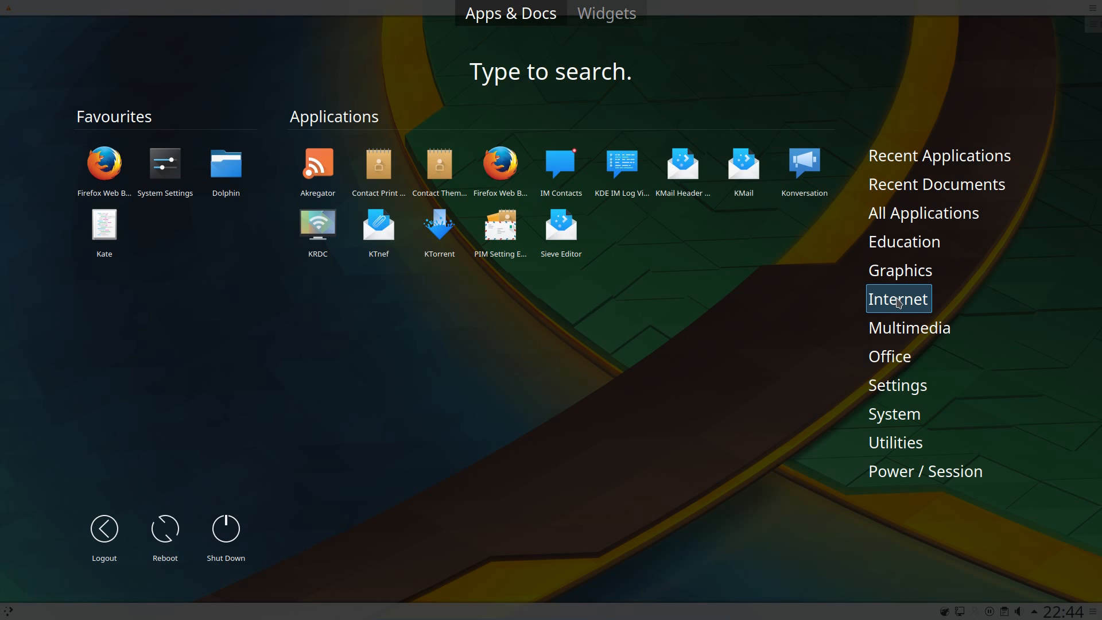
mouse_move(854, 319)
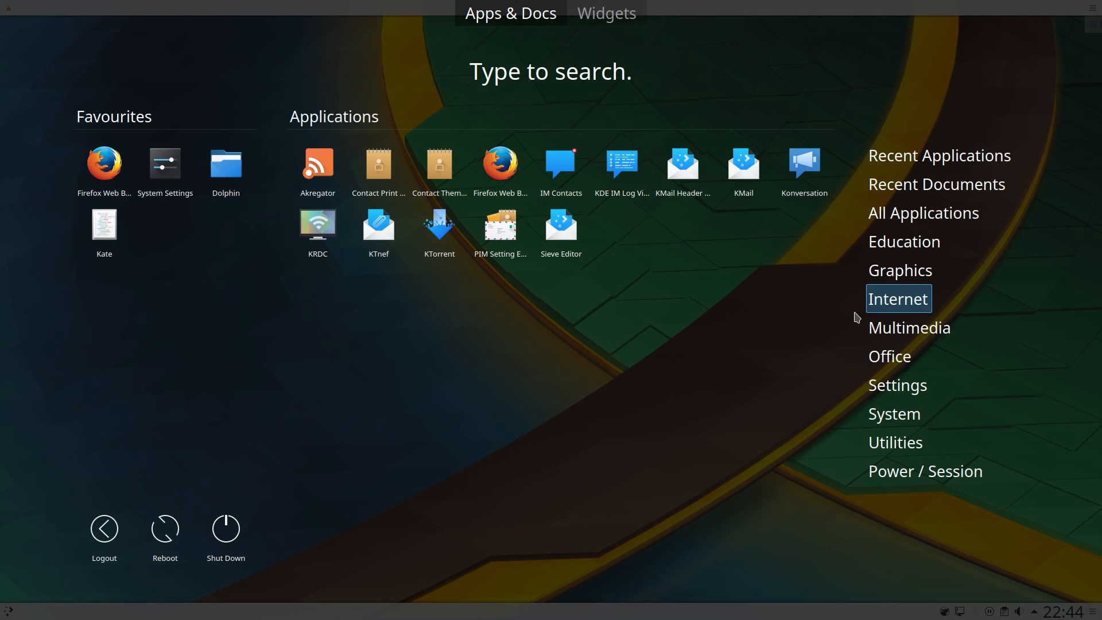
click(900, 270)
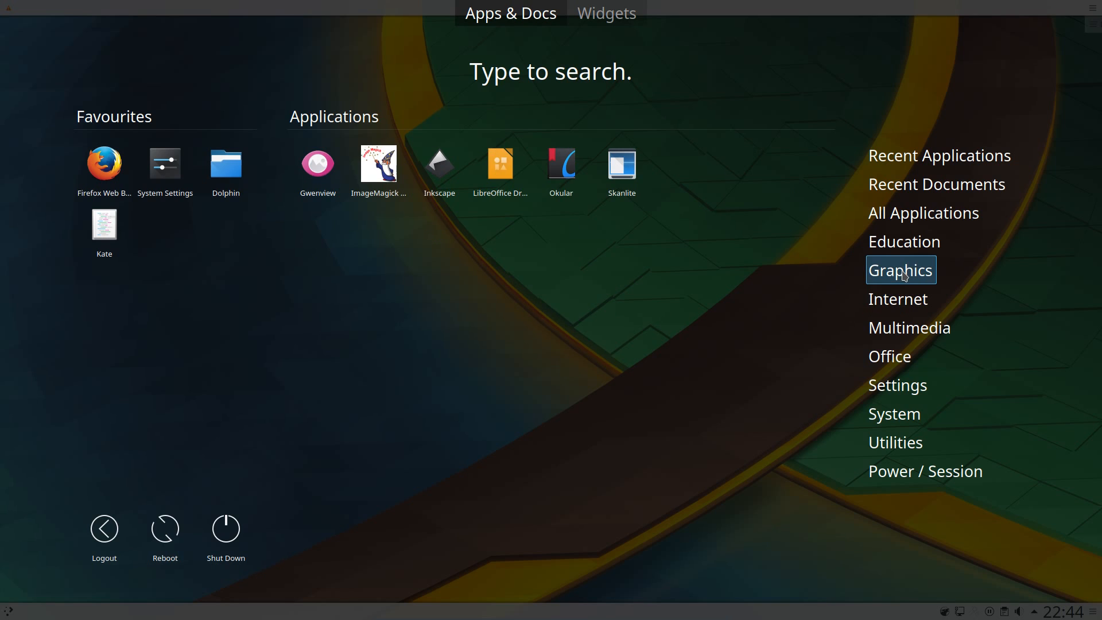
mouse_move(446, 182)
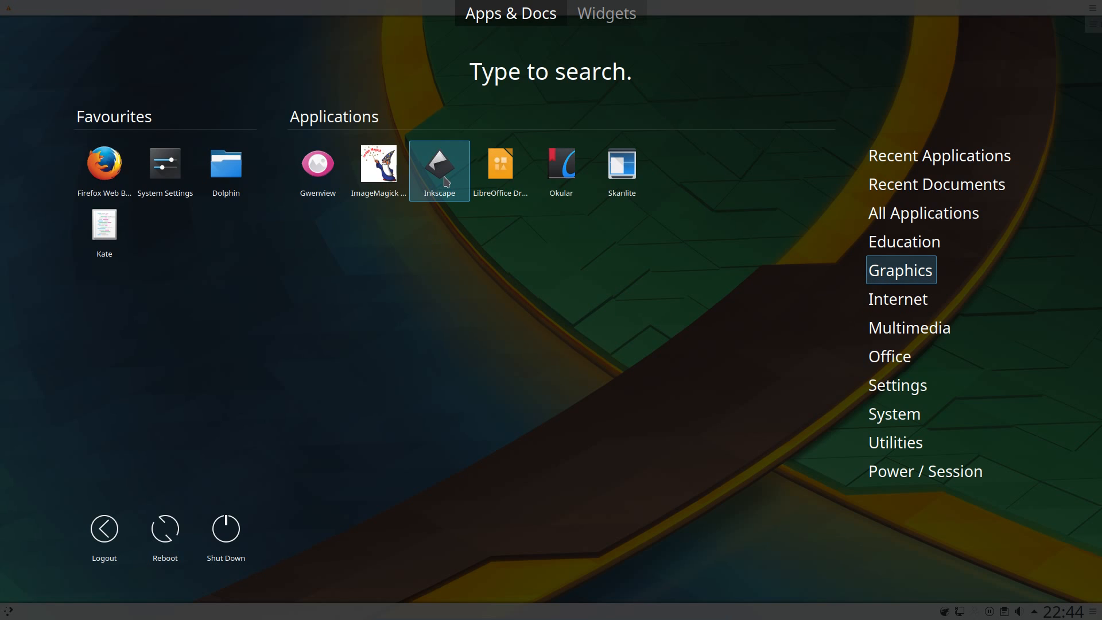
click(923, 212)
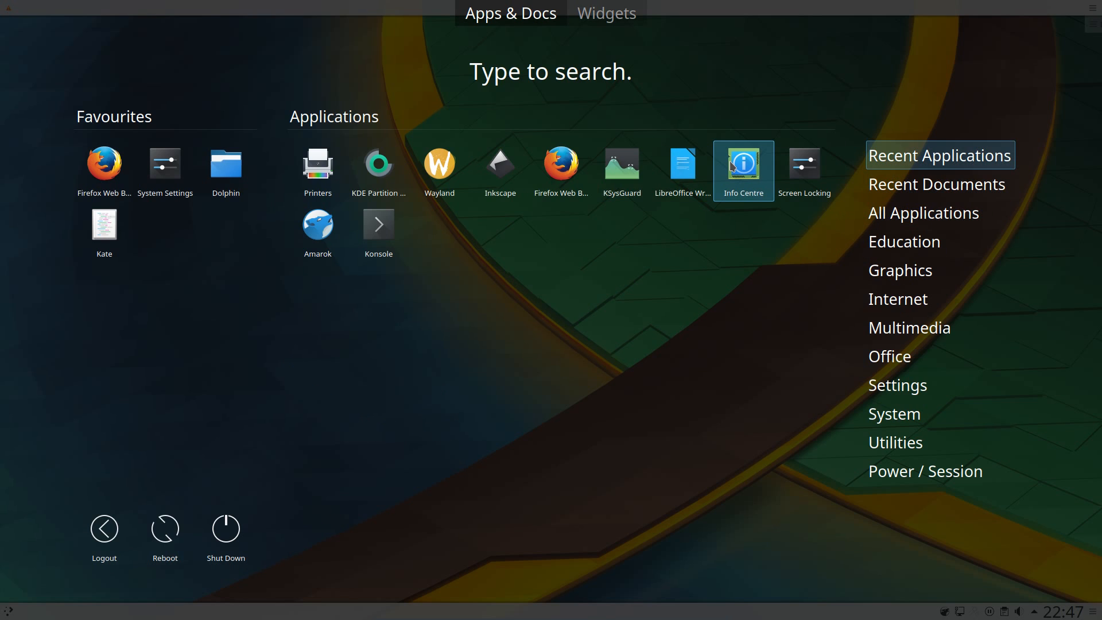
- Launch Info Centre and review Memory, Energy Information, File Indexer Monitor, then the PCI device list
click(744, 163)
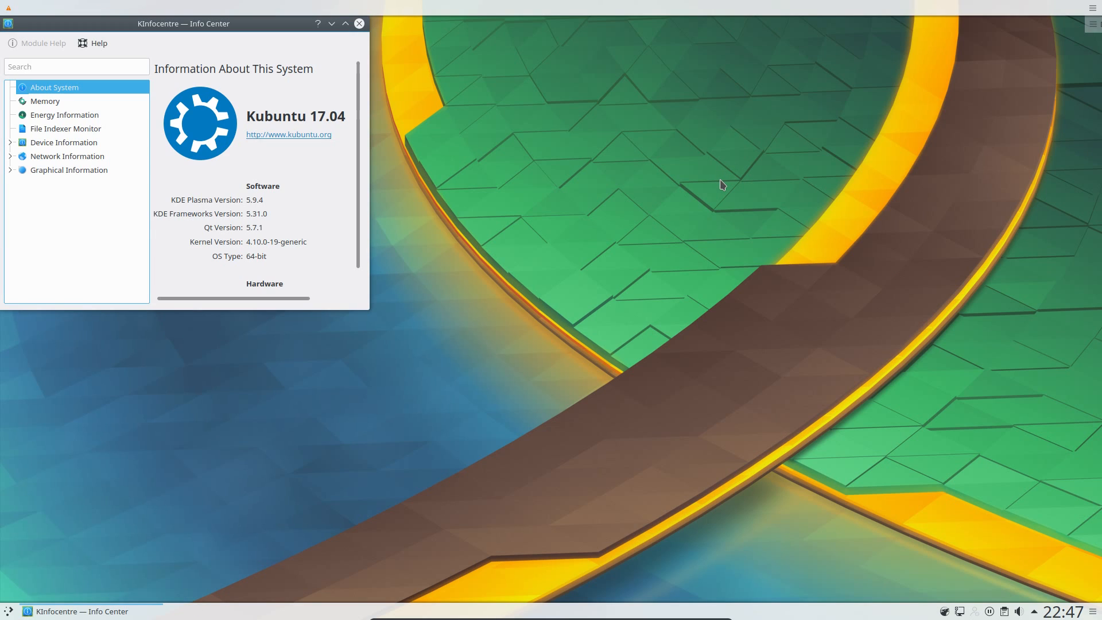
mouse_move(57, 103)
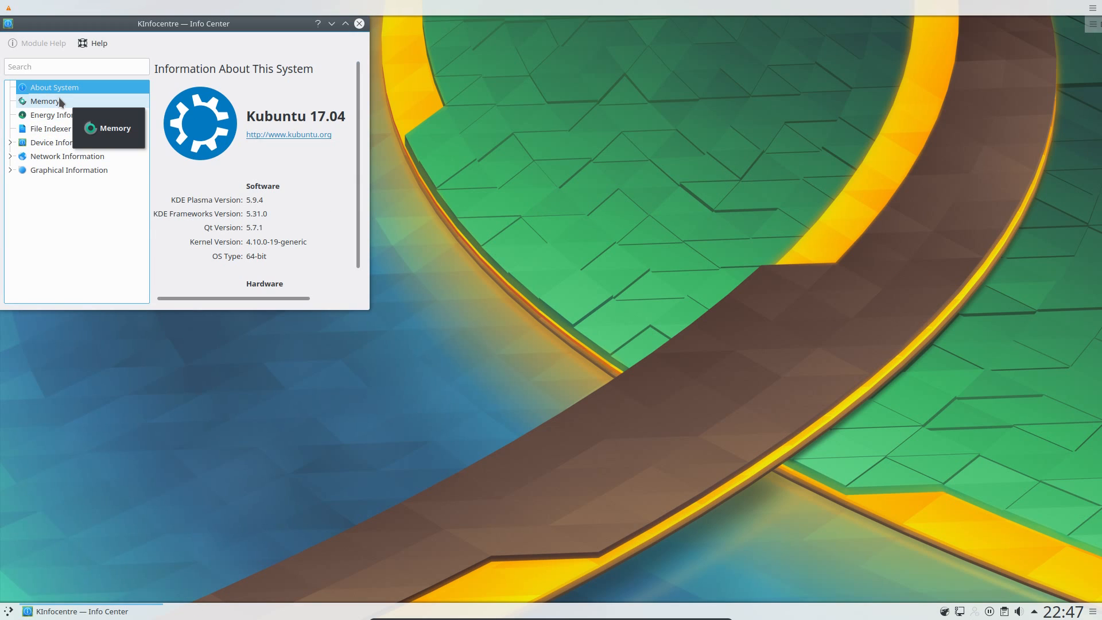
click(44, 101)
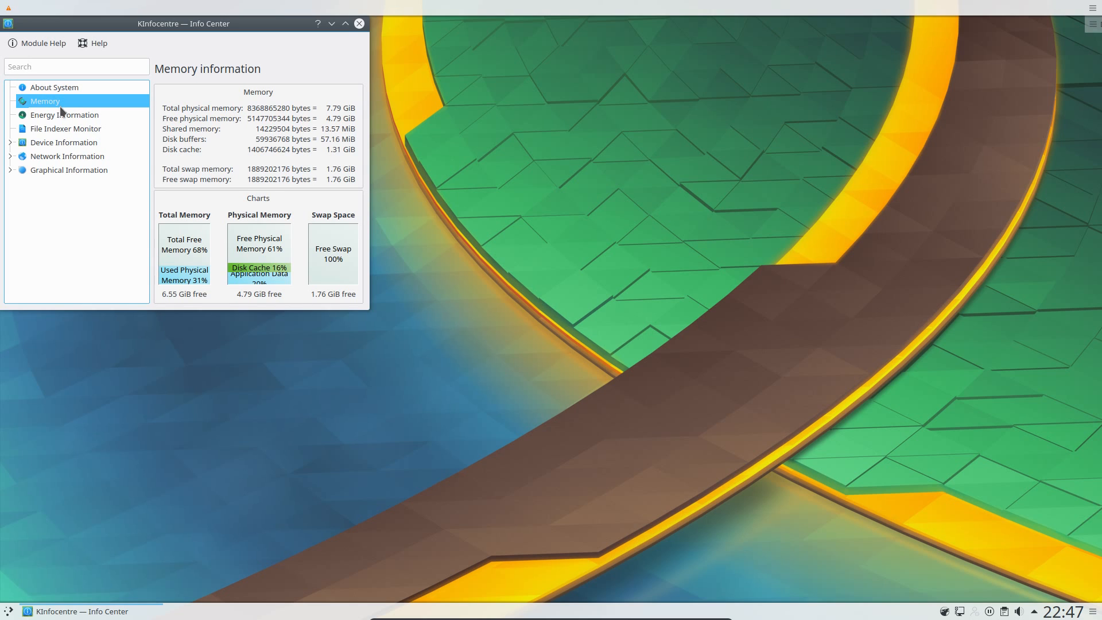
click(64, 115)
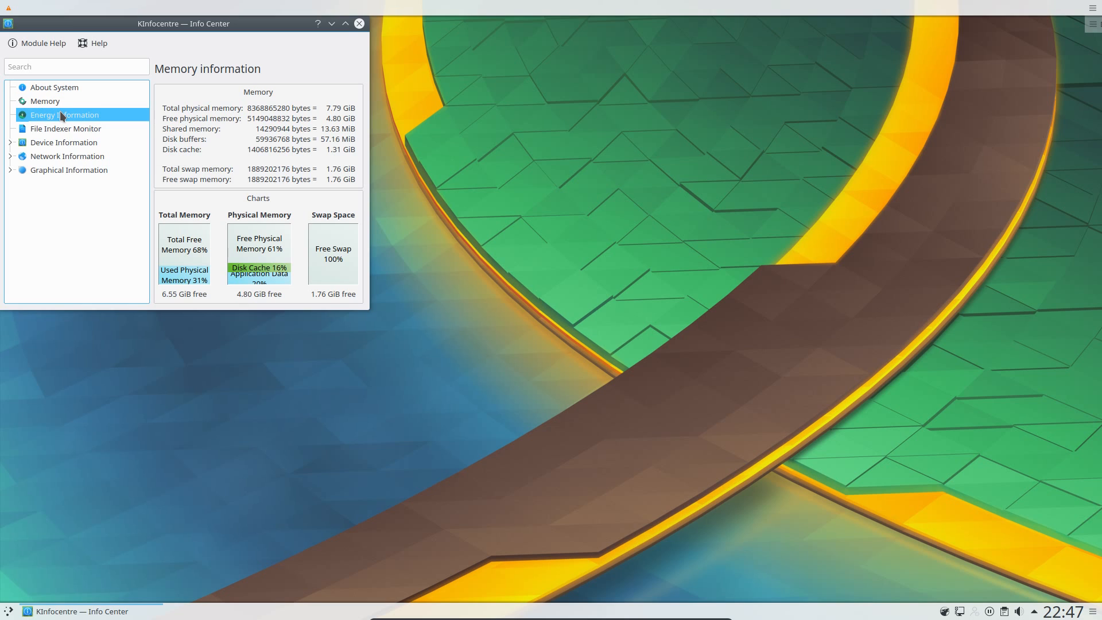
click(69, 115)
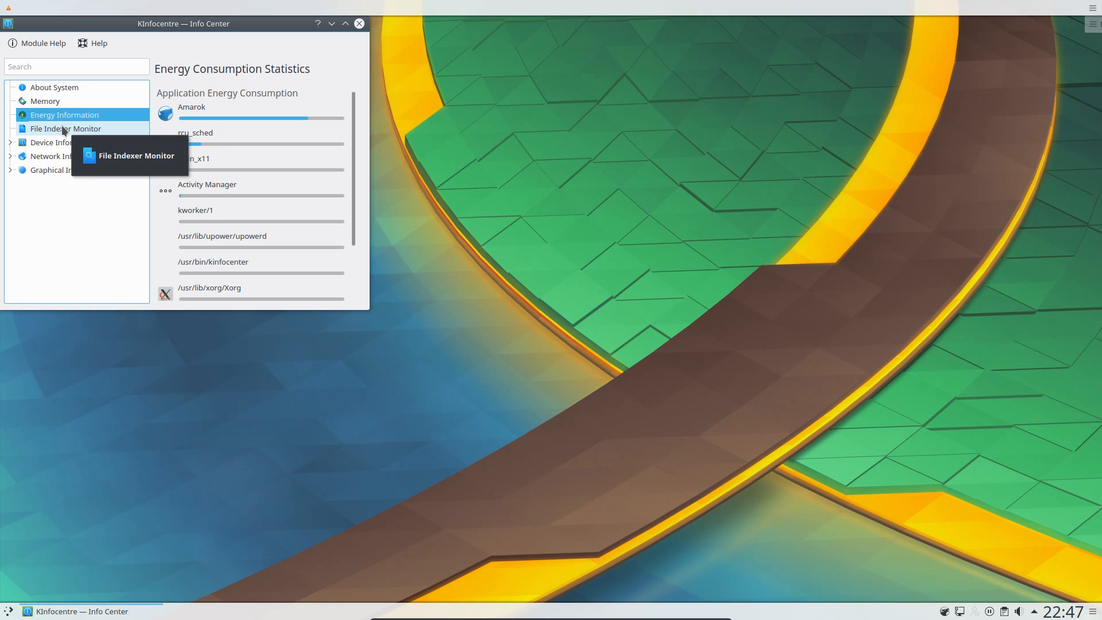
click(64, 128)
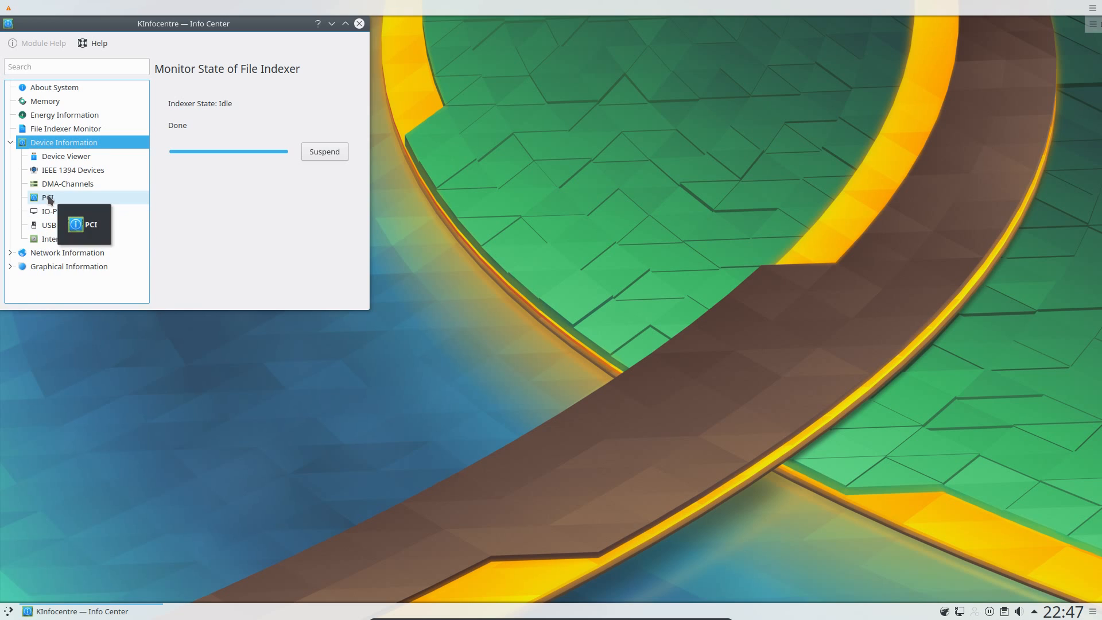
click(48, 198)
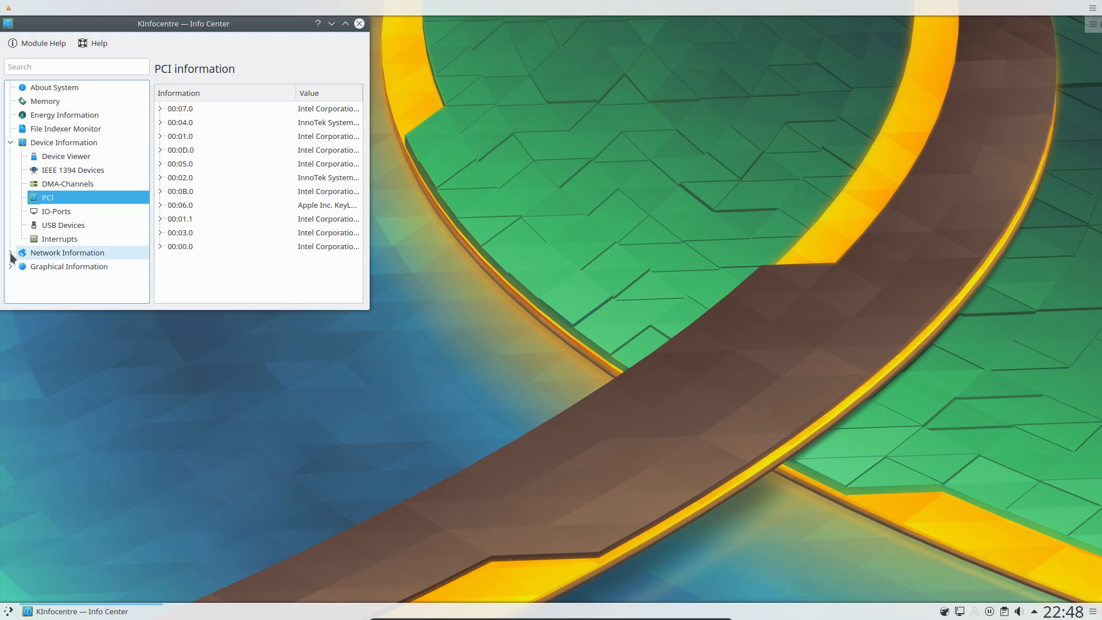